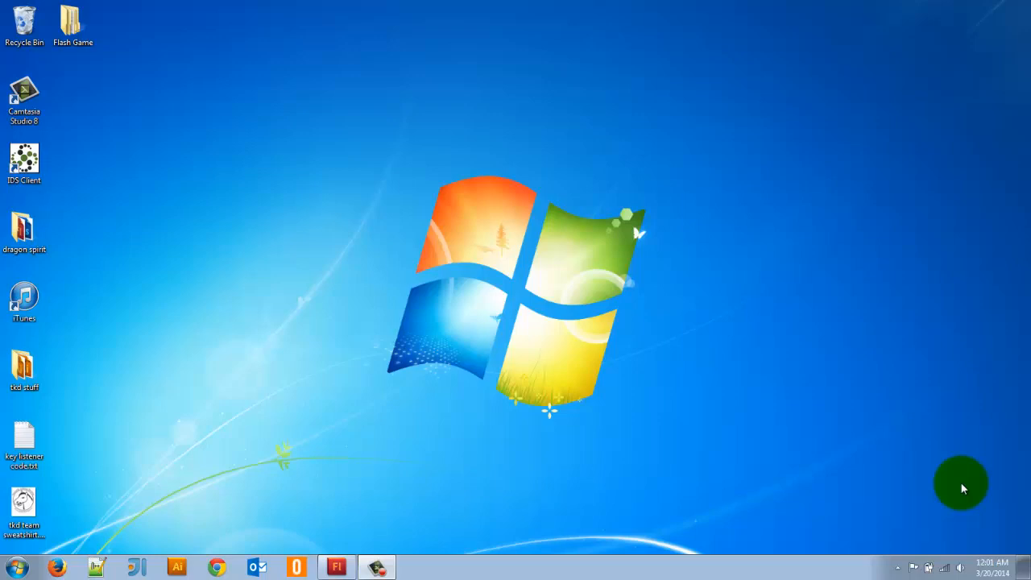
pyautogui.moveTo(599, 283)
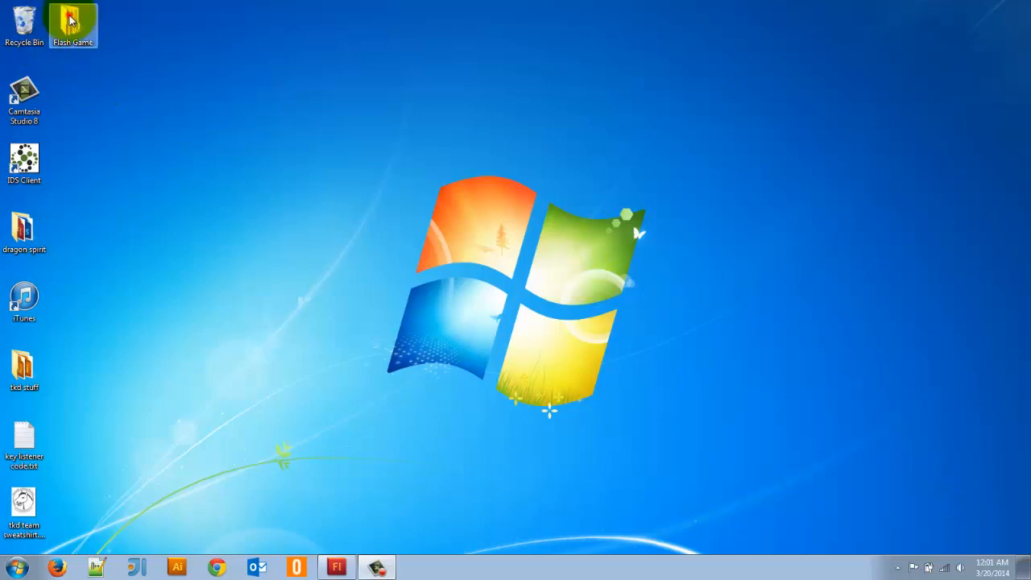
# - Browse the Flash Game folder's subfolders, then bring up the Flash CS5 start screen
pyautogui.doubleClick(72, 24)
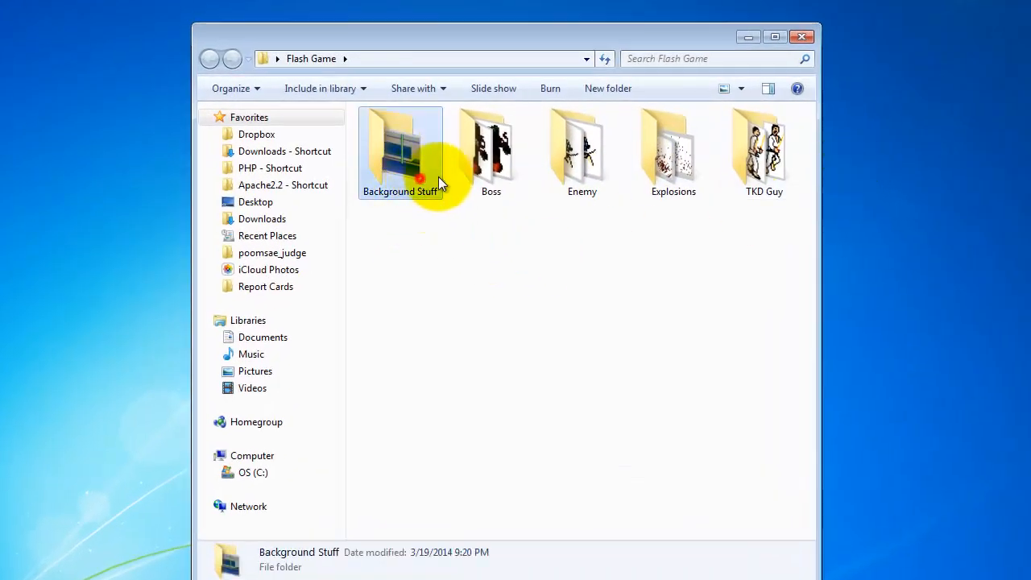
pyautogui.click(582, 148)
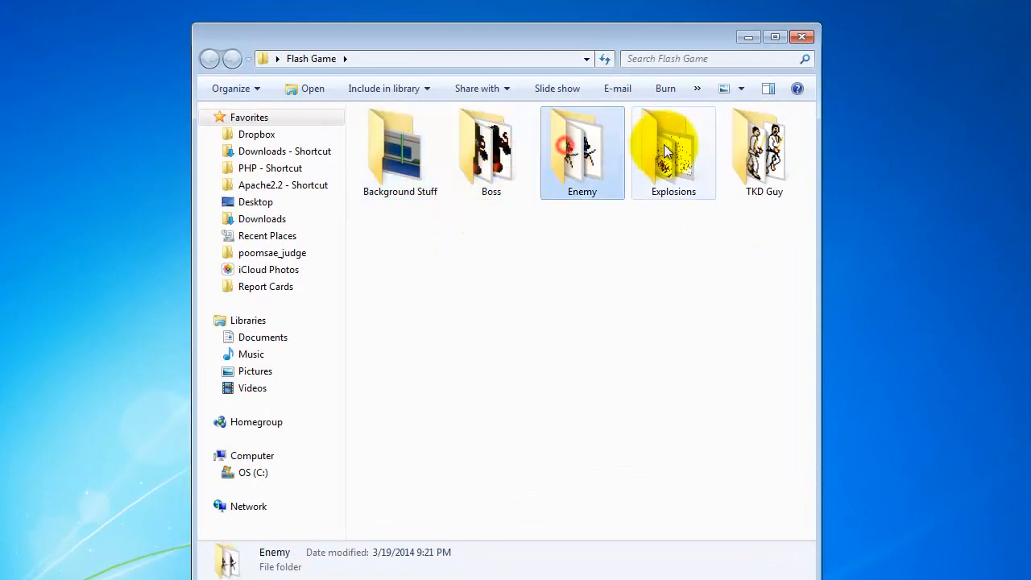
pyautogui.click(763, 152)
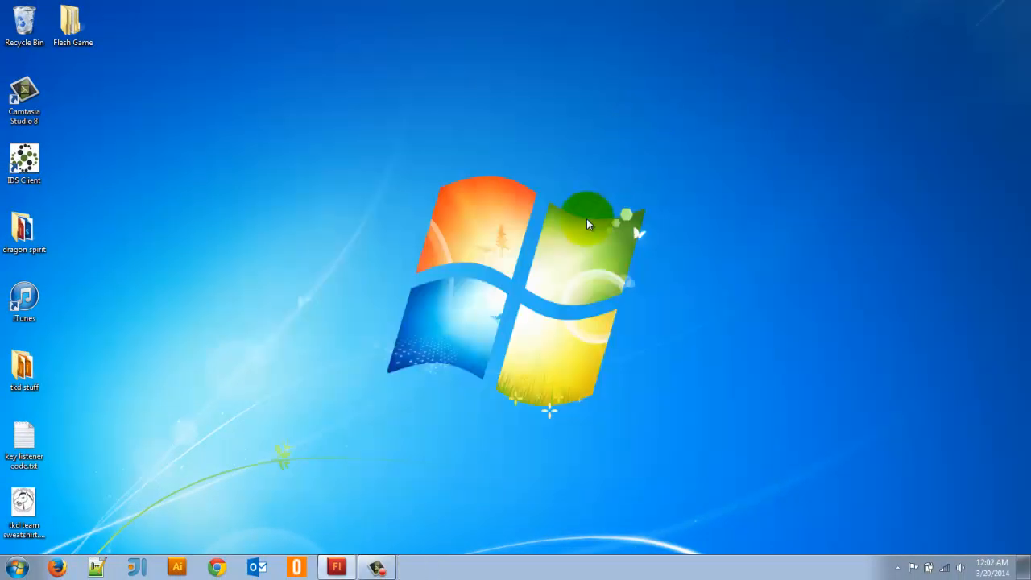
pyautogui.click(335, 567)
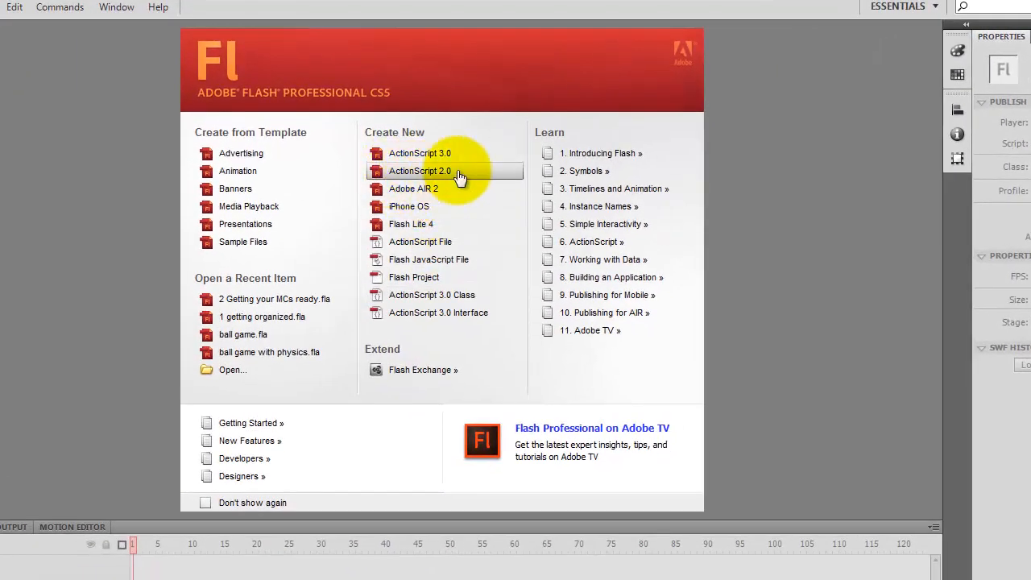
pyautogui.moveTo(419, 153)
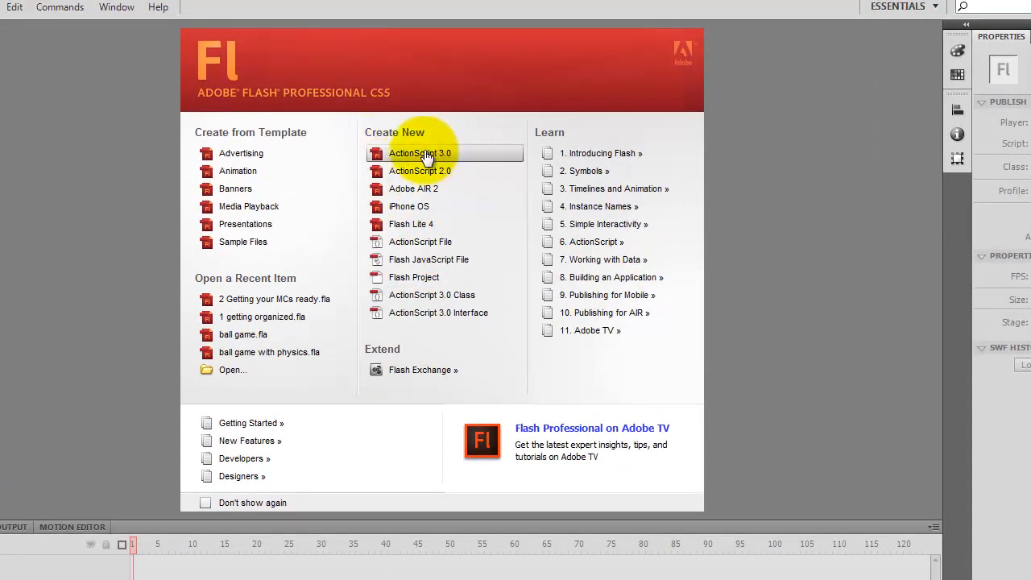
pyautogui.moveTo(419, 171)
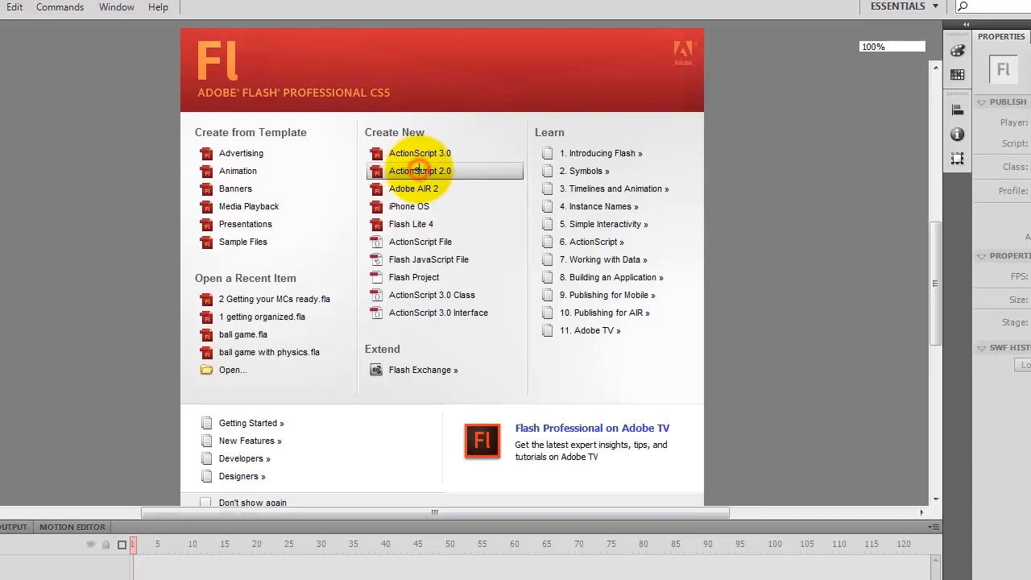
# - Create a new blank ActionScript 2.0 document and select Layer 1 in the timeline
pyautogui.click(419, 171)
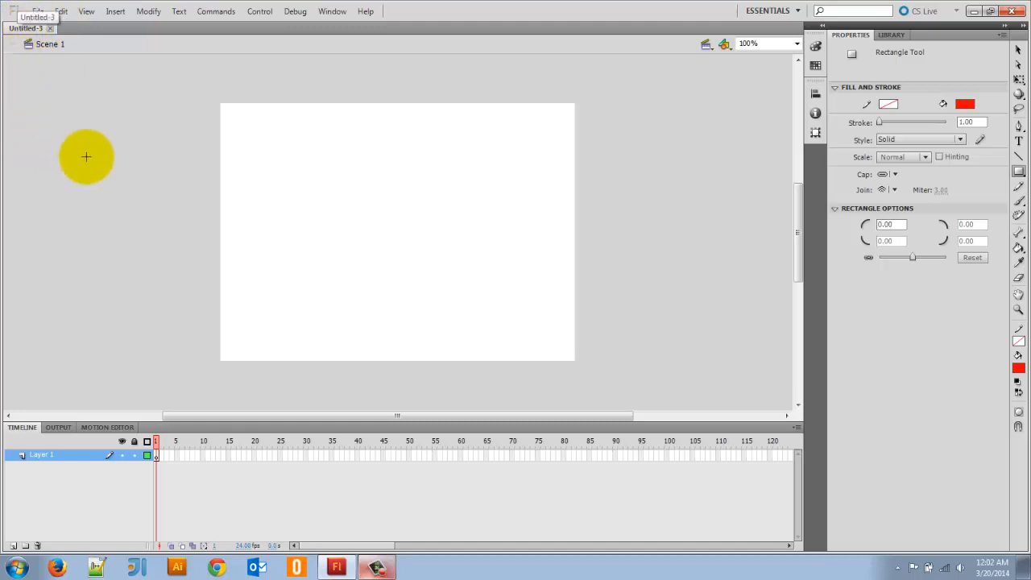
pyautogui.moveTo(65, 50)
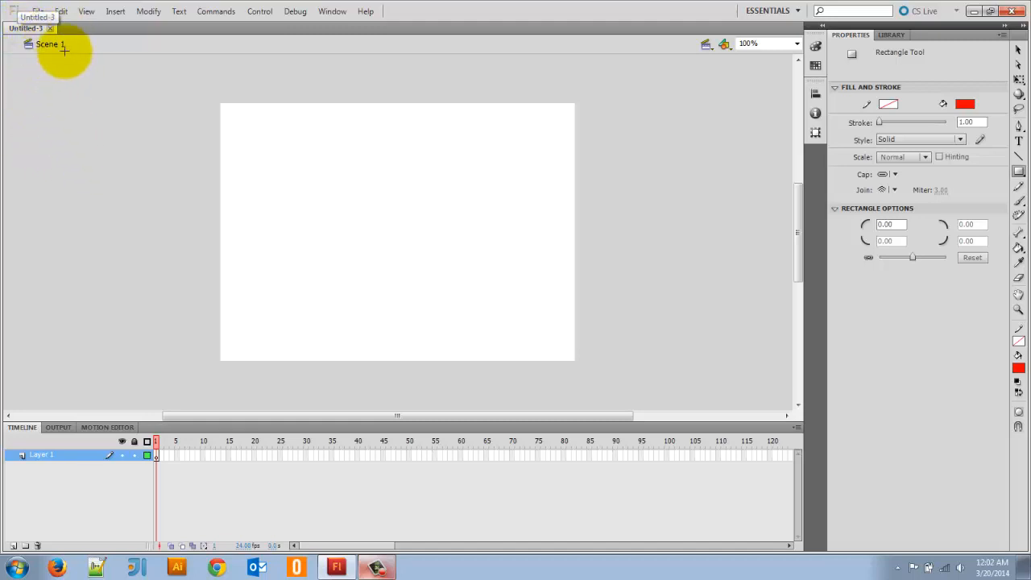
pyautogui.moveTo(280, 192)
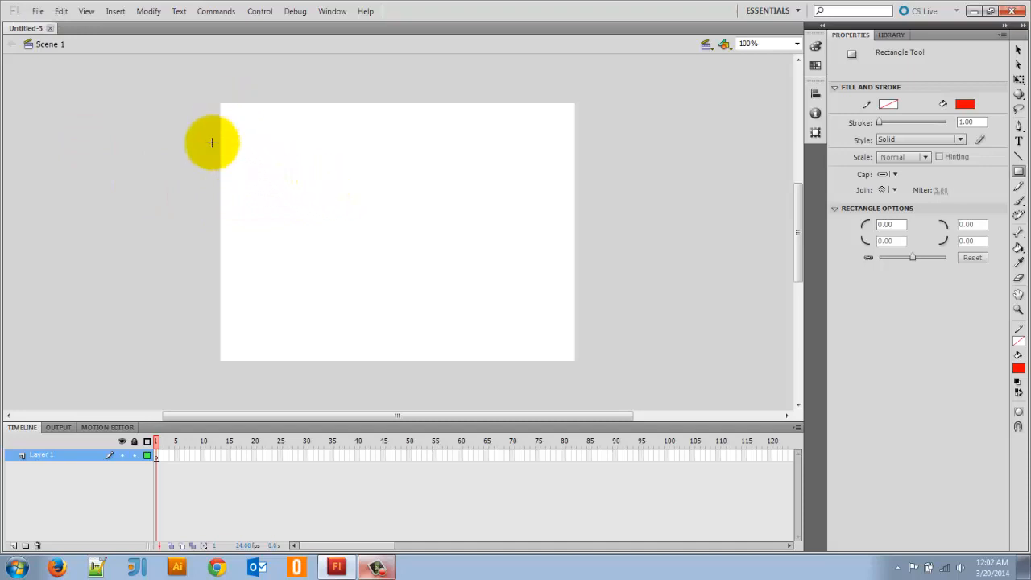
pyautogui.moveTo(438, 119)
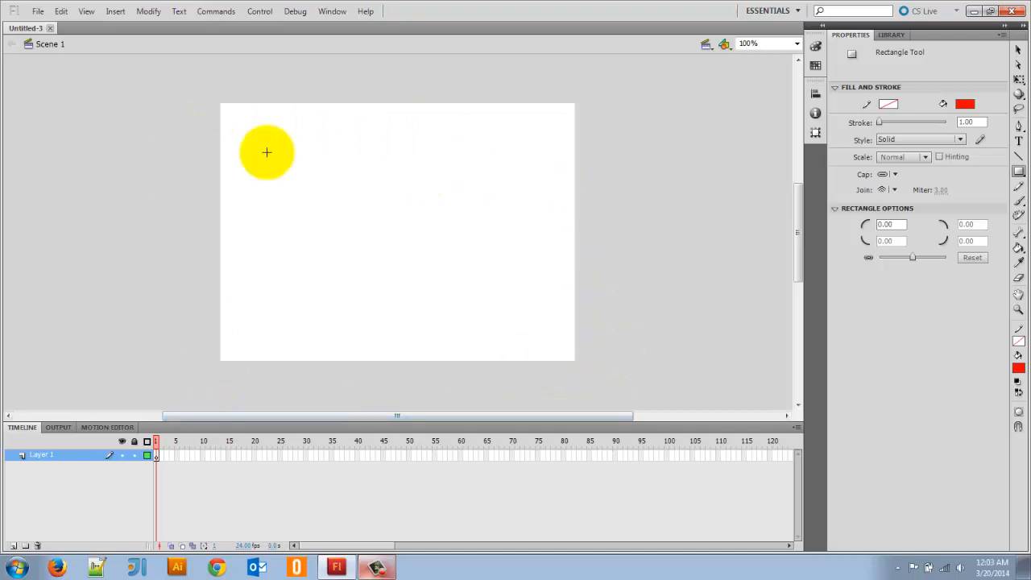
pyautogui.moveTo(268, 151); pyautogui.dragTo(553, 215)
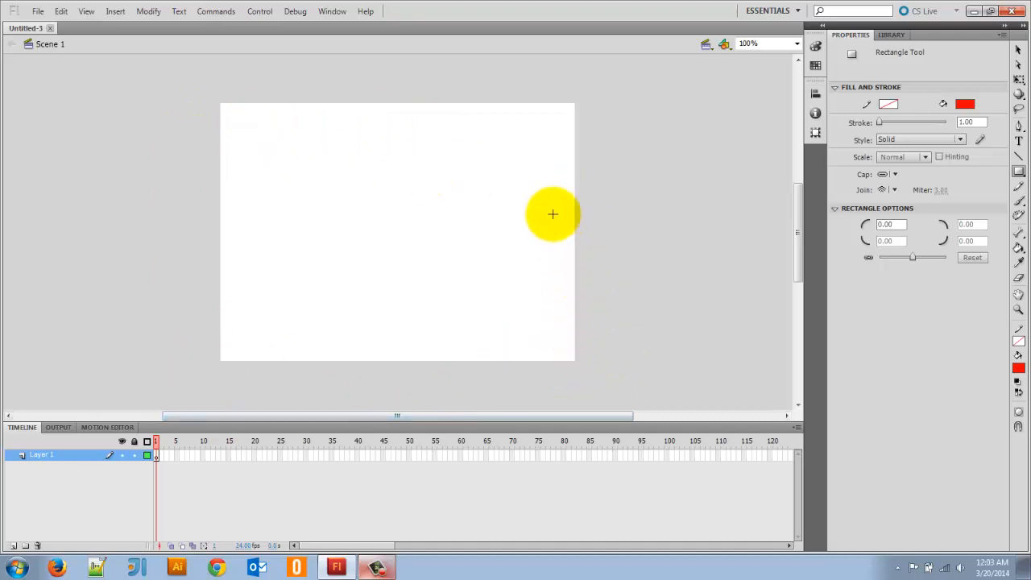
pyautogui.moveTo(525, 216)
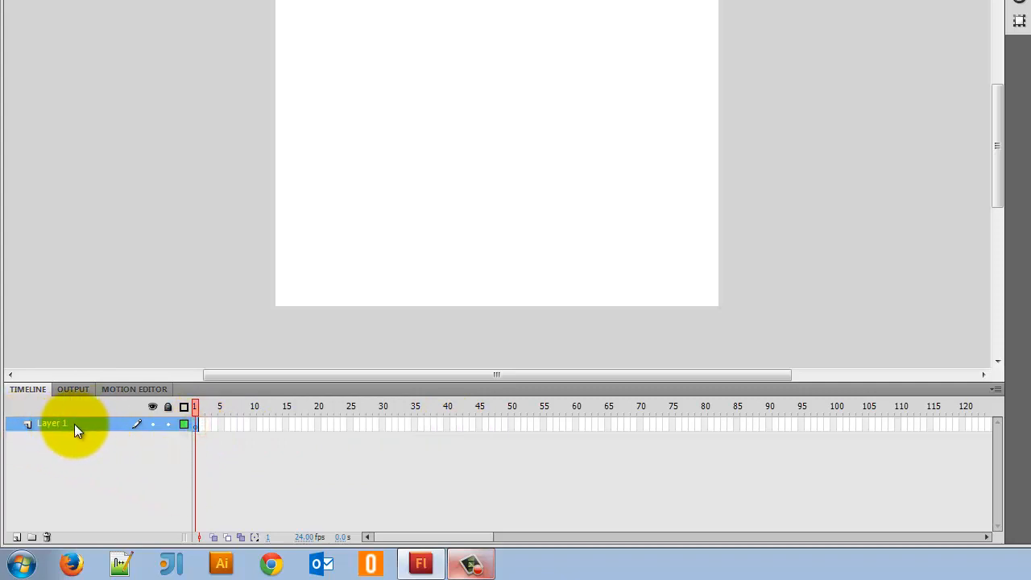
pyautogui.click(16, 538)
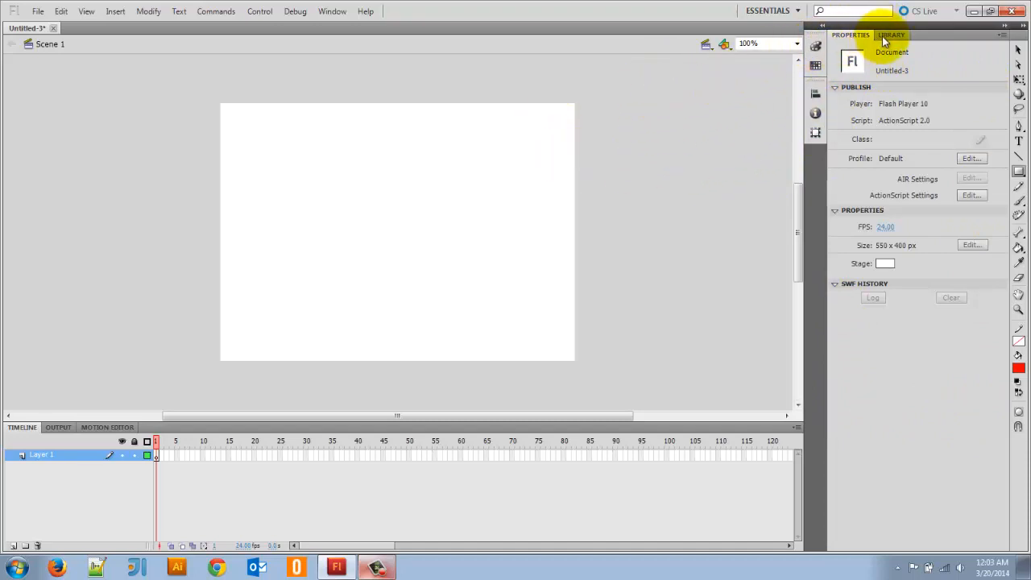
# - Show the Library panel for the untitled document, currently empty
pyautogui.click(892, 36)
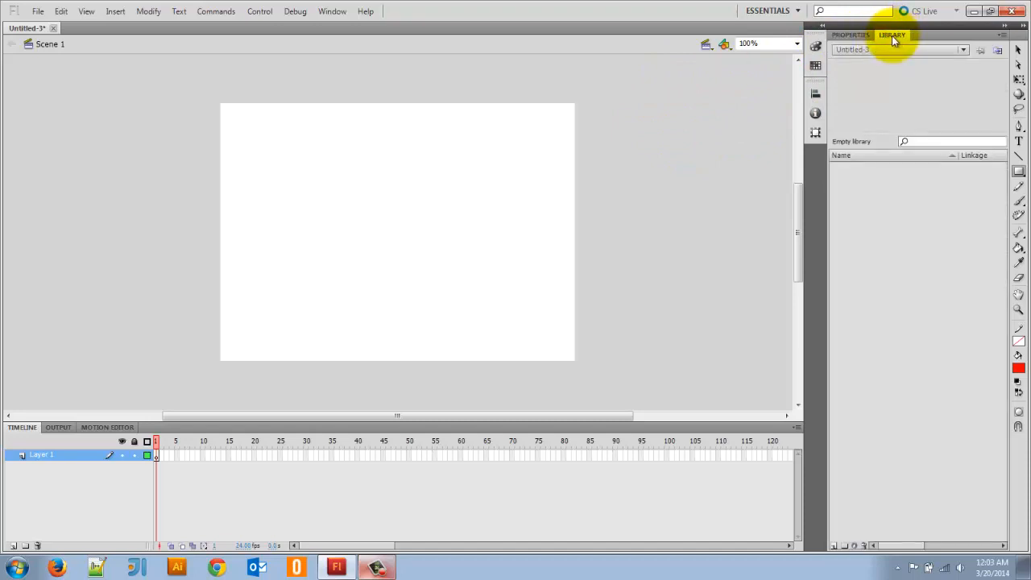
pyautogui.moveTo(868, 385)
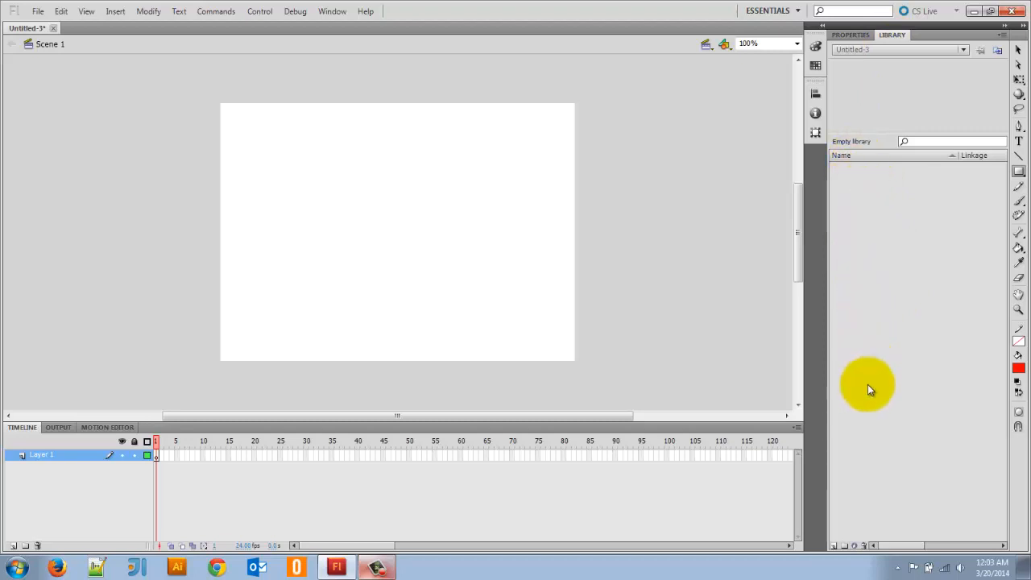
pyautogui.moveTo(875, 329)
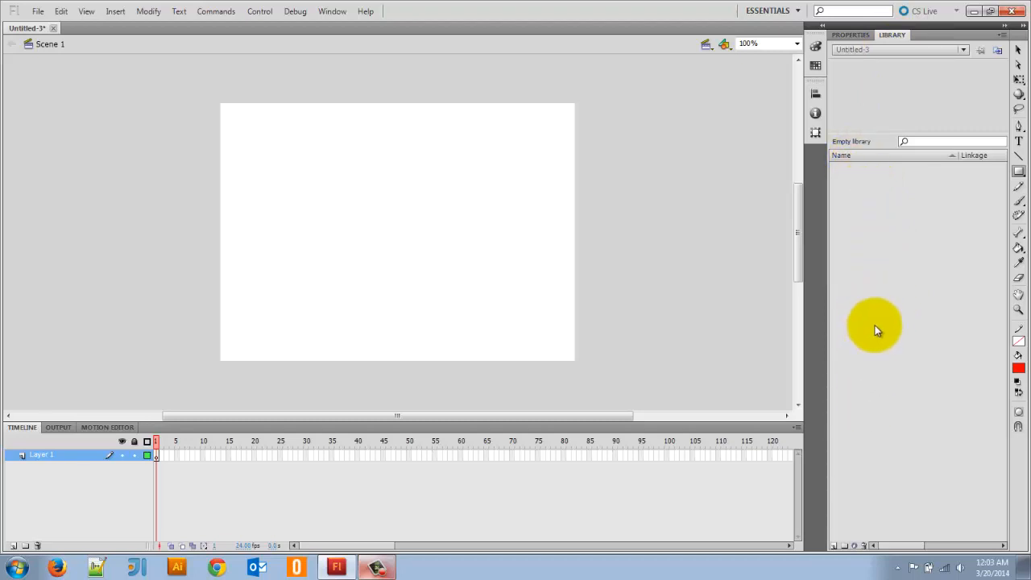
pyautogui.moveTo(889, 255)
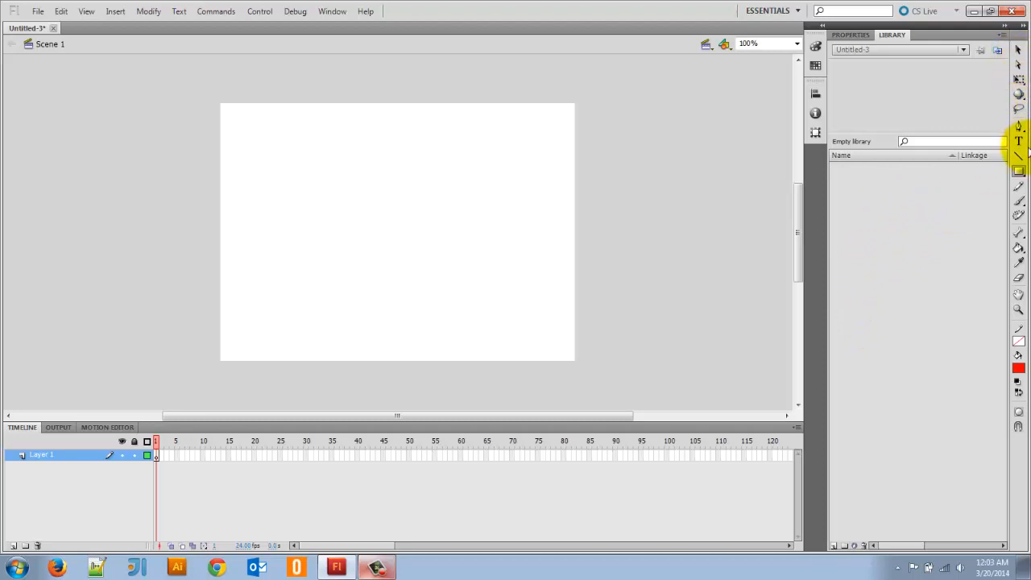
pyautogui.moveTo(1018, 126)
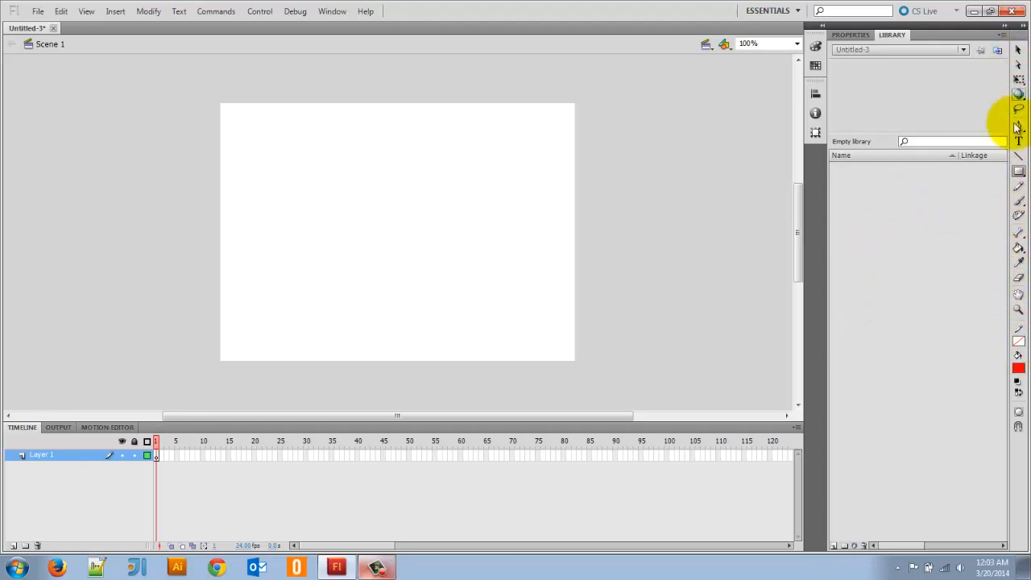
pyautogui.moveTo(1007, 176)
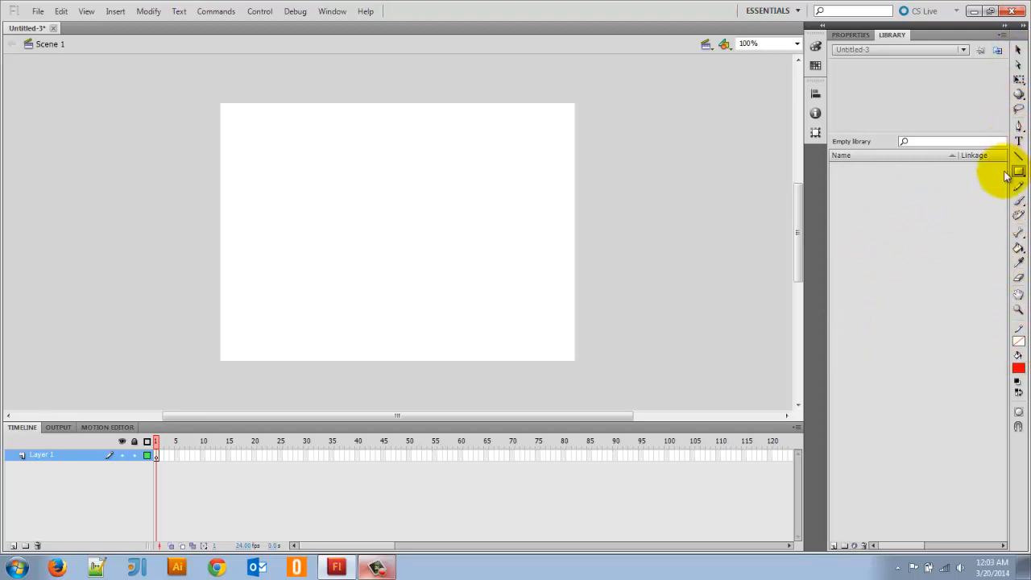
pyautogui.moveTo(892, 265)
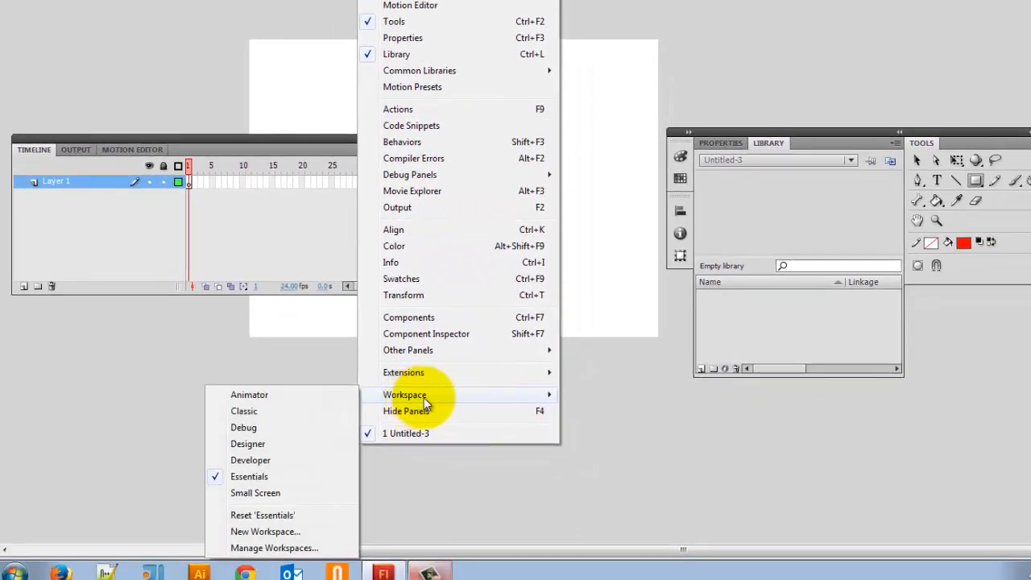
pyautogui.moveTo(296, 450)
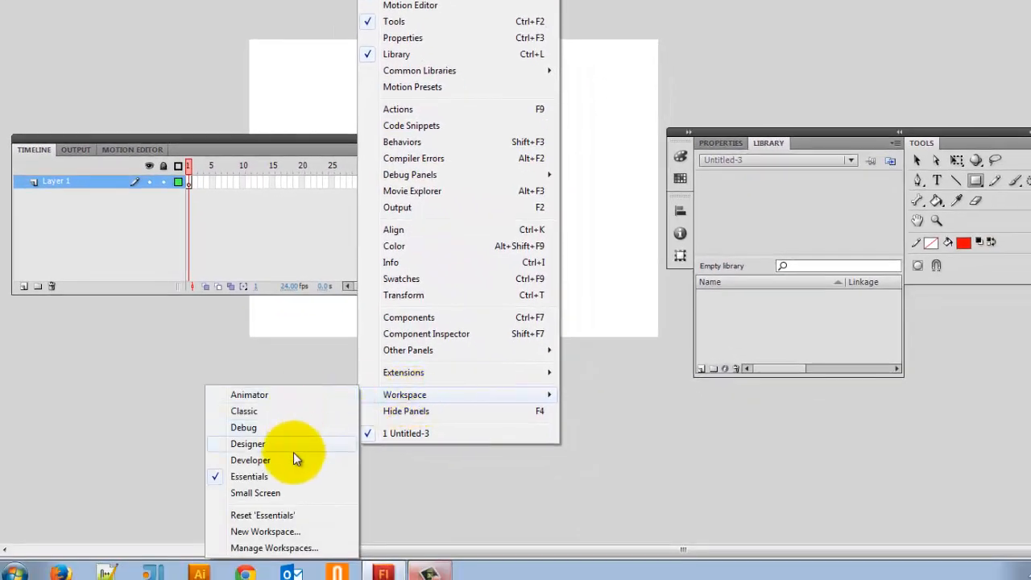
pyautogui.moveTo(313, 445)
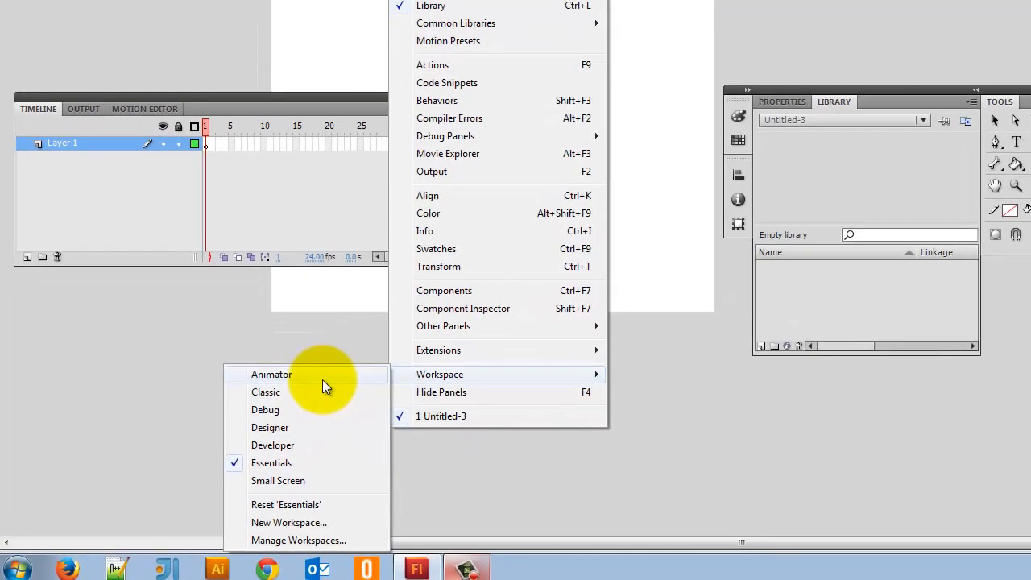
pyautogui.moveTo(271, 467)
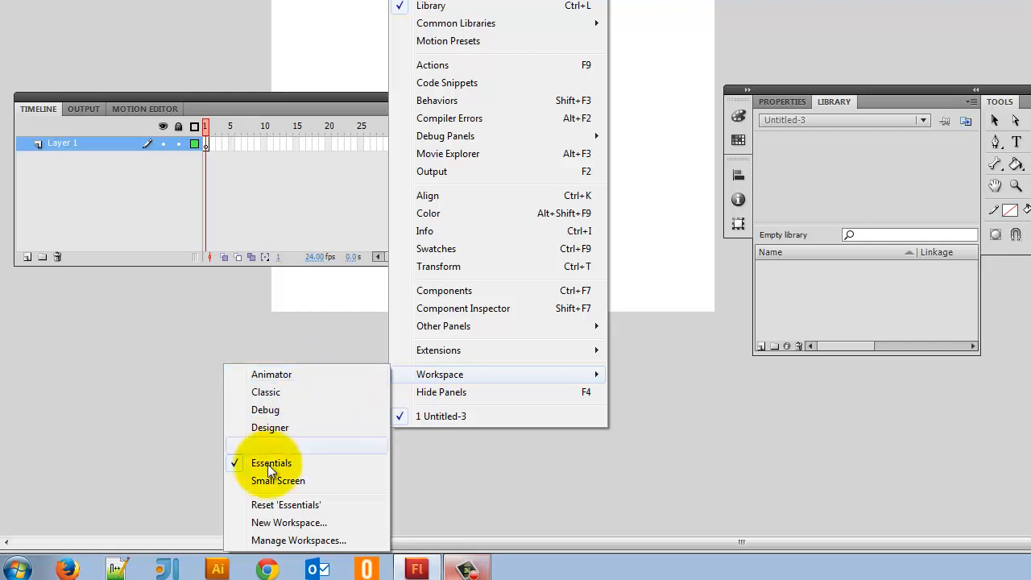
pyautogui.moveTo(305, 473)
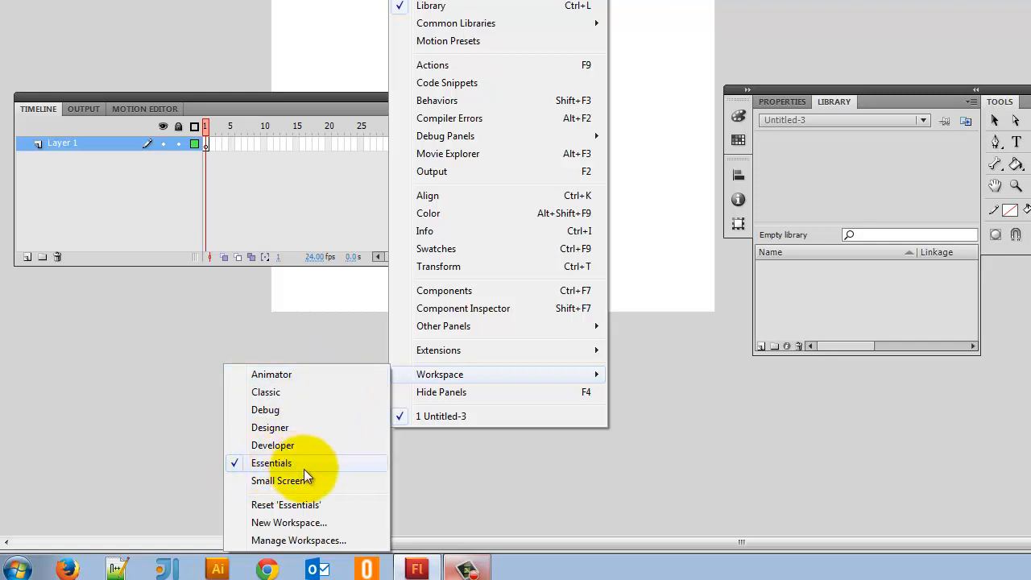
pyautogui.moveTo(503, 373)
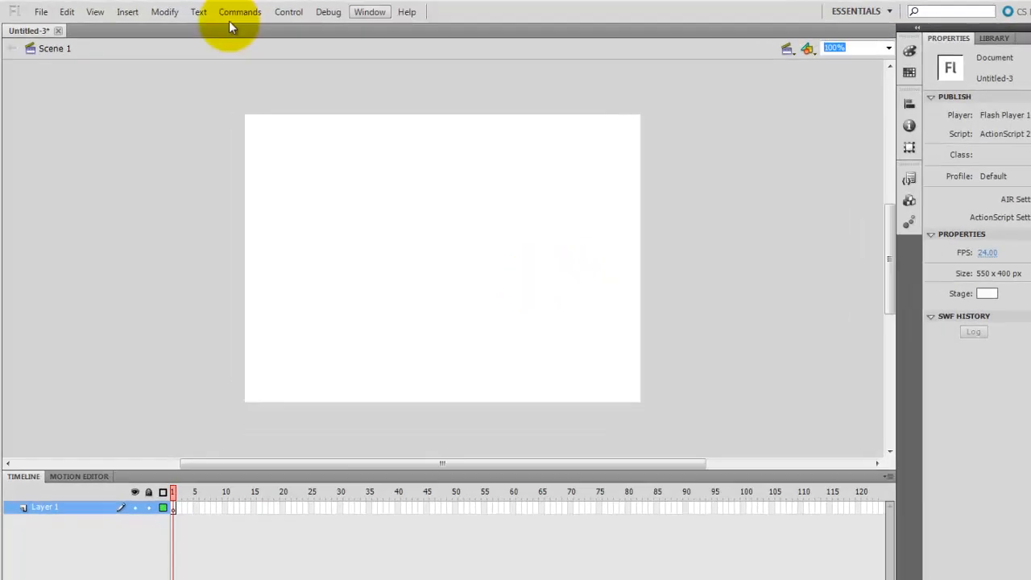
# - Start an Import to Library from the File menu
pyautogui.click(40, 12)
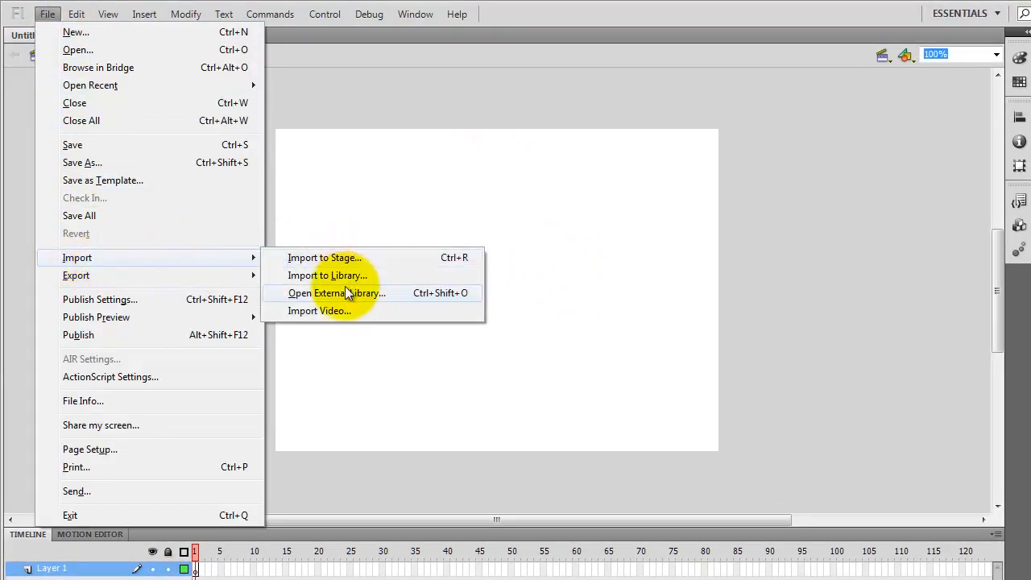
pyautogui.moveTo(339, 274)
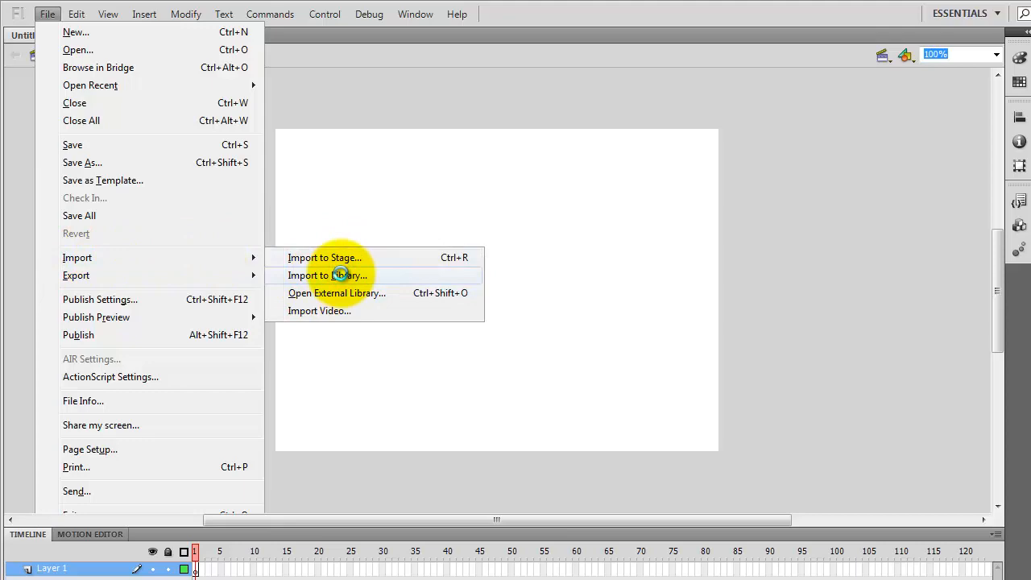
pyautogui.click(328, 273)
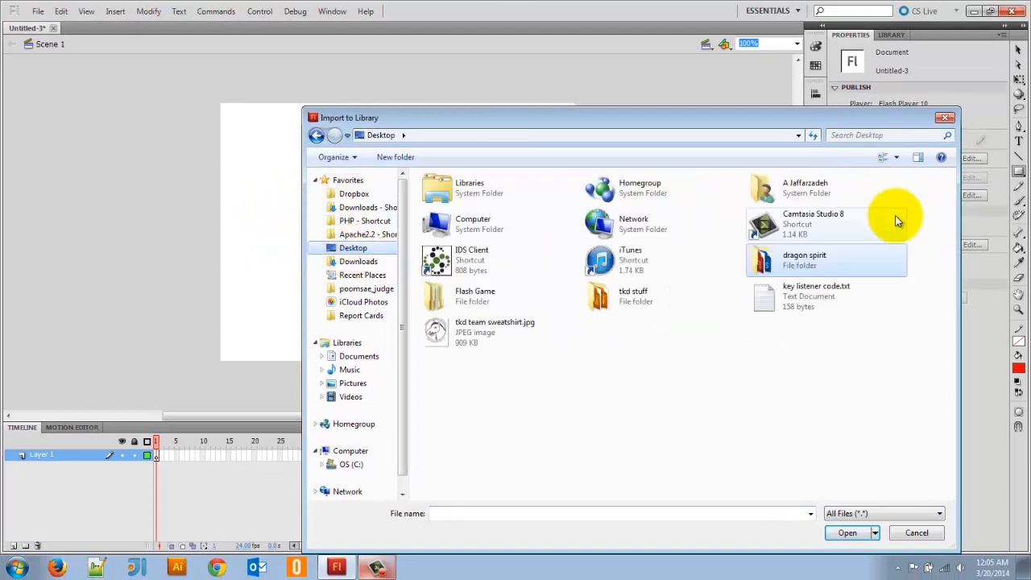
pyautogui.moveTo(721, 374)
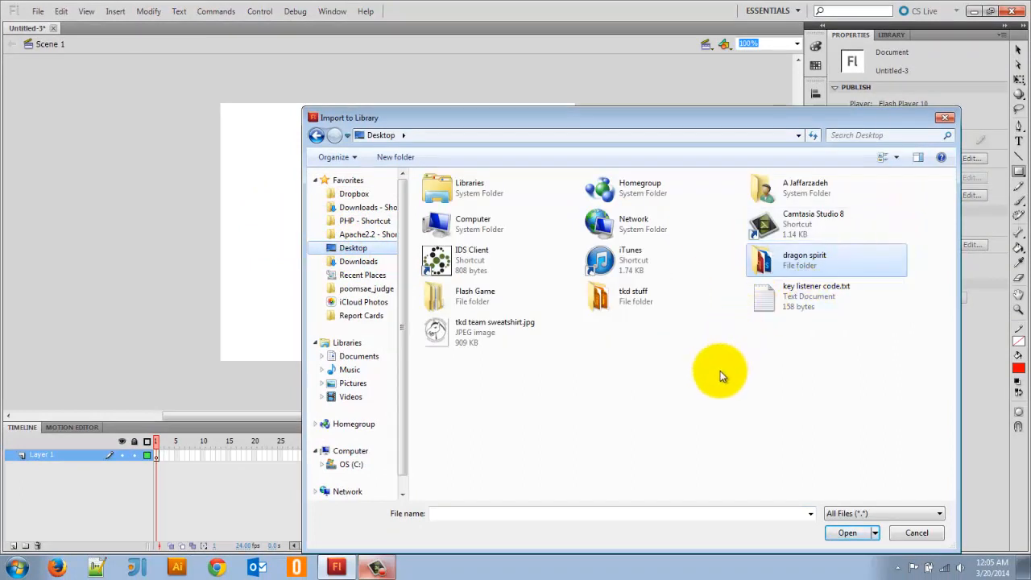
# - Navigate the import dialog into the Flash Game > TKD Guy folder
pyautogui.doubleClick(473, 297)
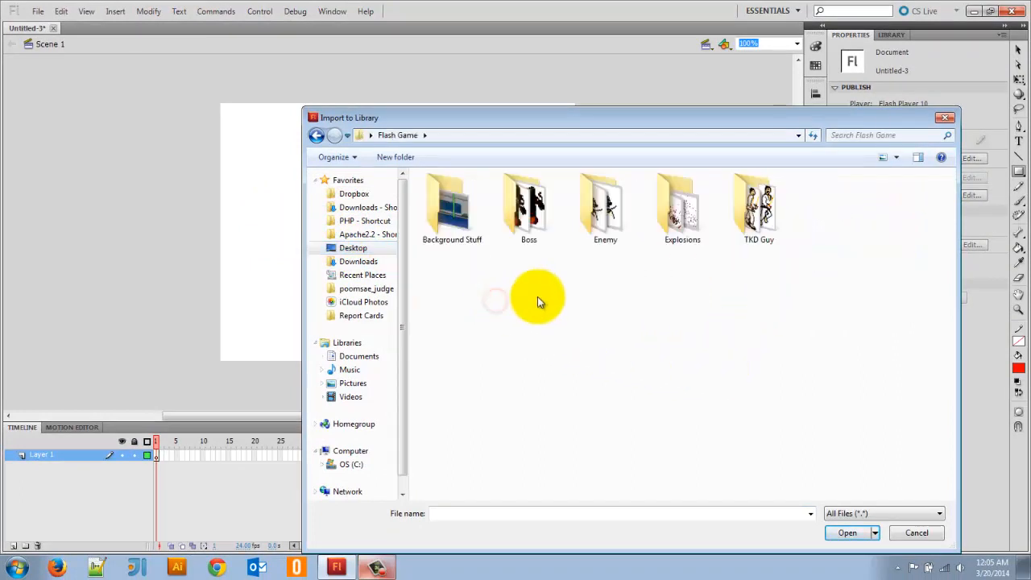
pyautogui.click(757, 208)
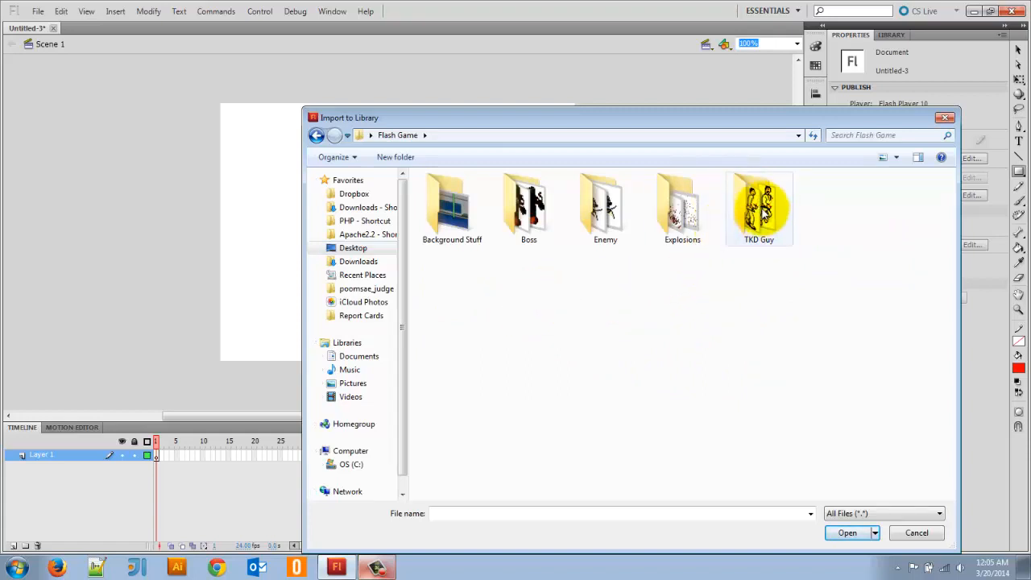
pyautogui.doubleClick(757, 206)
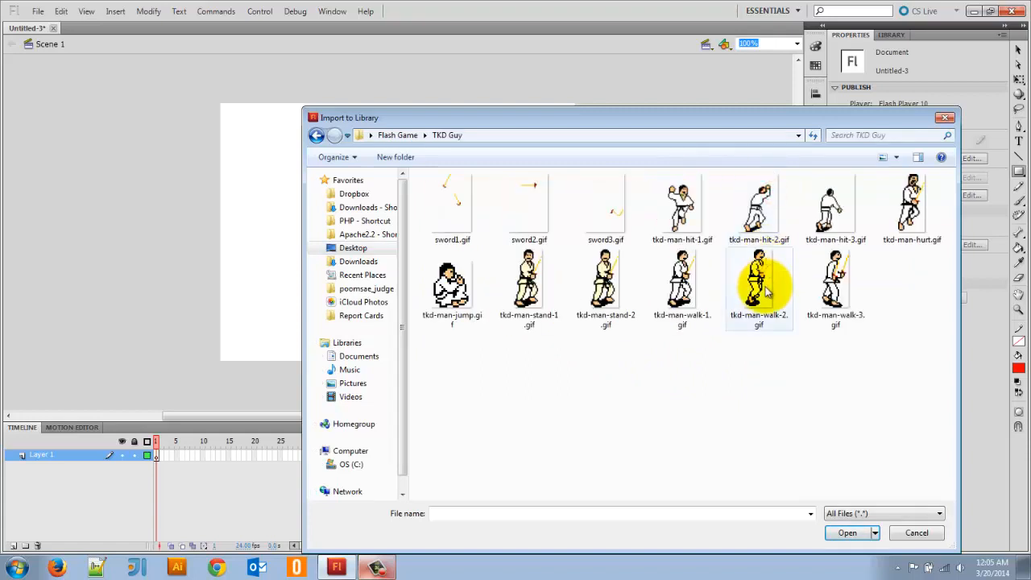
pyautogui.moveTo(830, 403)
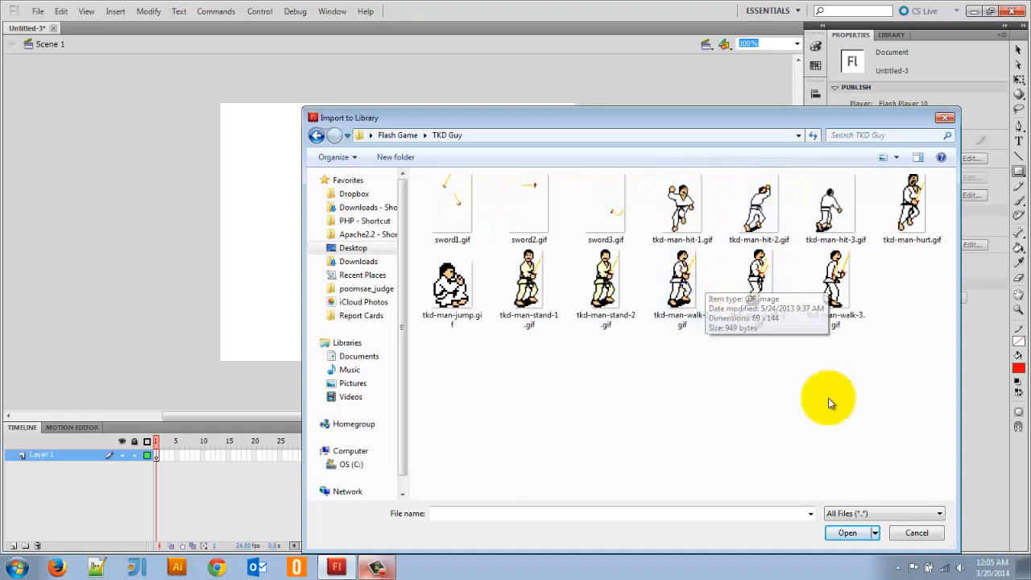
# - Select the tkd-man stand and walk GIF images and import them into the library
pyautogui.click(451, 282)
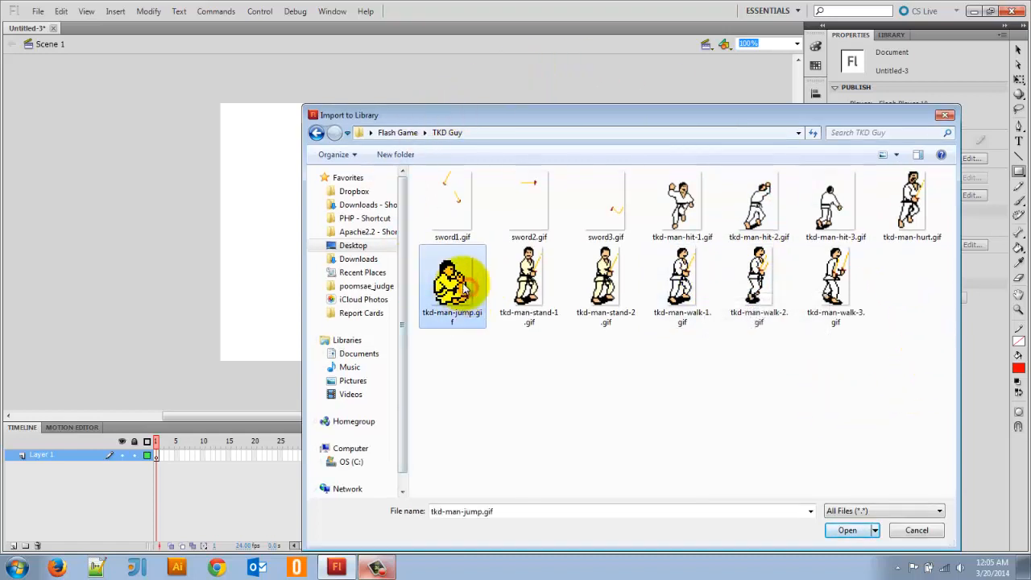
pyautogui.moveTo(609, 369)
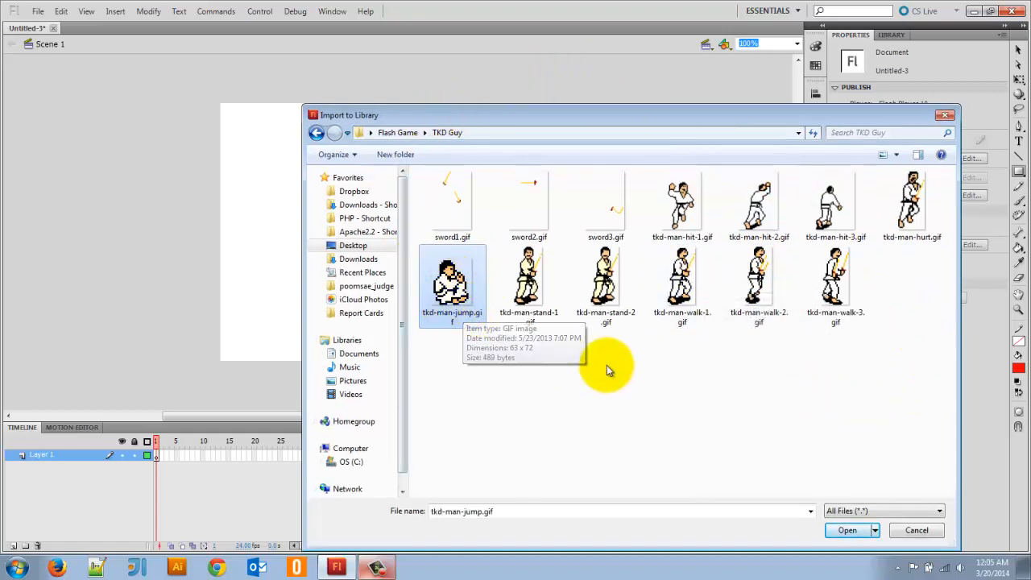
pyautogui.click(605, 282)
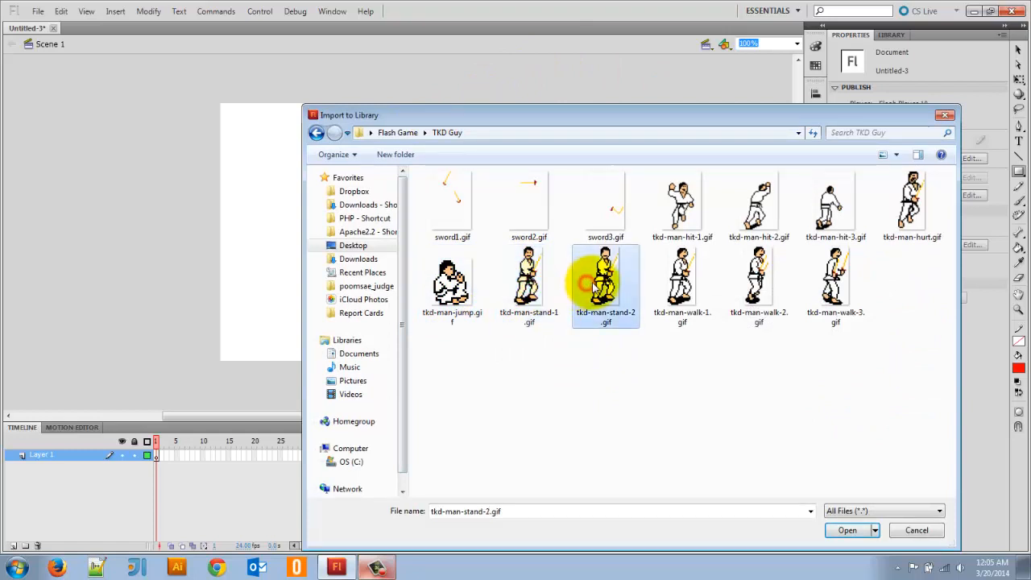
pyautogui.click(529, 282)
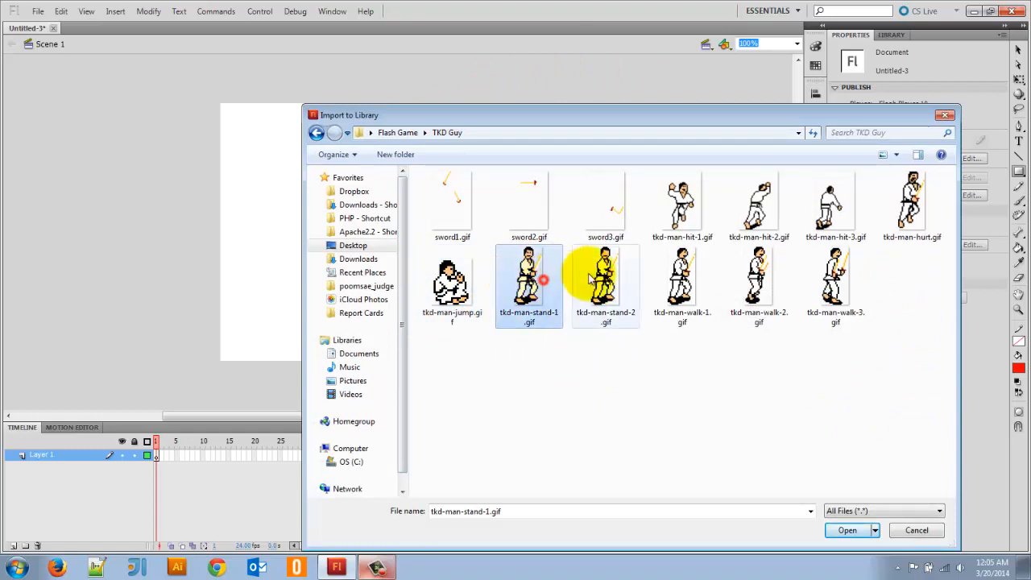
pyautogui.click(757, 282)
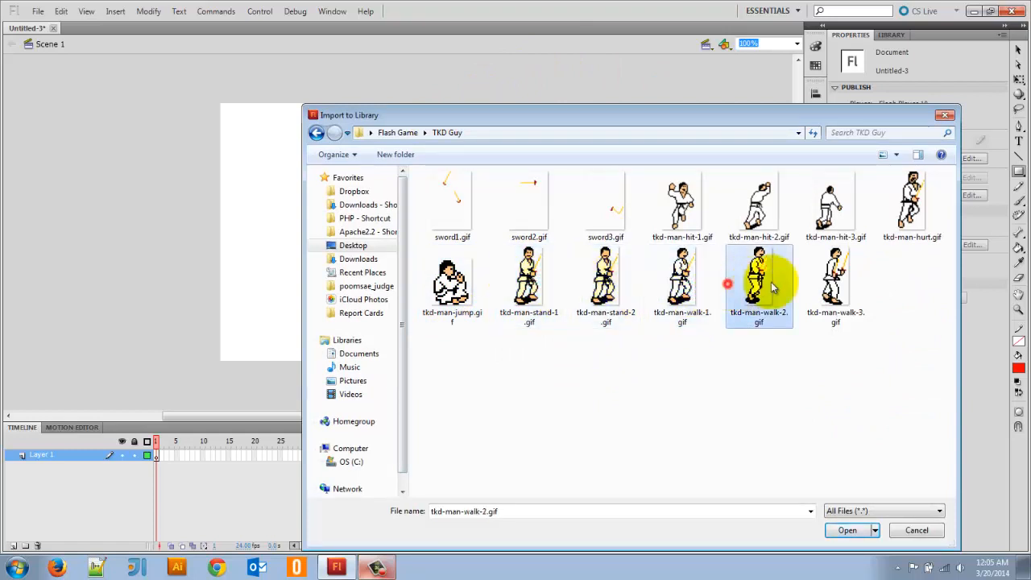
pyautogui.click(834, 206)
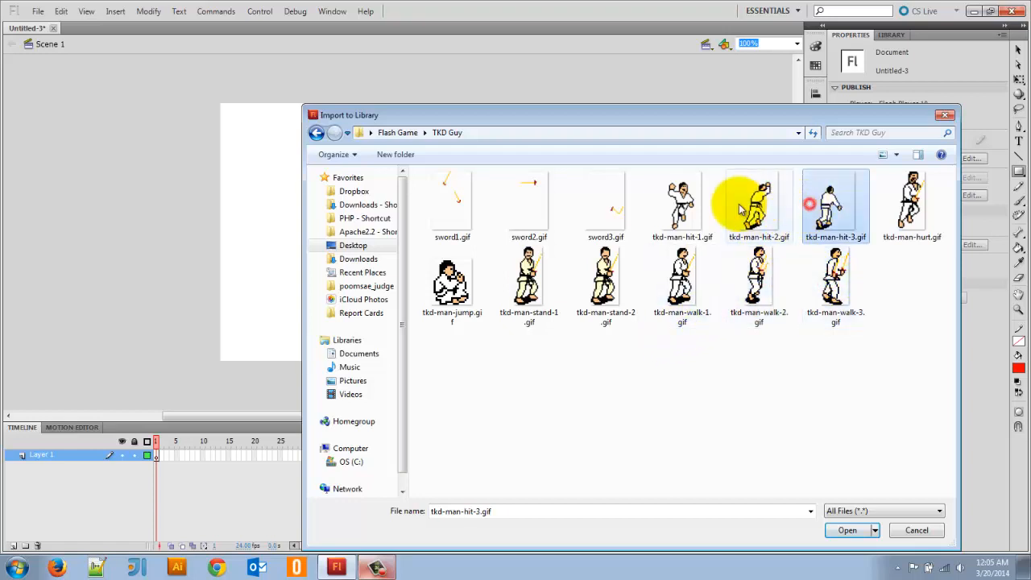
pyautogui.click(912, 201)
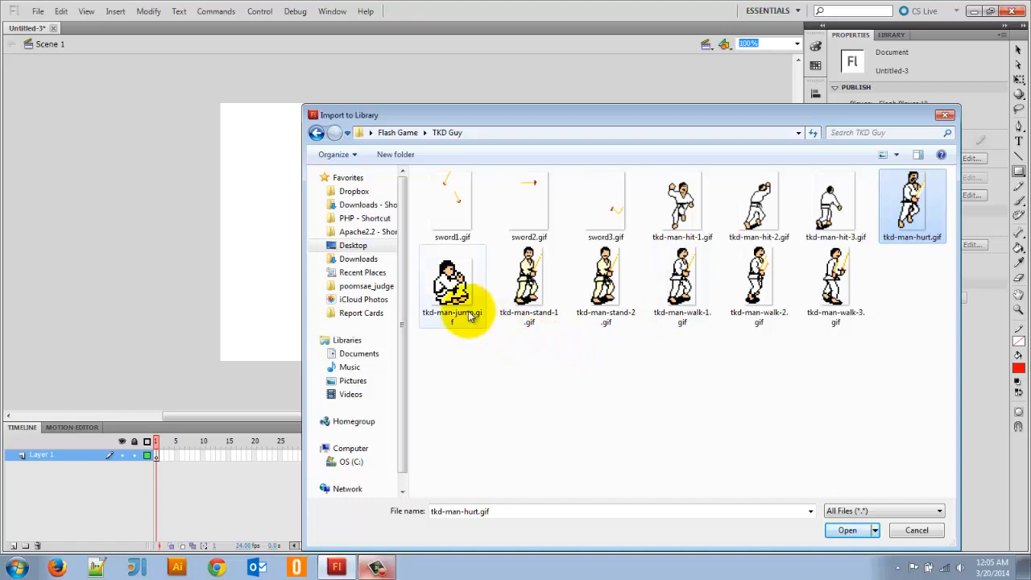
pyautogui.moveTo(583, 392)
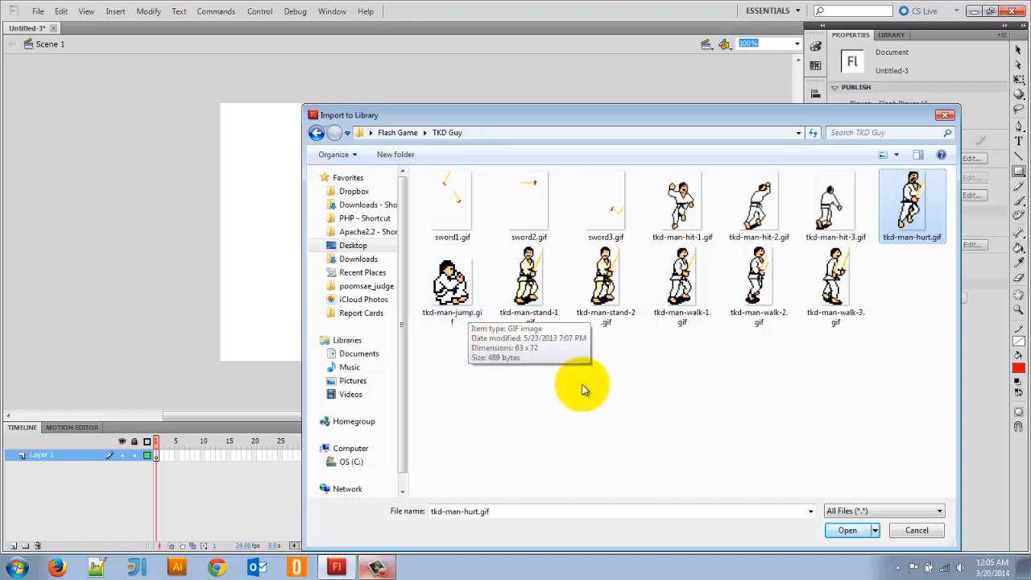
pyautogui.moveTo(841, 337)
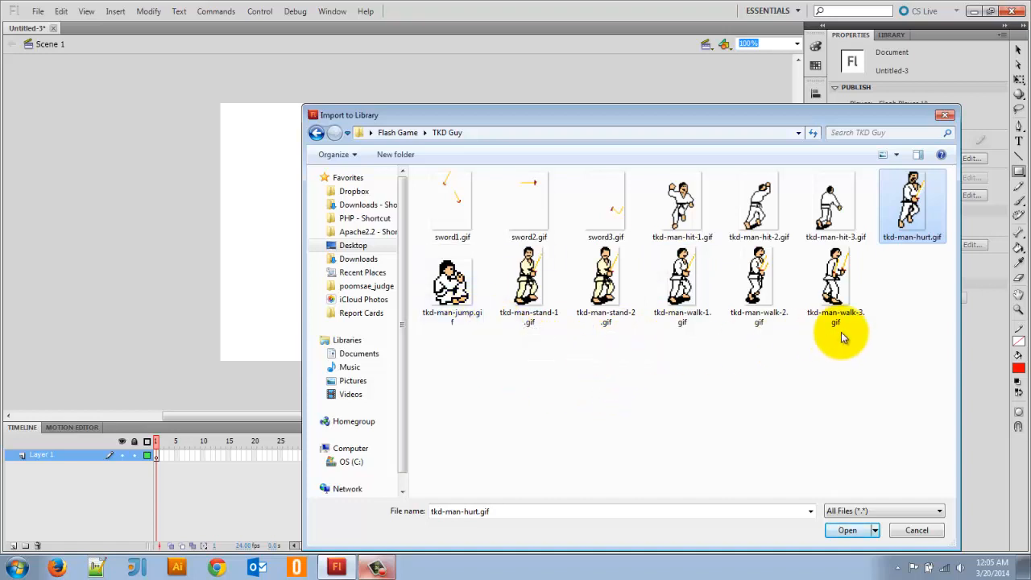
pyautogui.moveTo(882, 351)
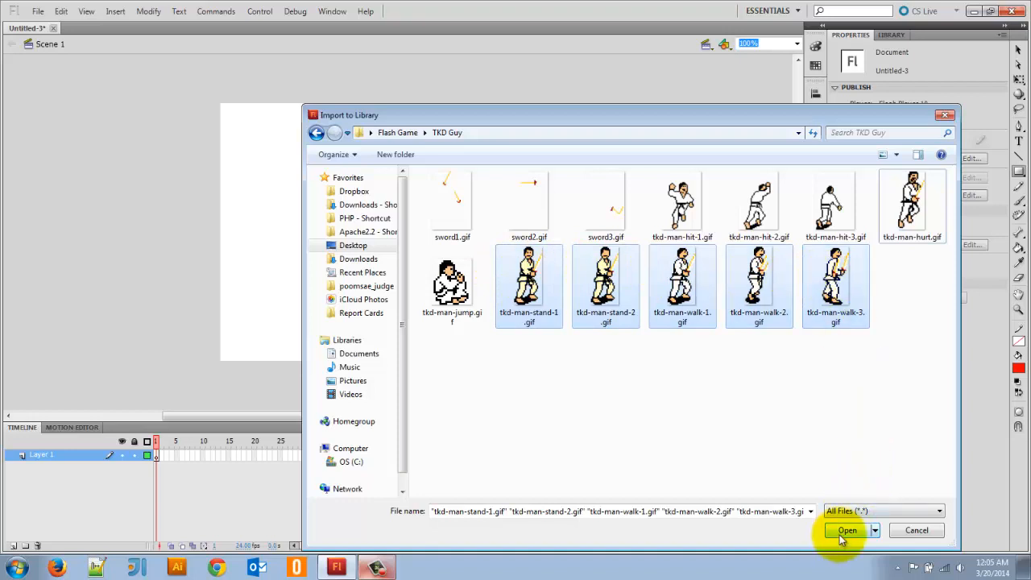
pyautogui.click(847, 530)
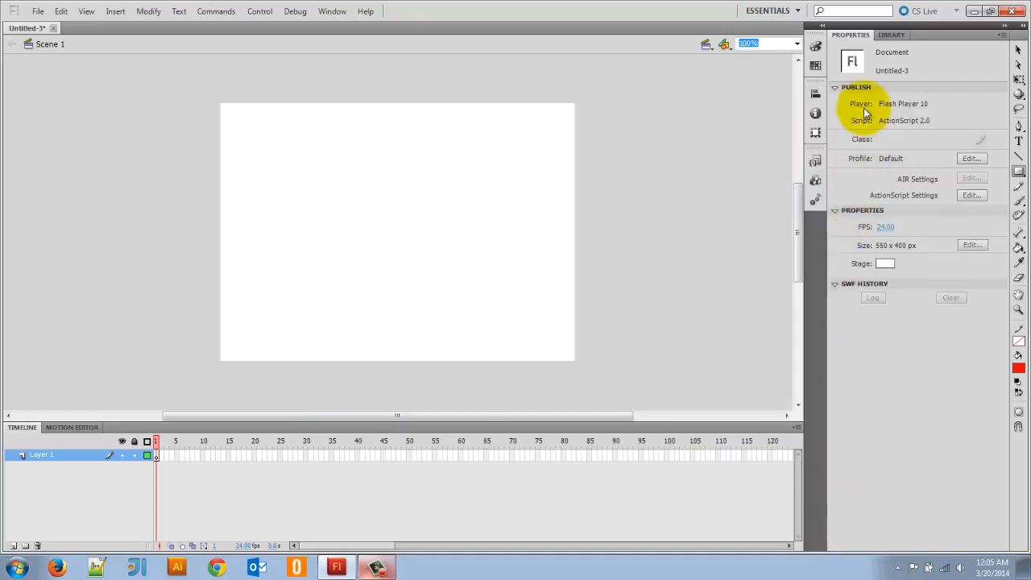
# - Create a new library folder named TKD Guy
pyautogui.click(893, 36)
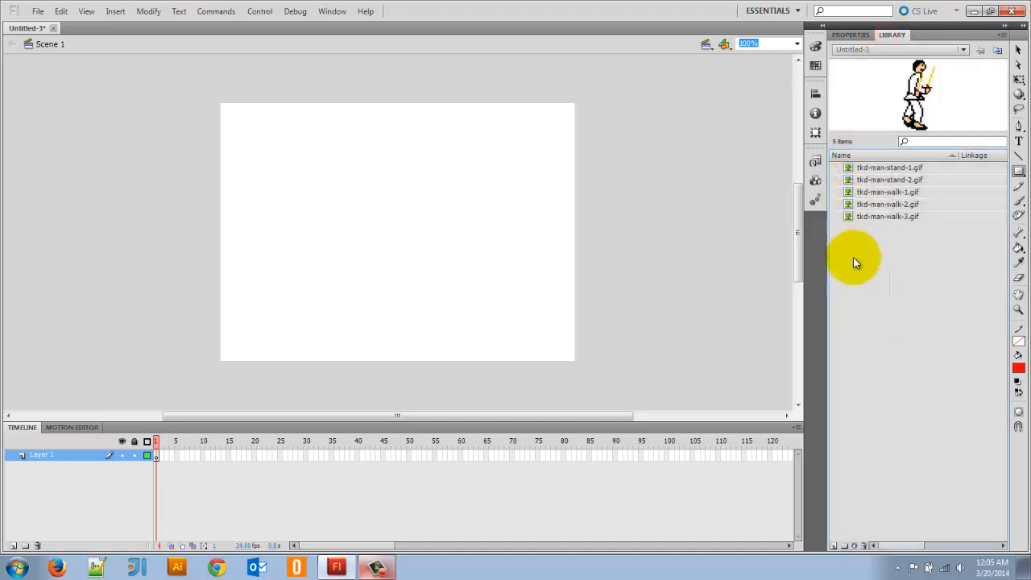
pyautogui.moveTo(870, 245)
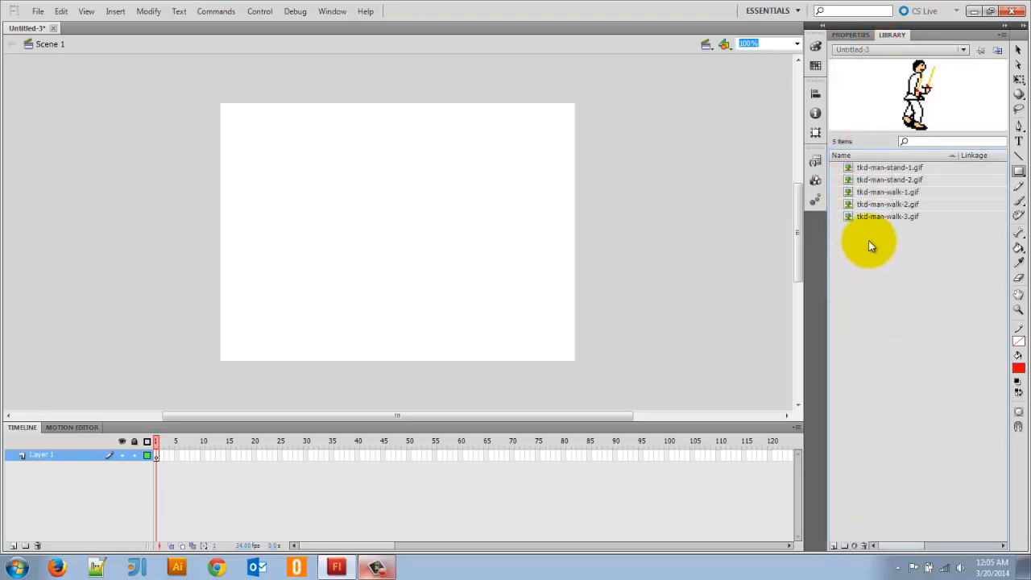
pyautogui.moveTo(900, 245)
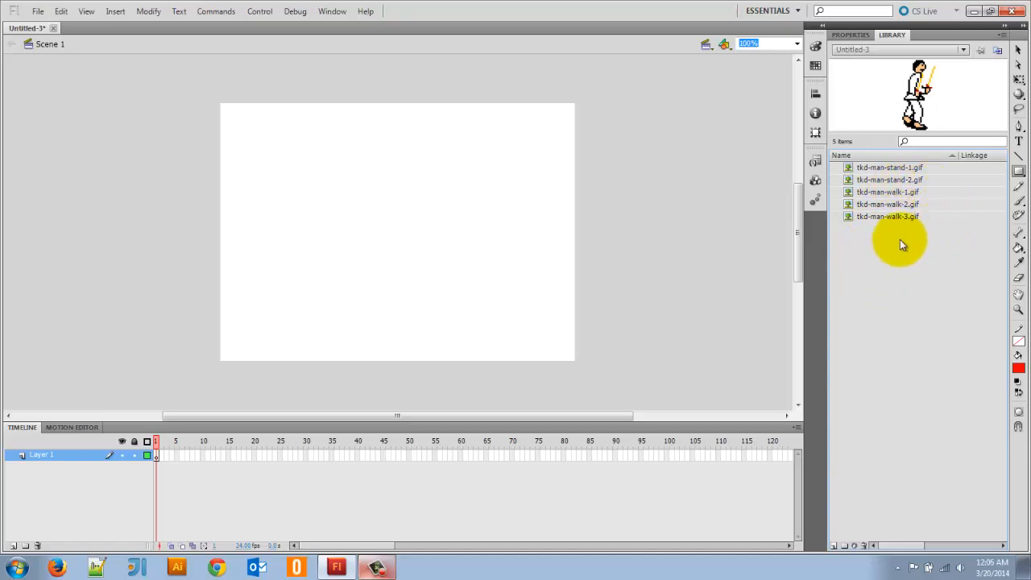
pyautogui.moveTo(931, 224)
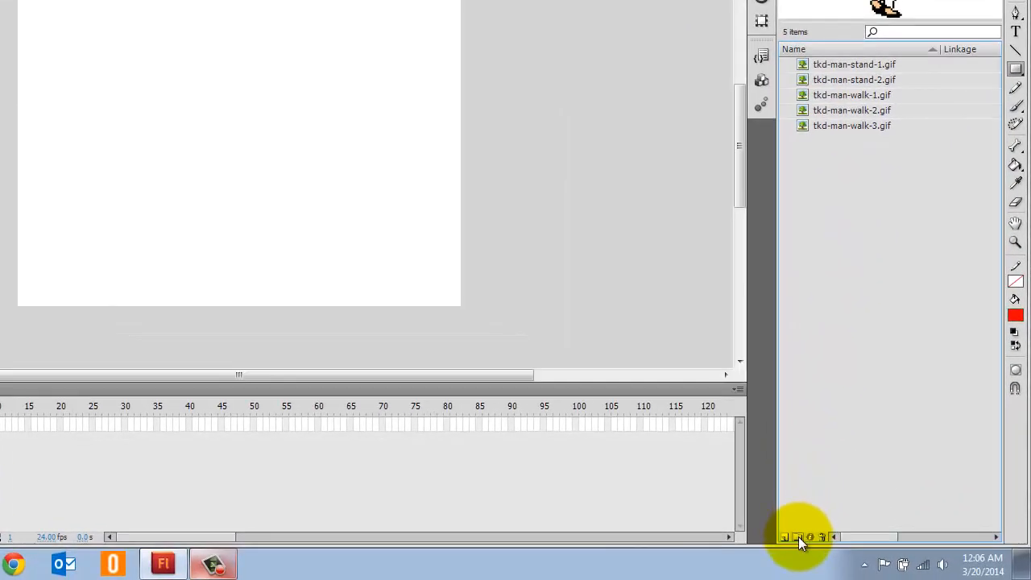
pyautogui.click(798, 536)
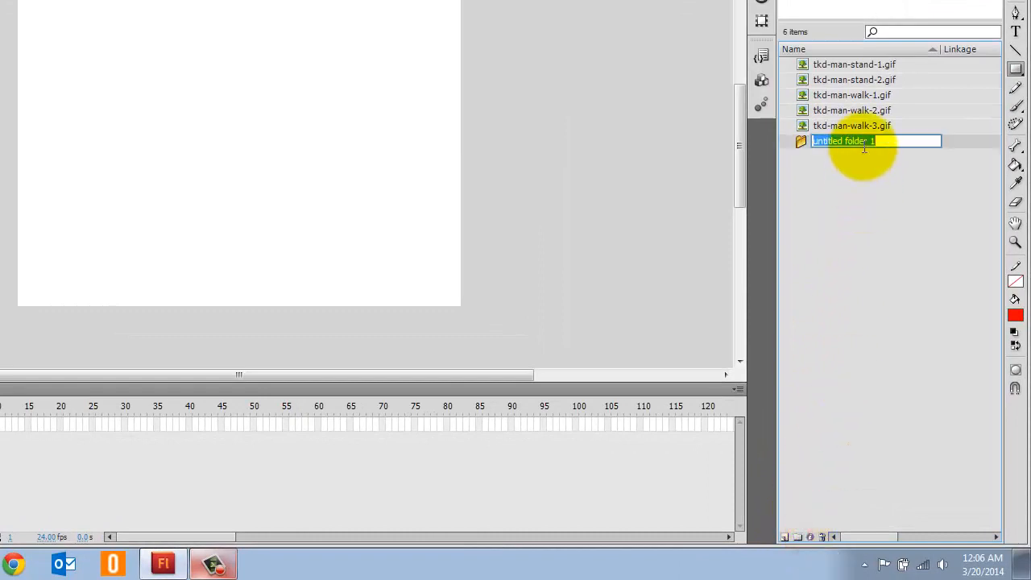
pyautogui.write('T')
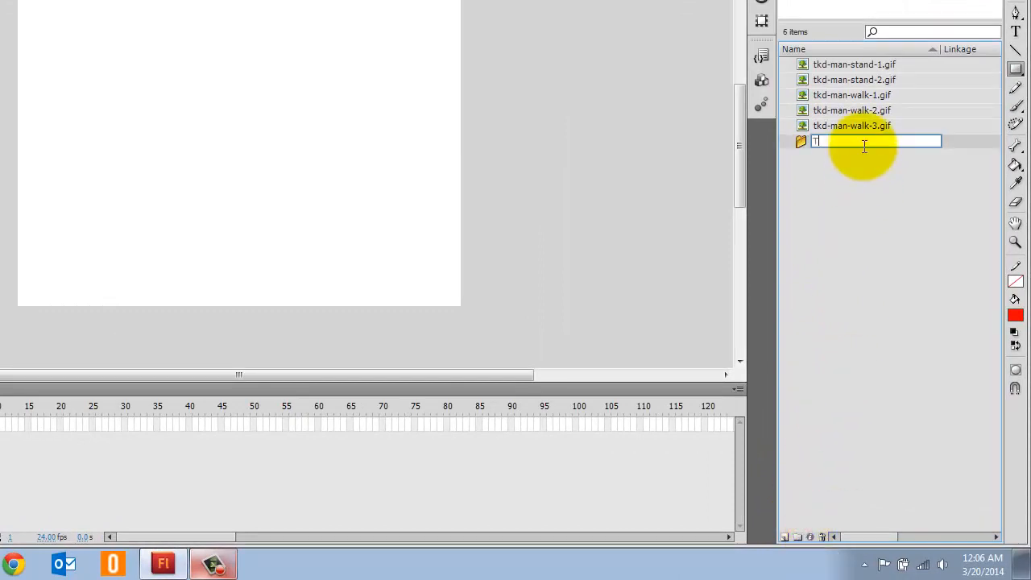
pyautogui.write('TKD Guy')
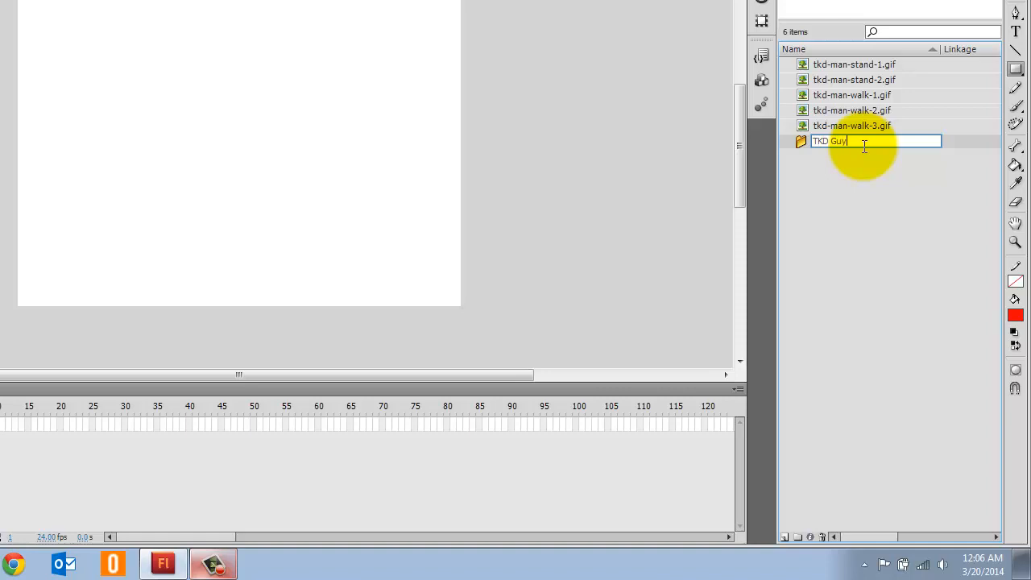
pyautogui.press('Return')
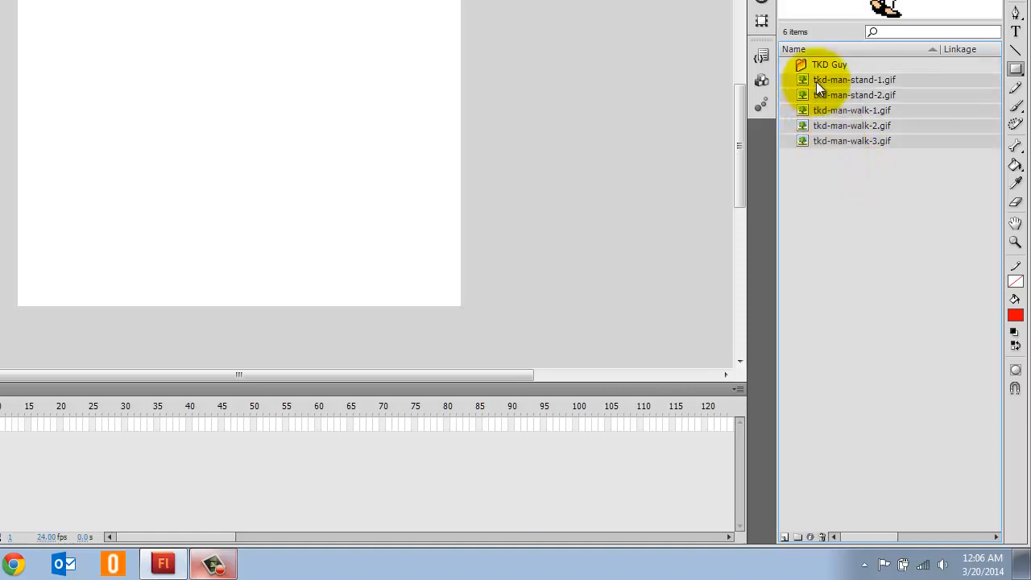
# - Gather the imported tkd-man GIFs into the TKD Guy folder and expand it
pyautogui.click(786, 64)
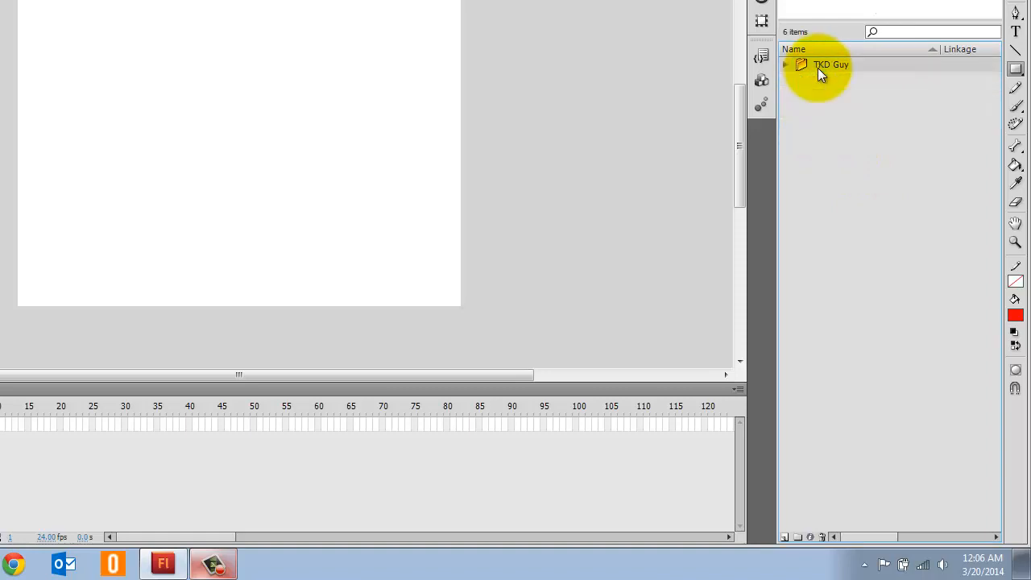
pyautogui.moveTo(841, 71)
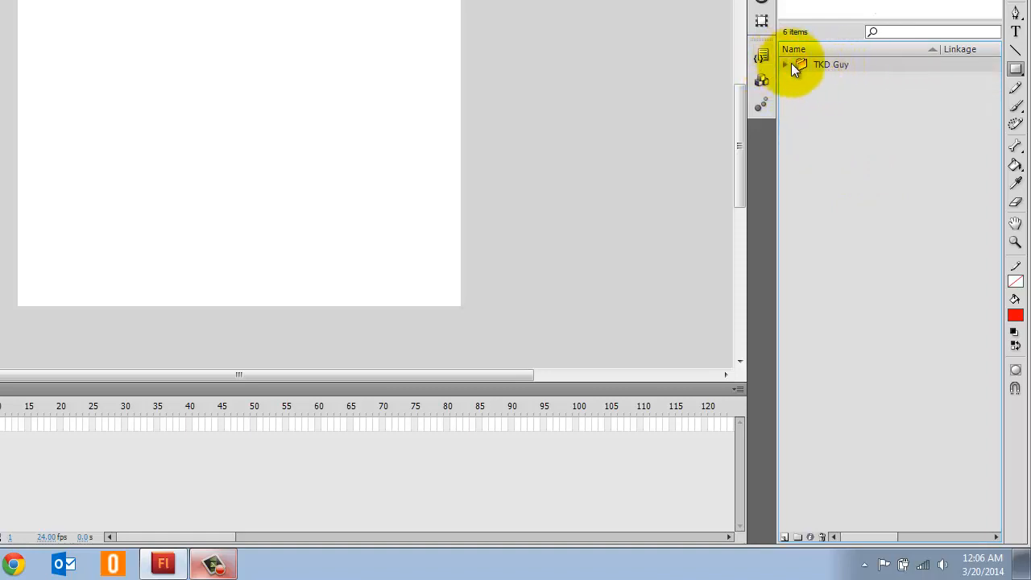
pyautogui.click(786, 65)
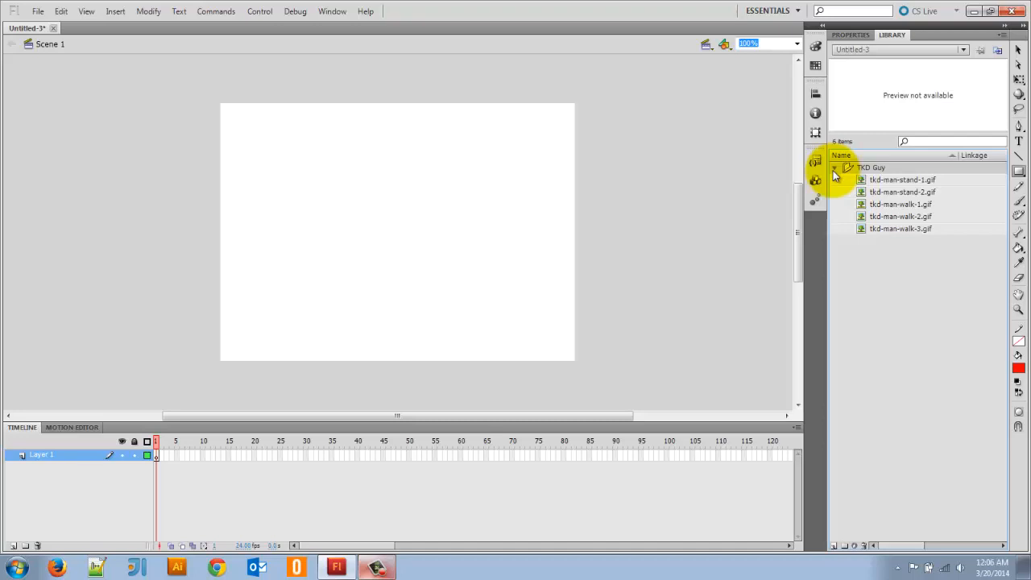
pyautogui.moveTo(886, 291)
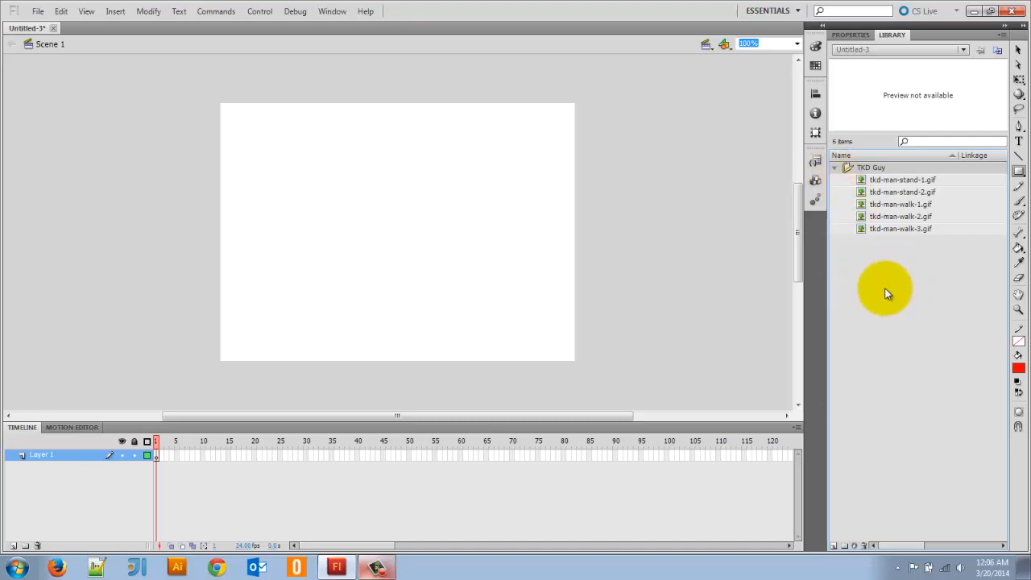
pyautogui.moveTo(886, 229)
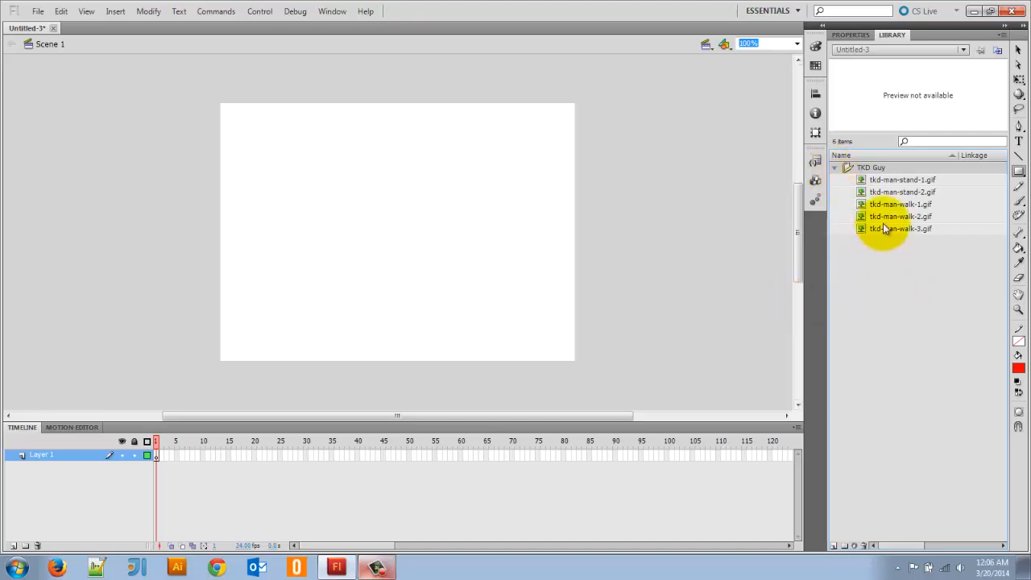
# - Start a new symbol and name it TKD Man Standing
pyautogui.click(901, 229)
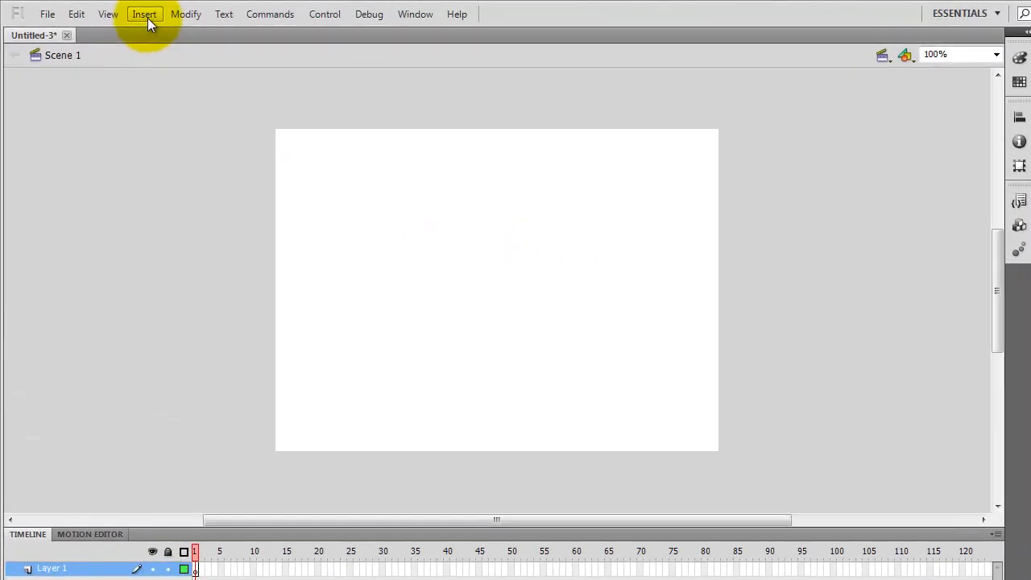
pyautogui.click(144, 12)
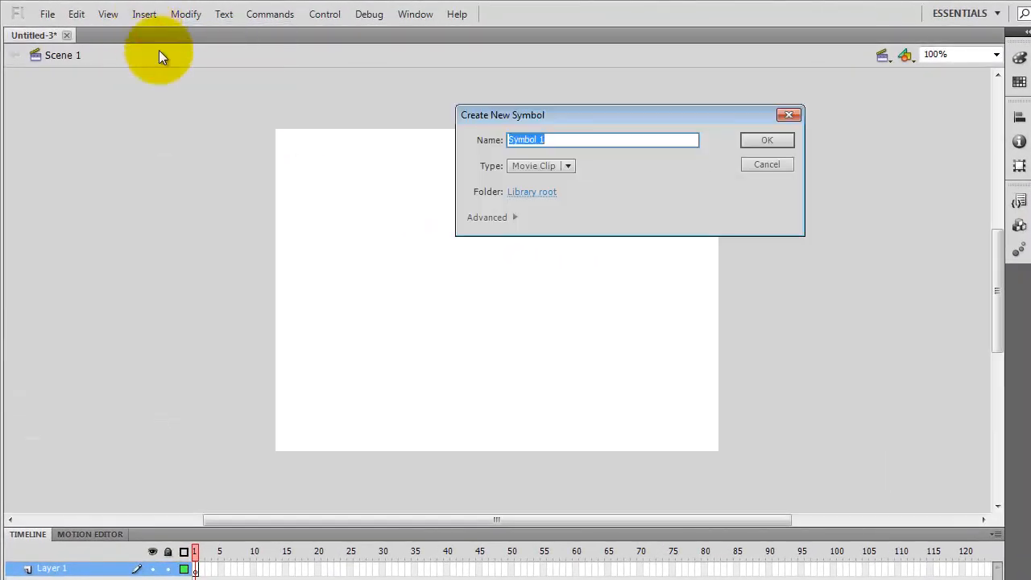
pyautogui.write('TKD')
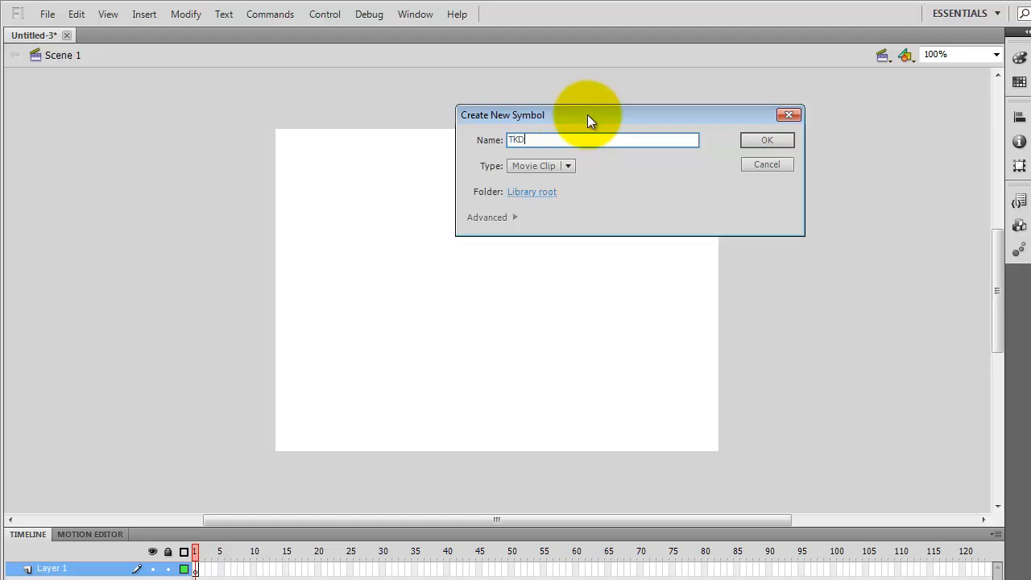
pyautogui.write('Man Stan')
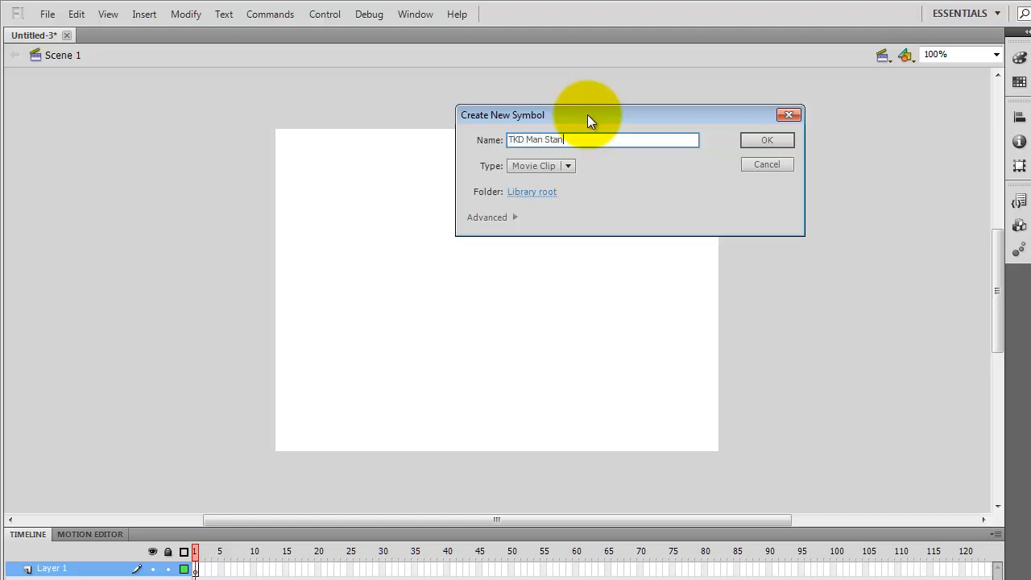
pyautogui.write('ding')
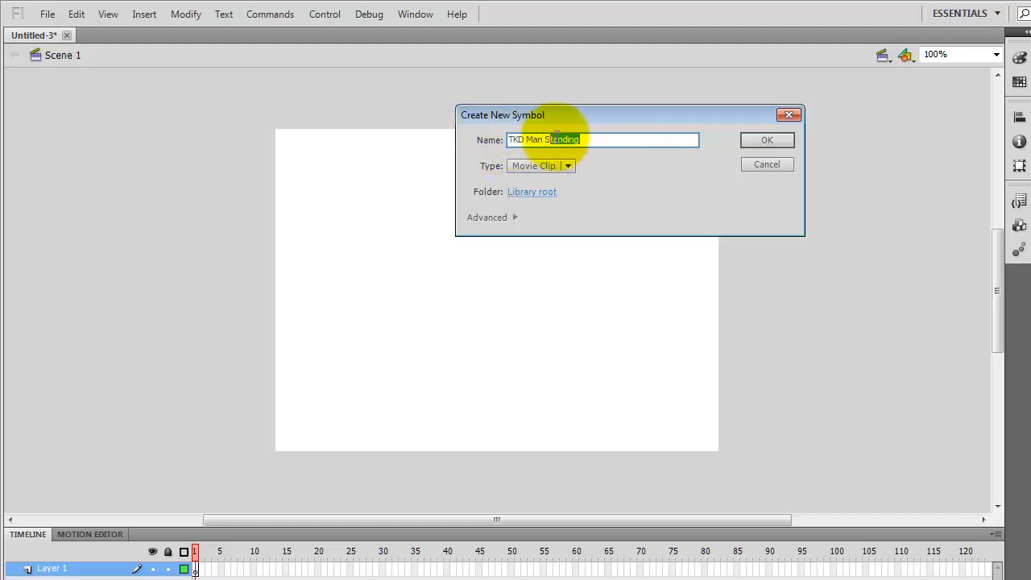
pyautogui.click(556, 138)
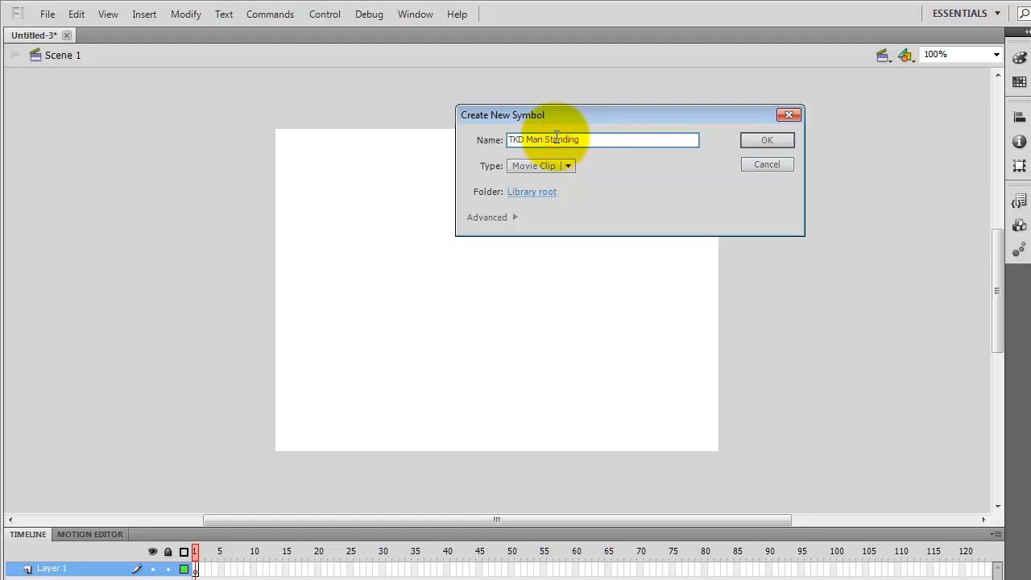
pyautogui.doubleClick(551, 139)
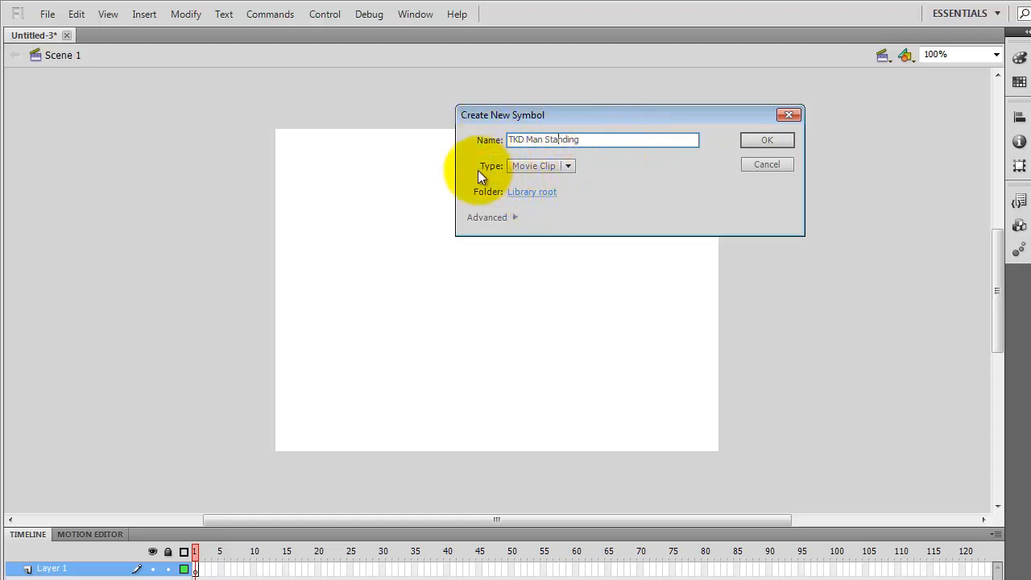
# - Keep the symbol type set to Movie Clip
pyautogui.click(567, 164)
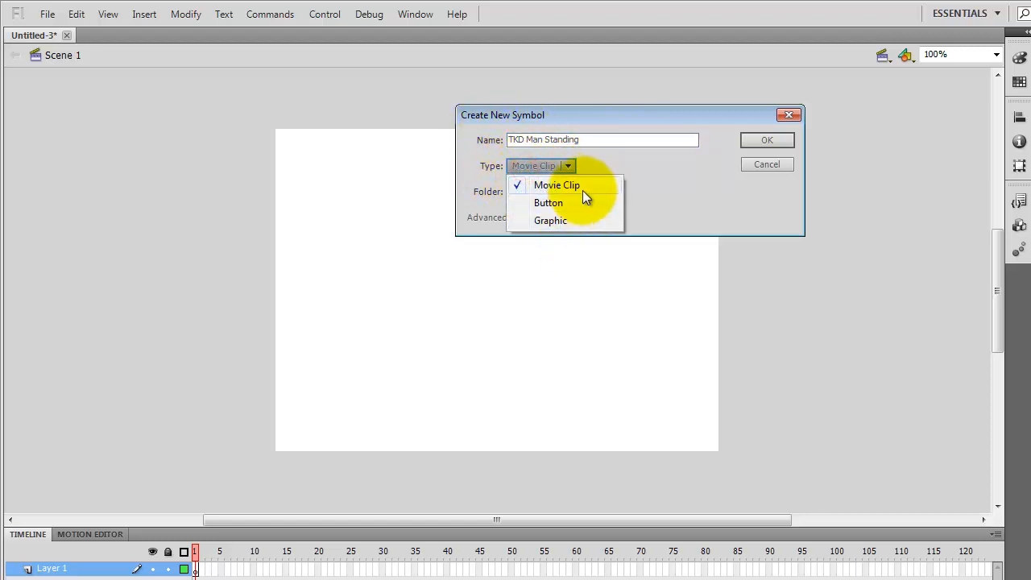
pyautogui.moveTo(538, 232)
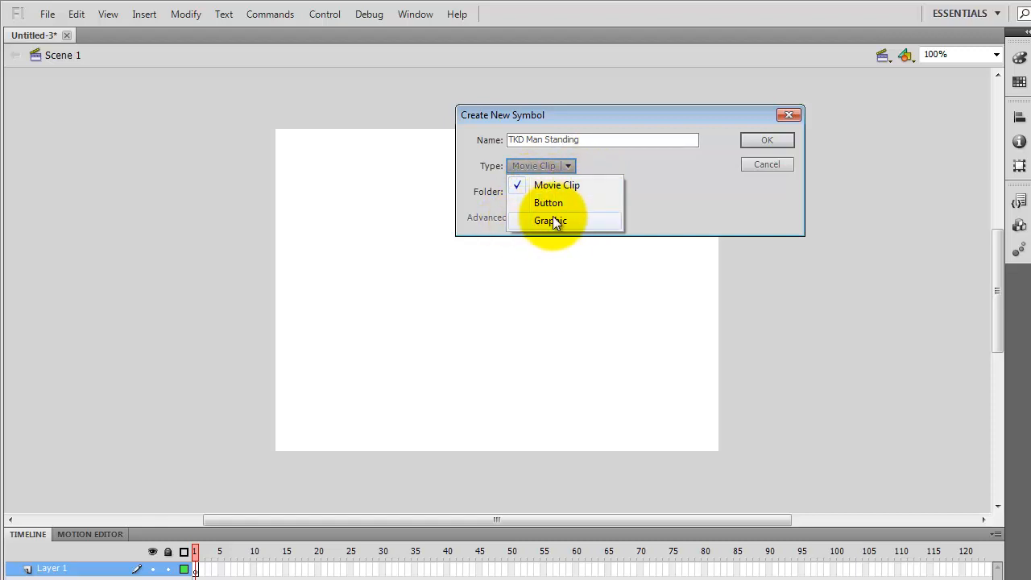
pyautogui.moveTo(561, 203)
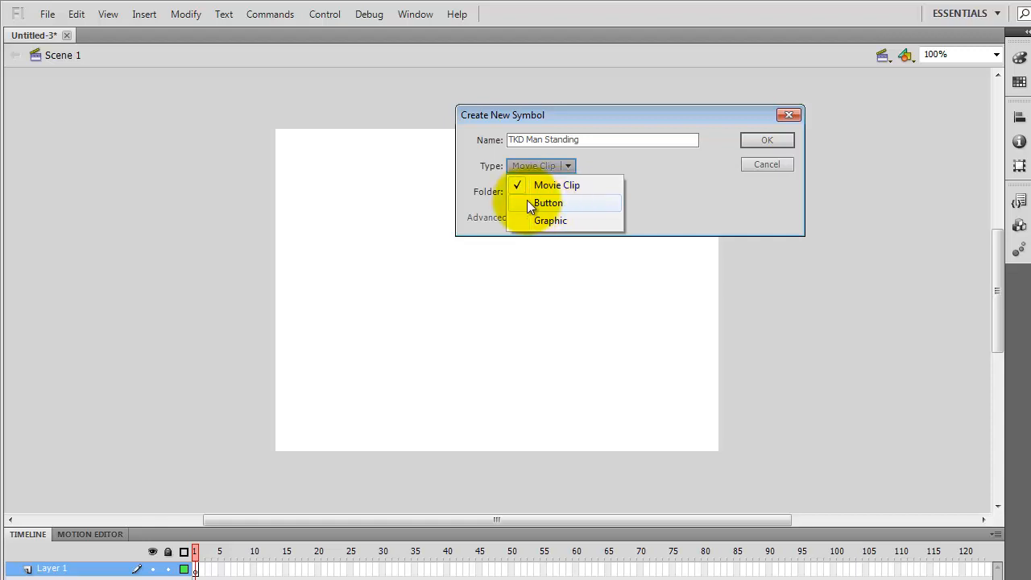
pyautogui.moveTo(564, 186)
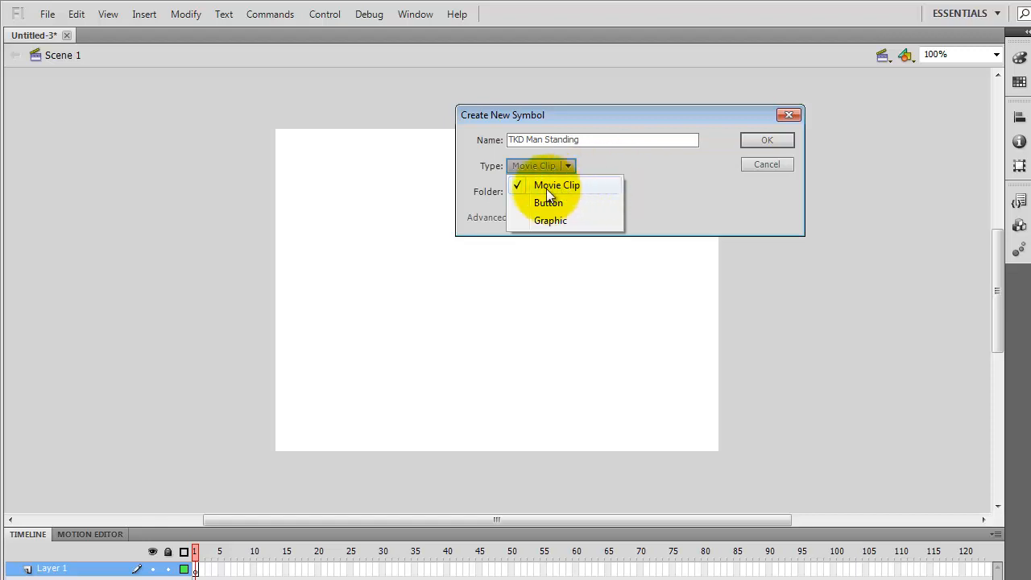
pyautogui.click(558, 184)
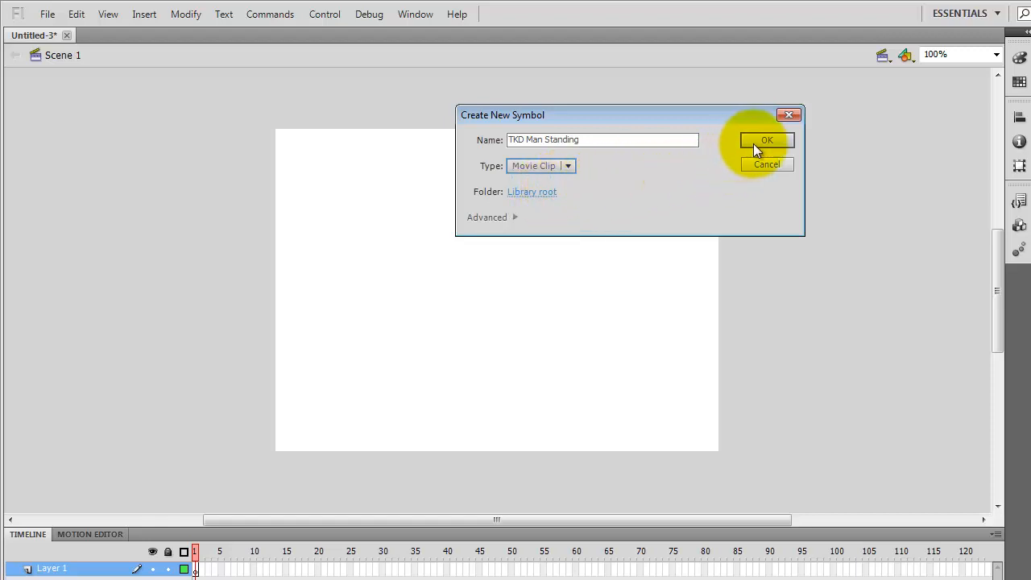
# - Confirm the TKD Man Standing movie clip and enter its empty editing stage
pyautogui.click(767, 138)
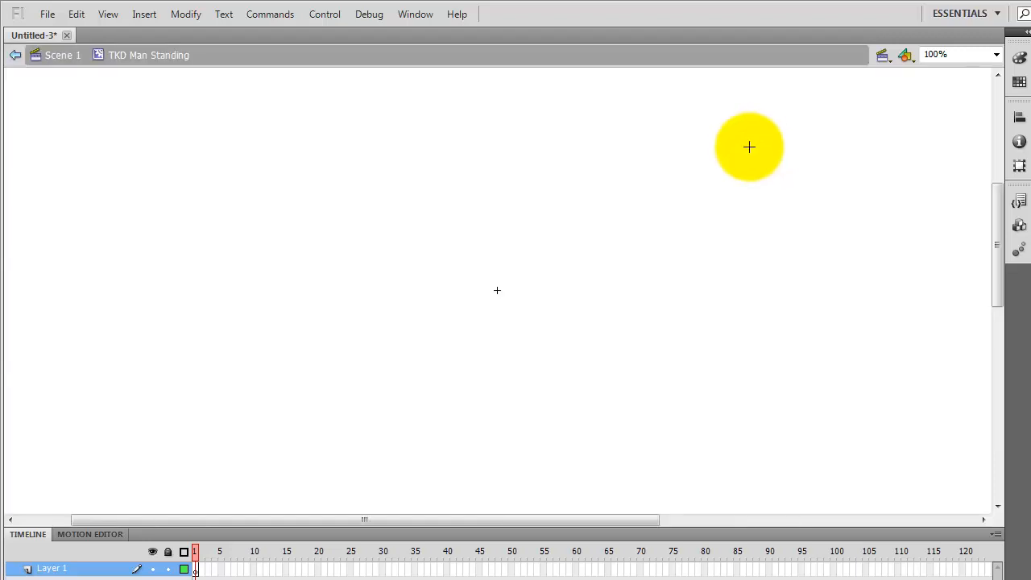
pyautogui.moveTo(749, 147); pyautogui.dragTo(485, 274)
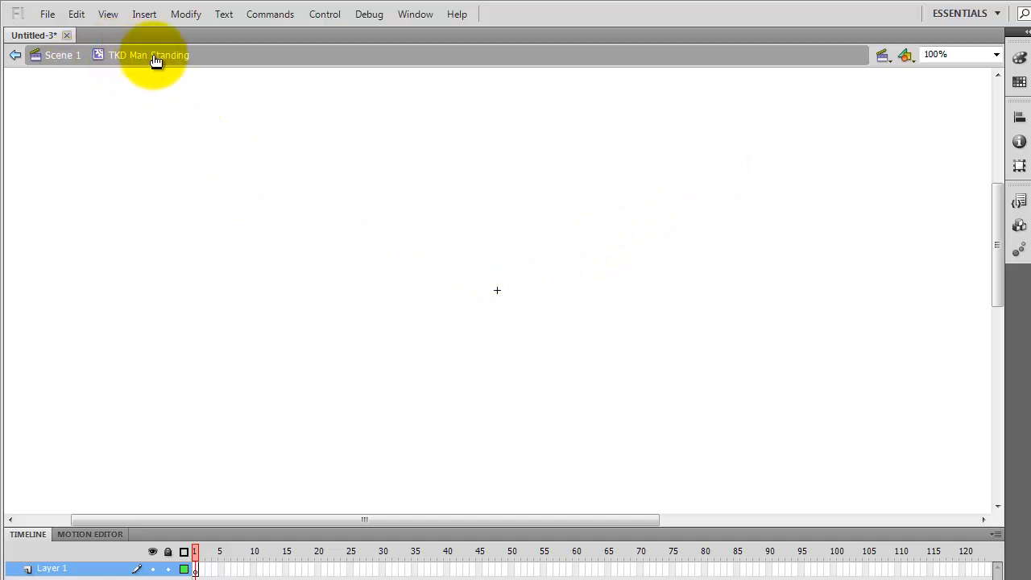
pyautogui.moveTo(467, 290)
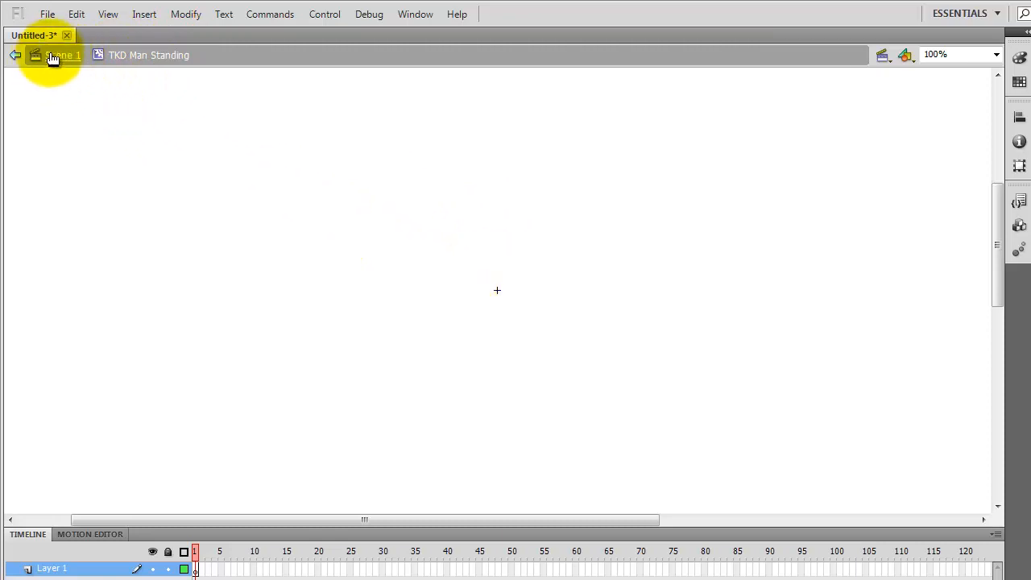
pyautogui.click(16, 55)
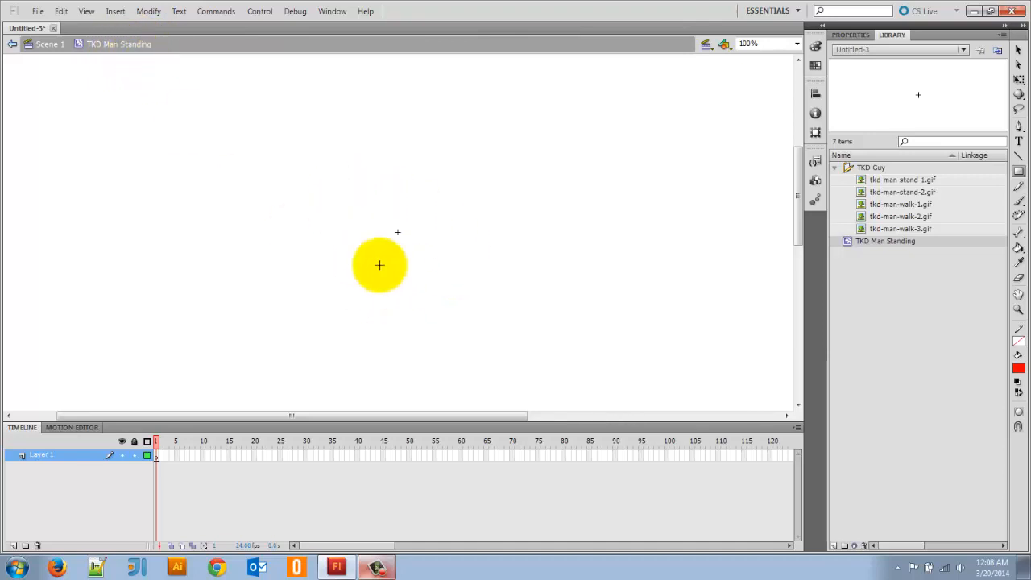
pyautogui.moveTo(381, 264); pyautogui.dragTo(411, 219)
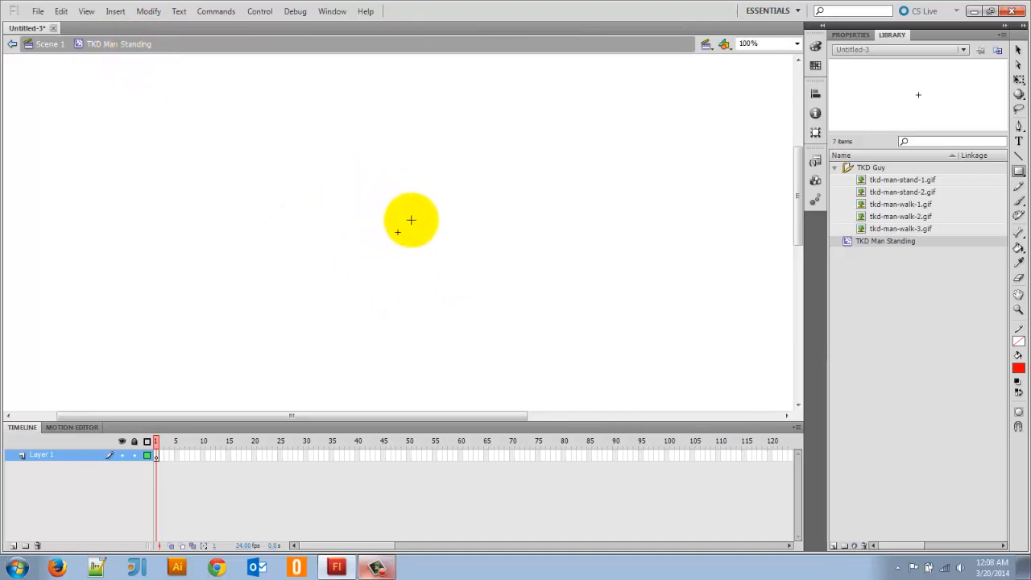
pyautogui.moveTo(410, 219); pyautogui.dragTo(707, 200)
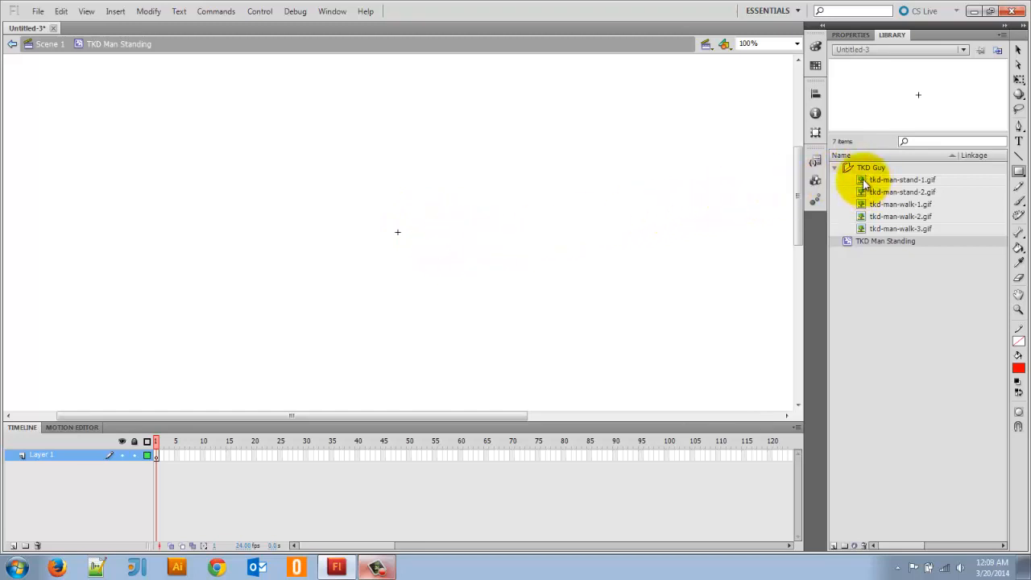
# - Place tkd-man-stand-1.gif on the clip's stage and magnify the view
pyautogui.click(900, 179)
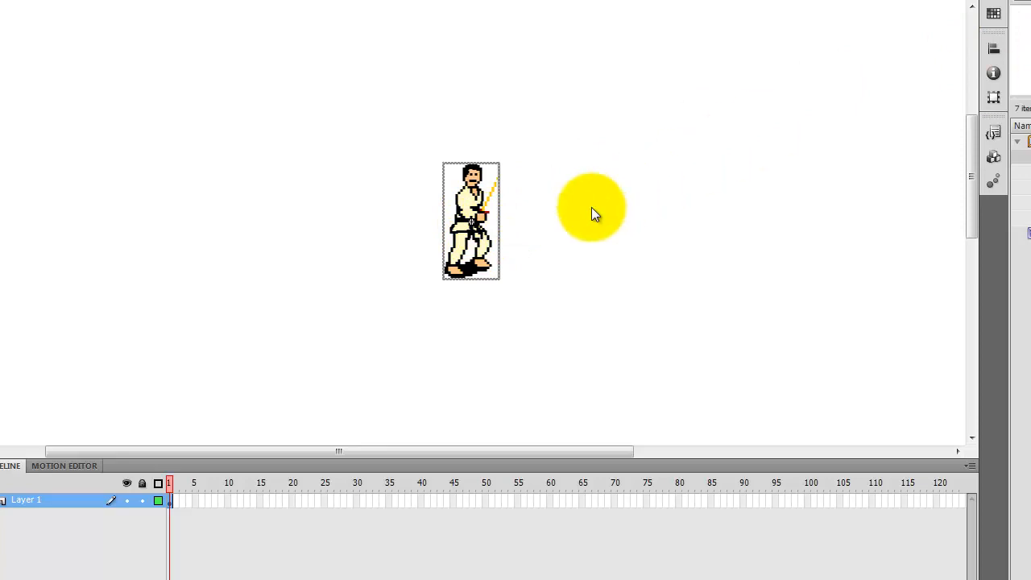
pyautogui.moveTo(593, 207); pyautogui.dragTo(795, 146)
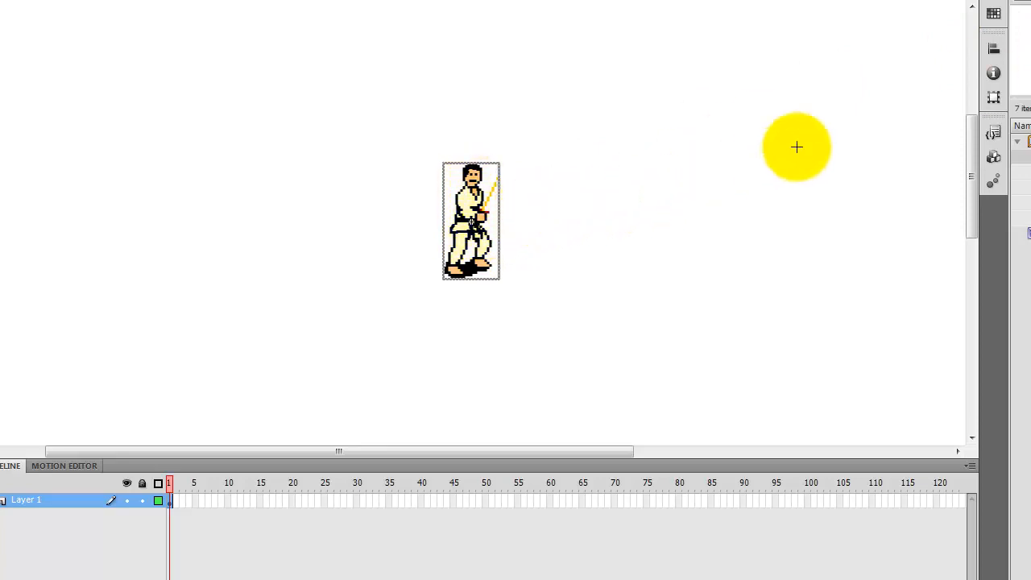
pyautogui.moveTo(796, 146); pyautogui.dragTo(480, 242)
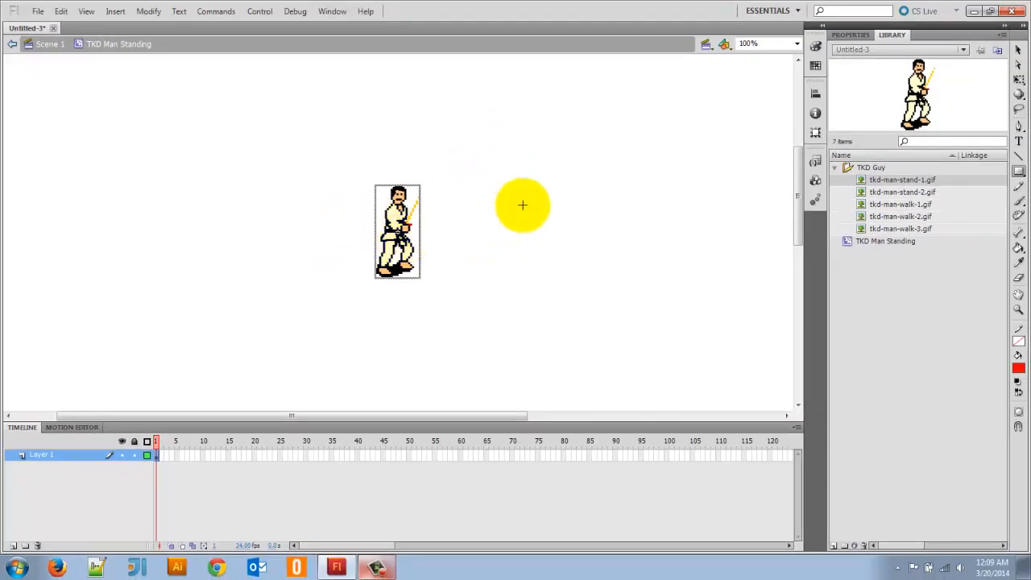
pyautogui.moveTo(522, 206); pyautogui.dragTo(419, 229)
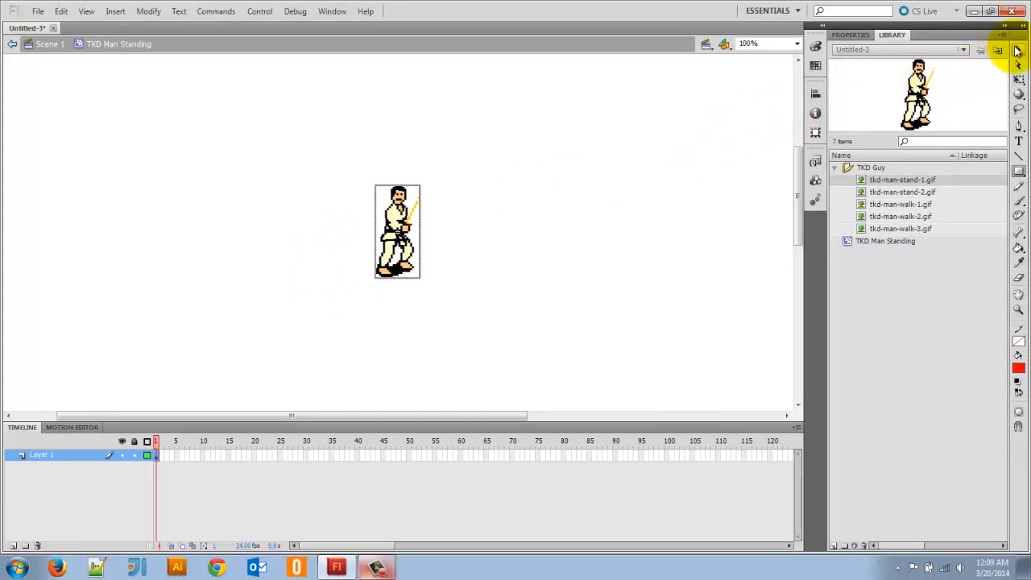
pyautogui.click(396, 229)
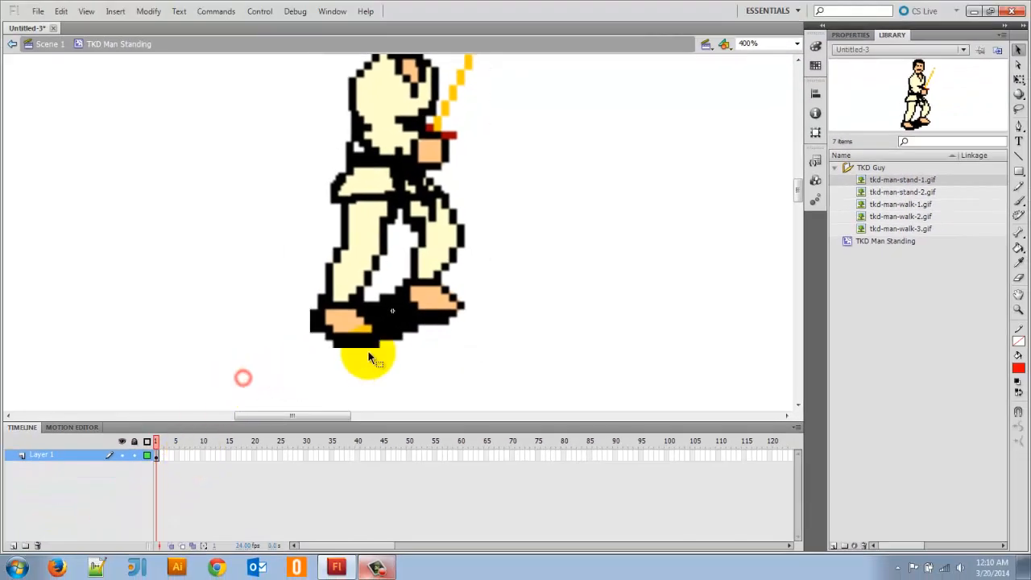
# - Change the document frame rate from 24.00 to 30.00 fps in Properties
pyautogui.click(848, 35)
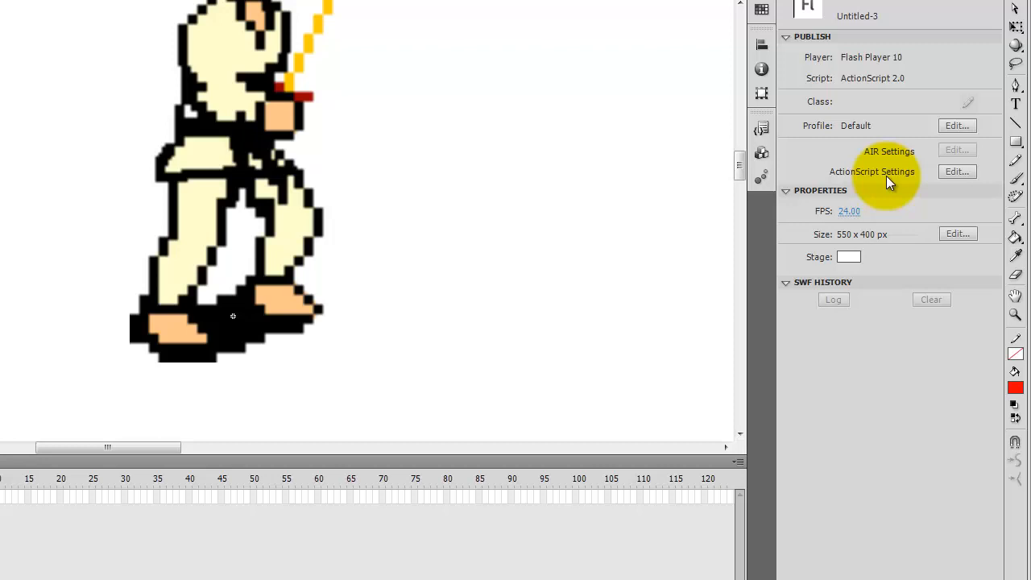
pyautogui.moveTo(863, 213)
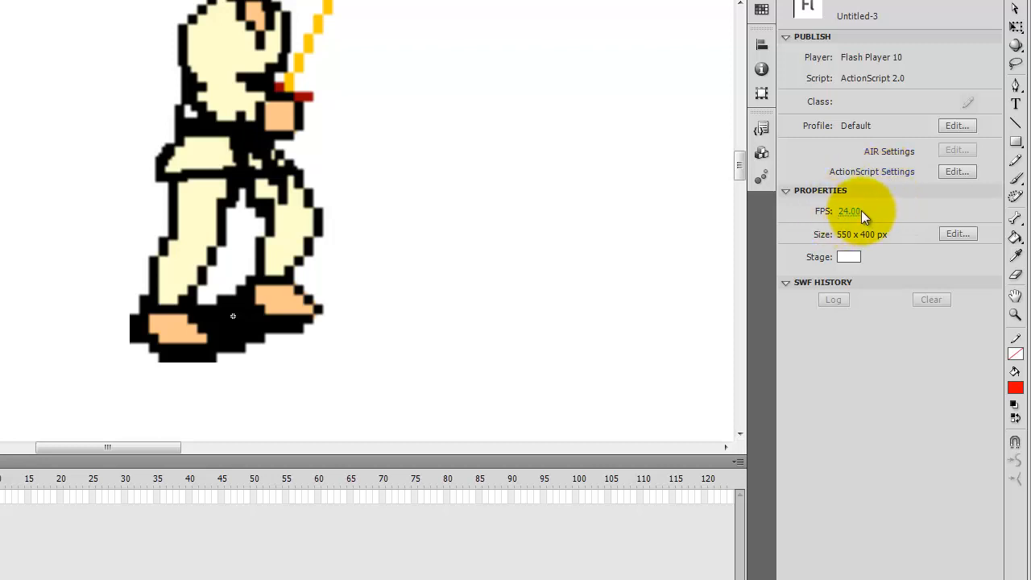
pyautogui.moveTo(857, 221)
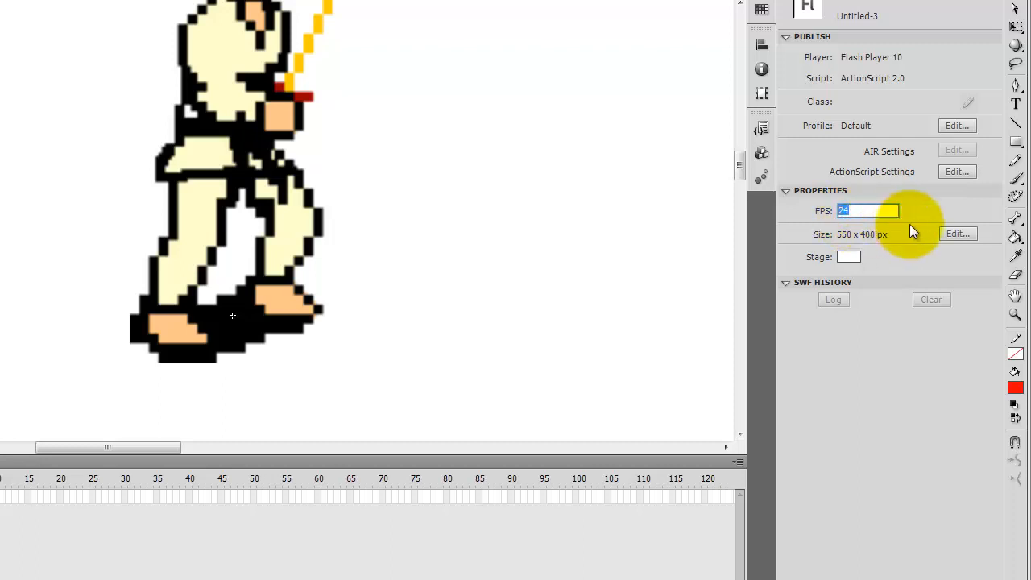
pyautogui.write('30.00')
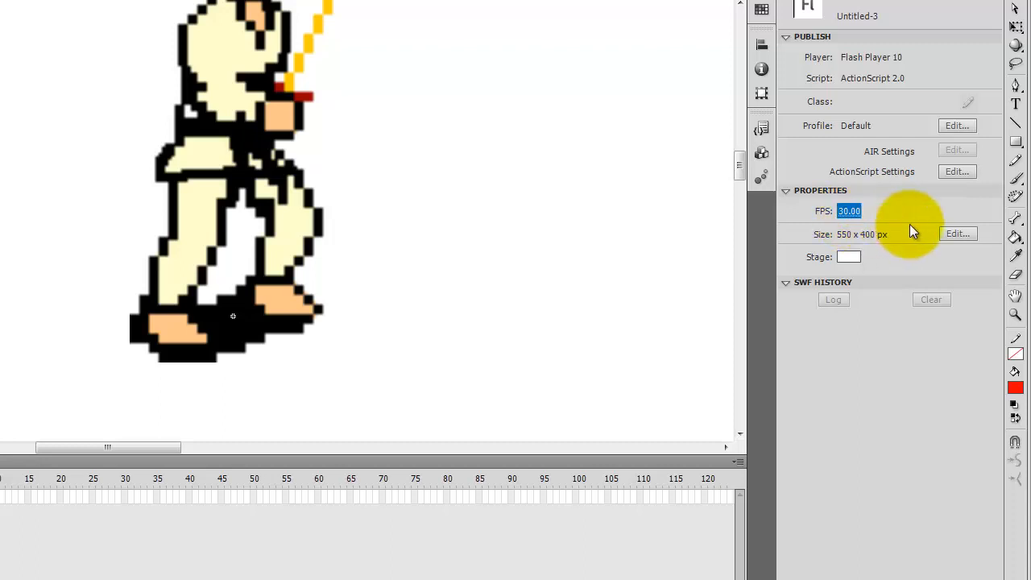
pyautogui.moveTo(668, 261)
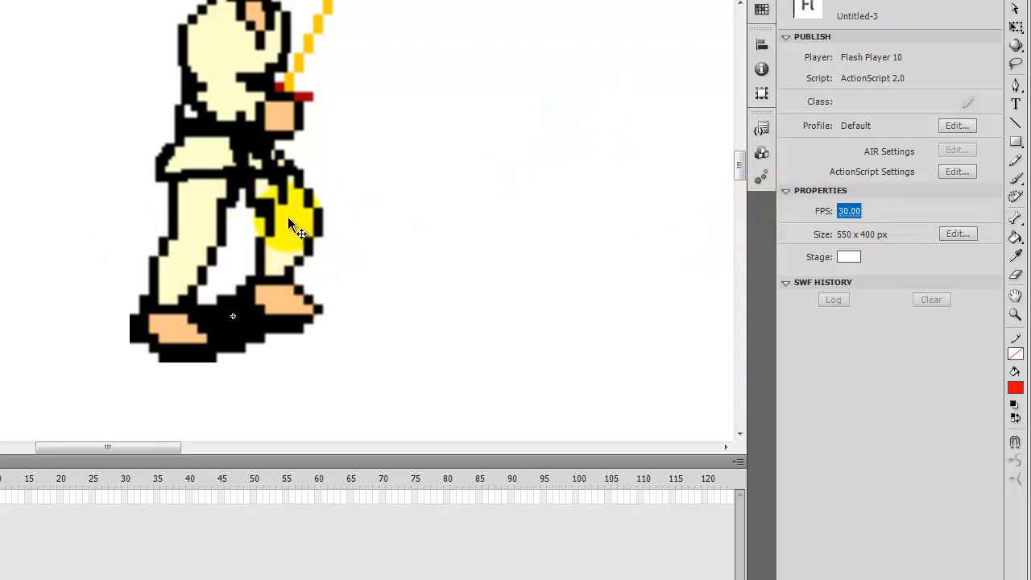
pyautogui.moveTo(292, 218)
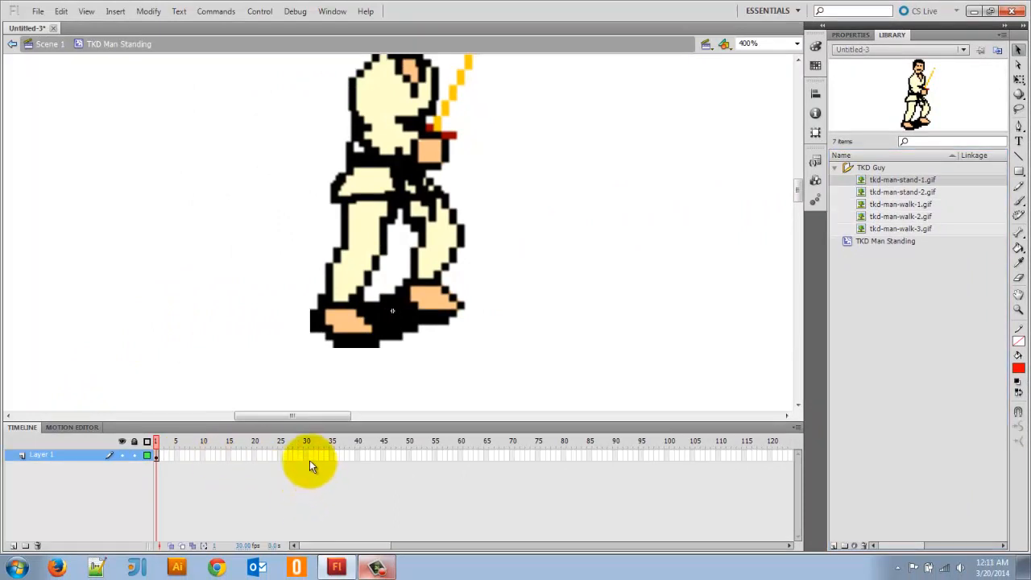
# - Insert a blank keyframe at frame 30, checking the first pose at frame 1 beforehand
pyautogui.rightClick(306, 455)
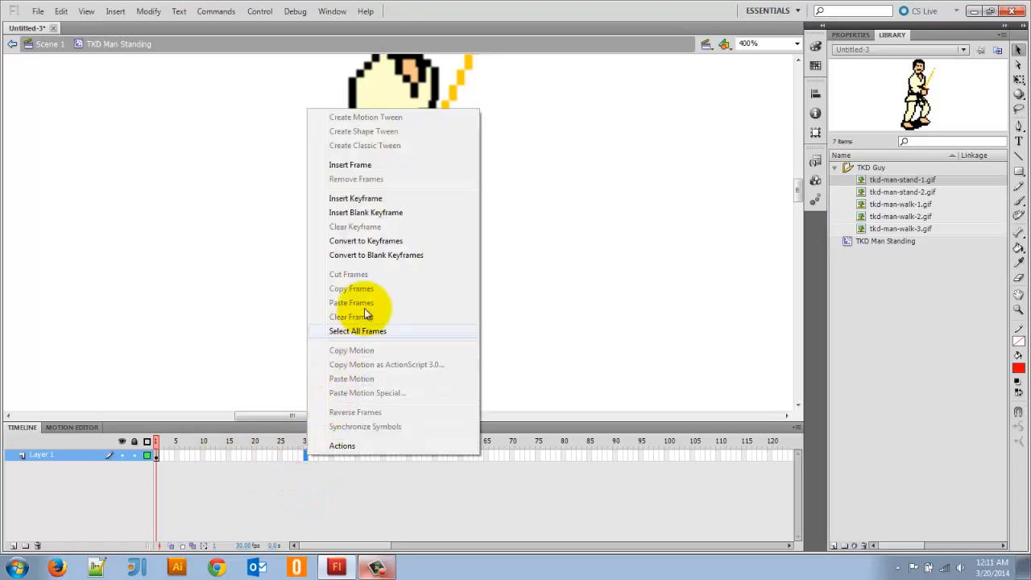
pyautogui.click(348, 316)
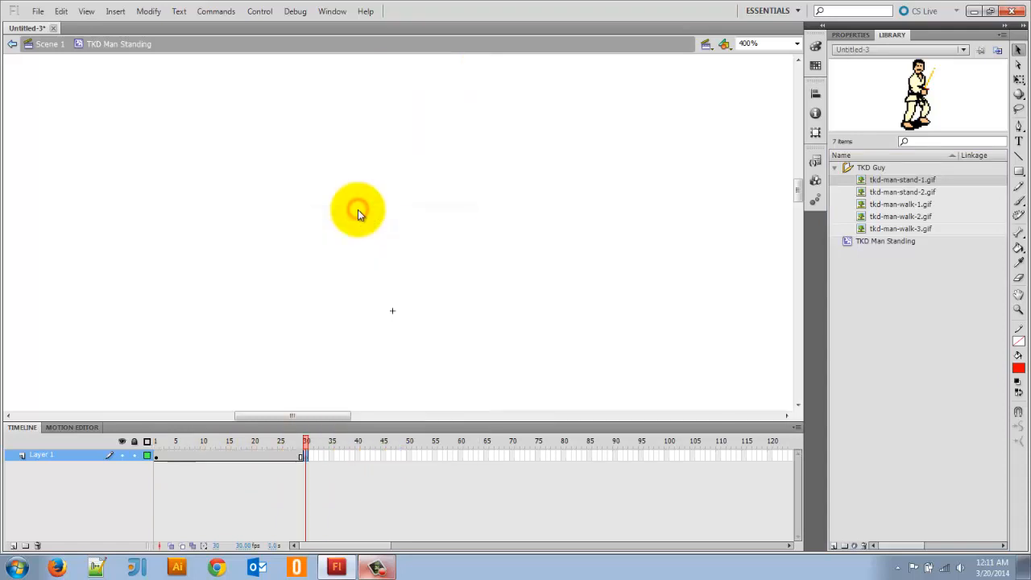
pyautogui.click(156, 442)
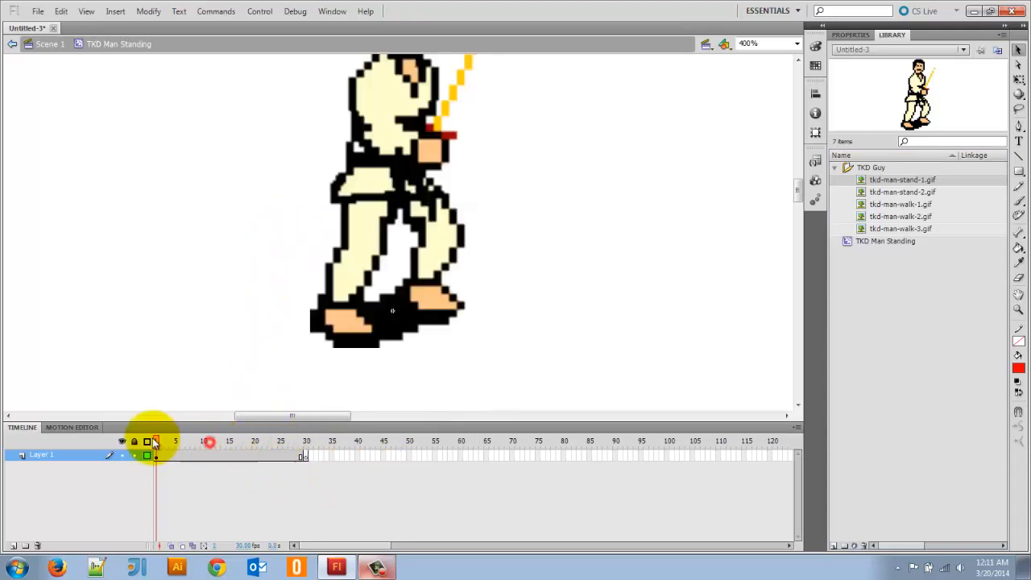
pyautogui.click(155, 442)
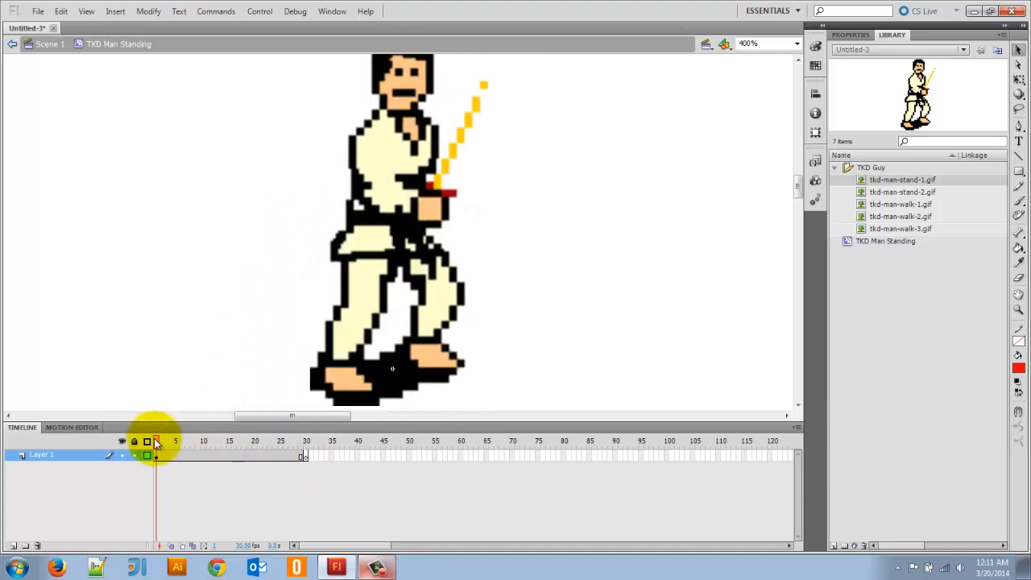
pyautogui.moveTo(155, 442); pyautogui.dragTo(306, 442)
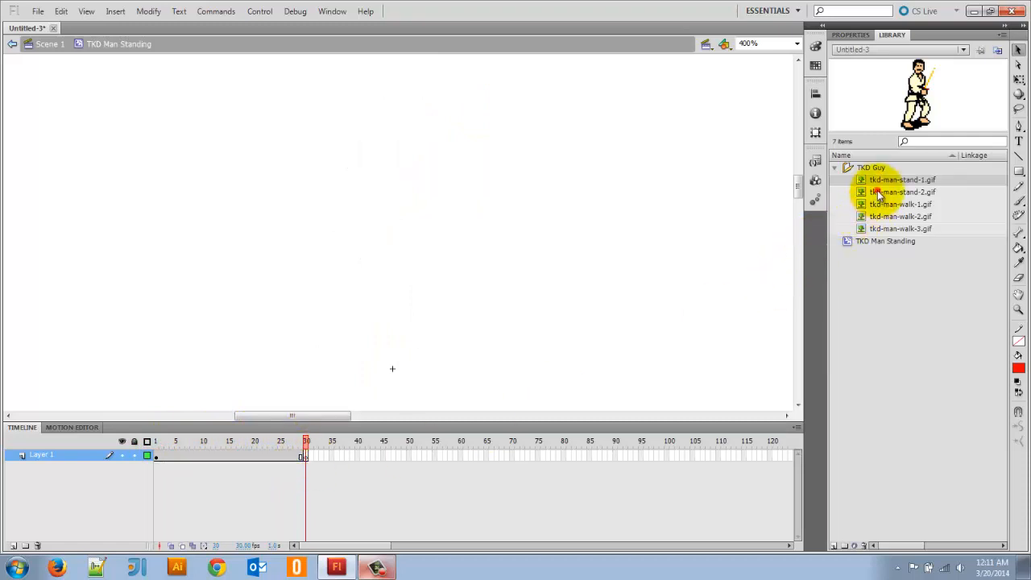
# - Place tkd-man-stand-2.gif on frame 30 and scrub the timeline to compare the two poses
pyautogui.click(902, 192)
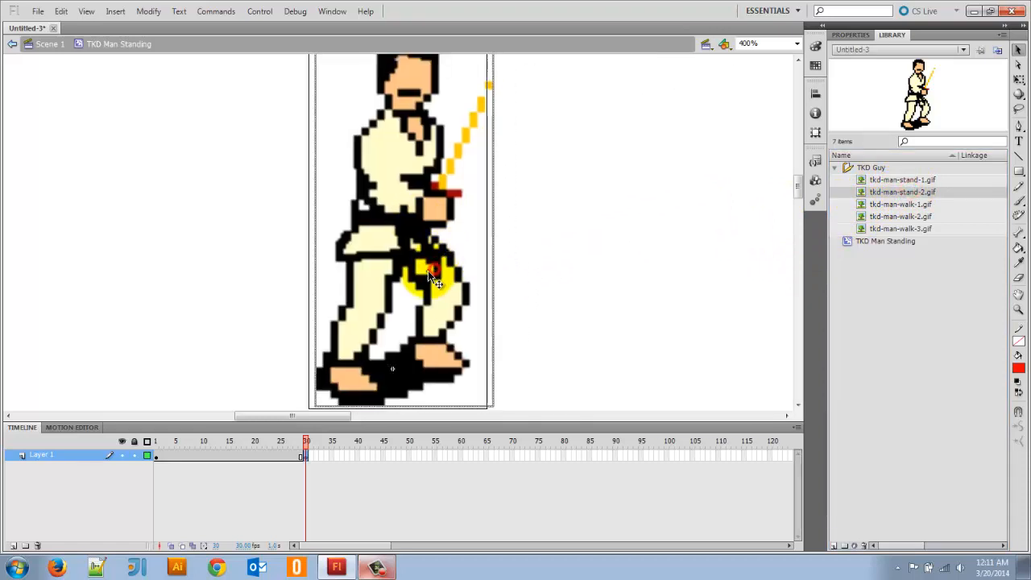
pyautogui.click(306, 443)
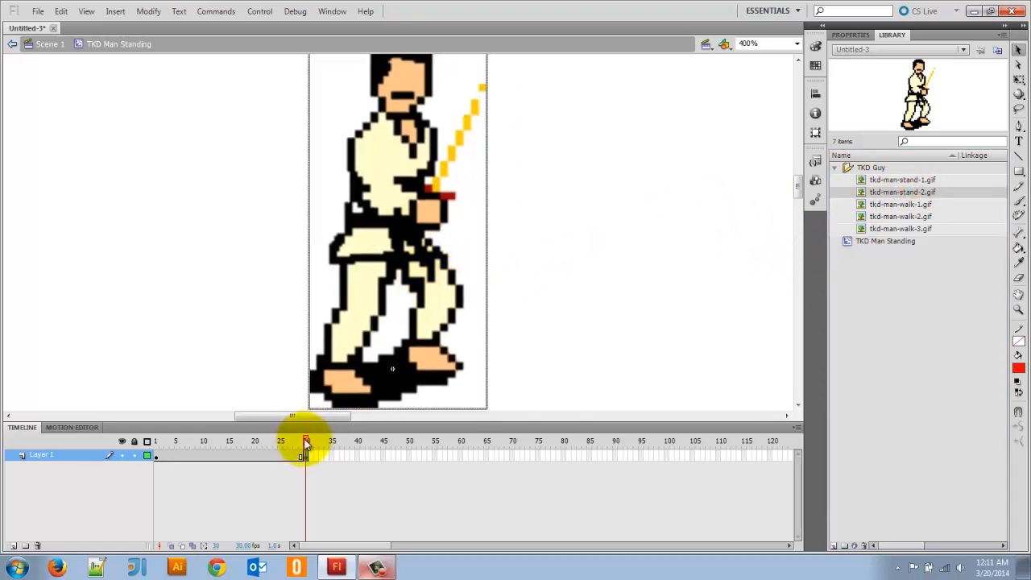
pyautogui.moveTo(306, 441); pyautogui.dragTo(290, 442)
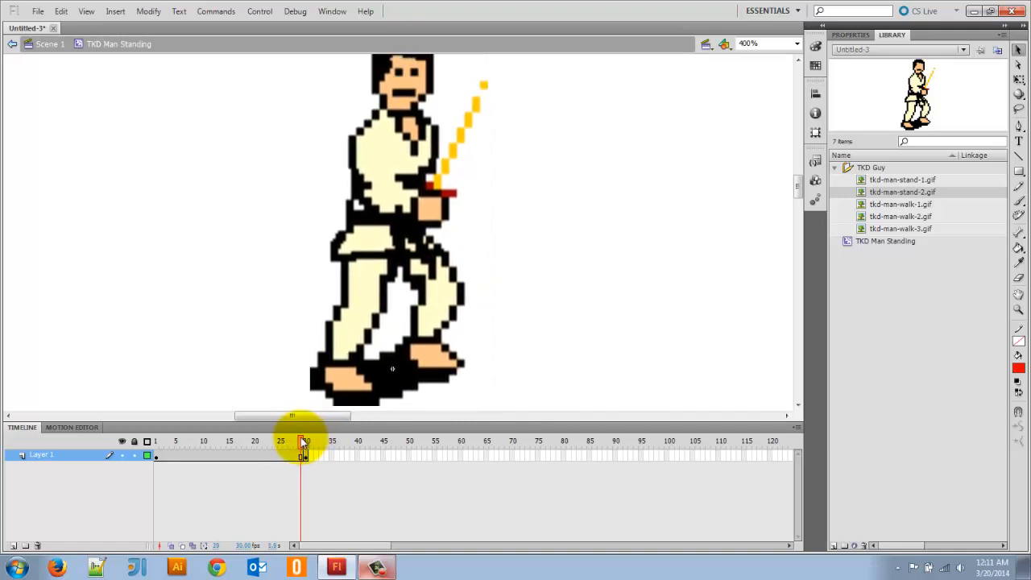
pyautogui.moveTo(303, 441); pyautogui.dragTo(306, 442)
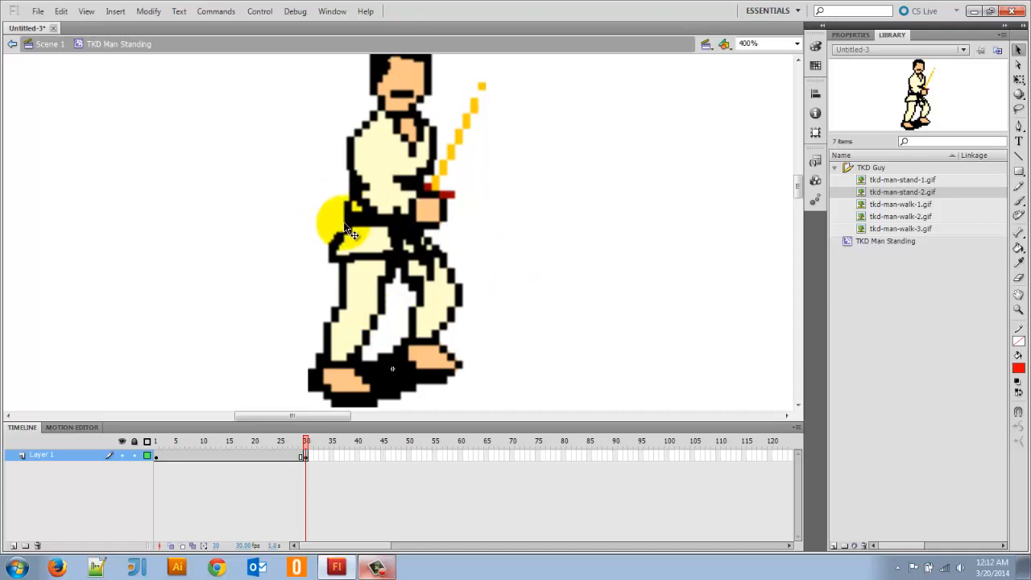
pyautogui.click(363, 225)
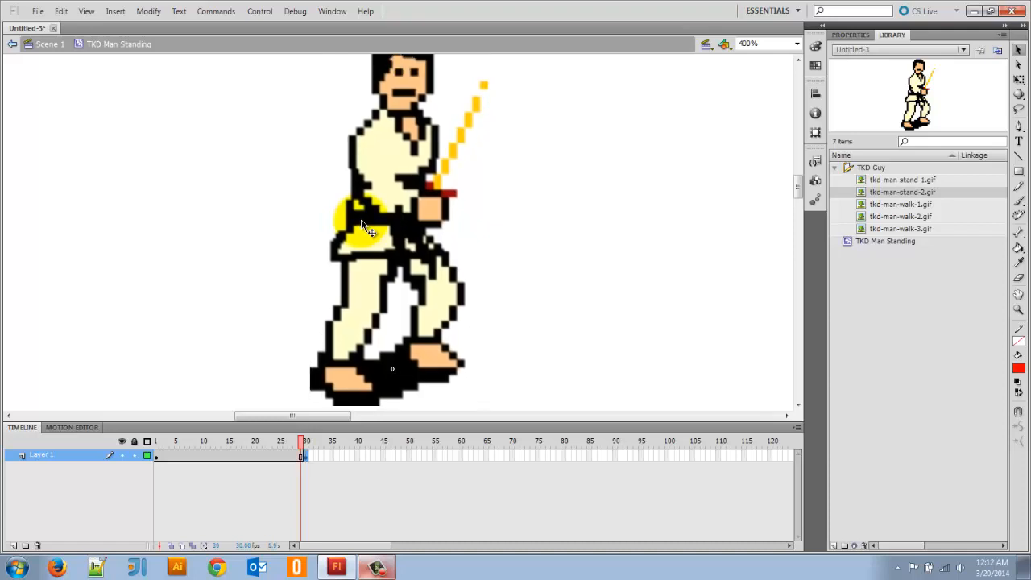
pyautogui.click(370, 218)
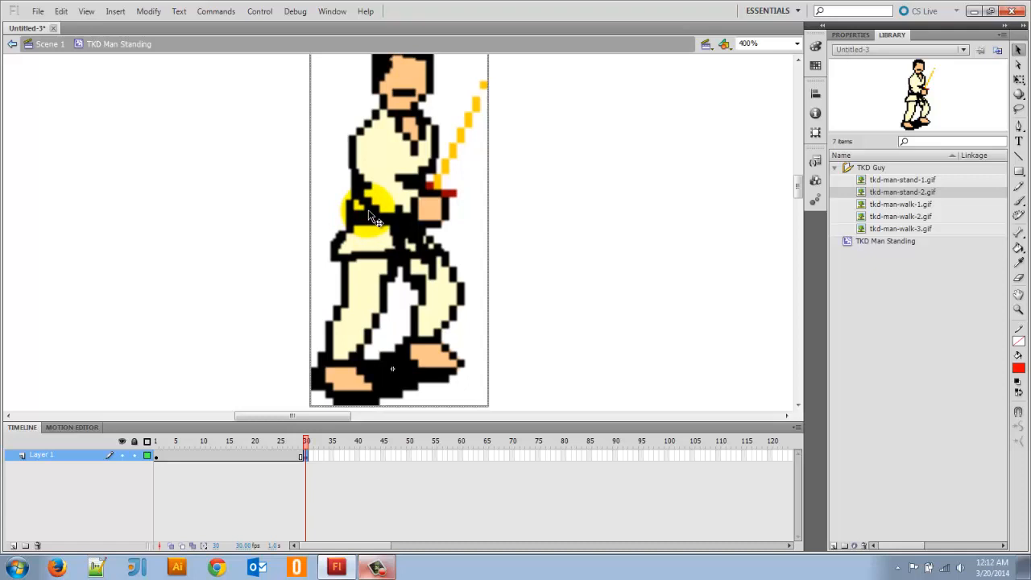
pyautogui.click(300, 441)
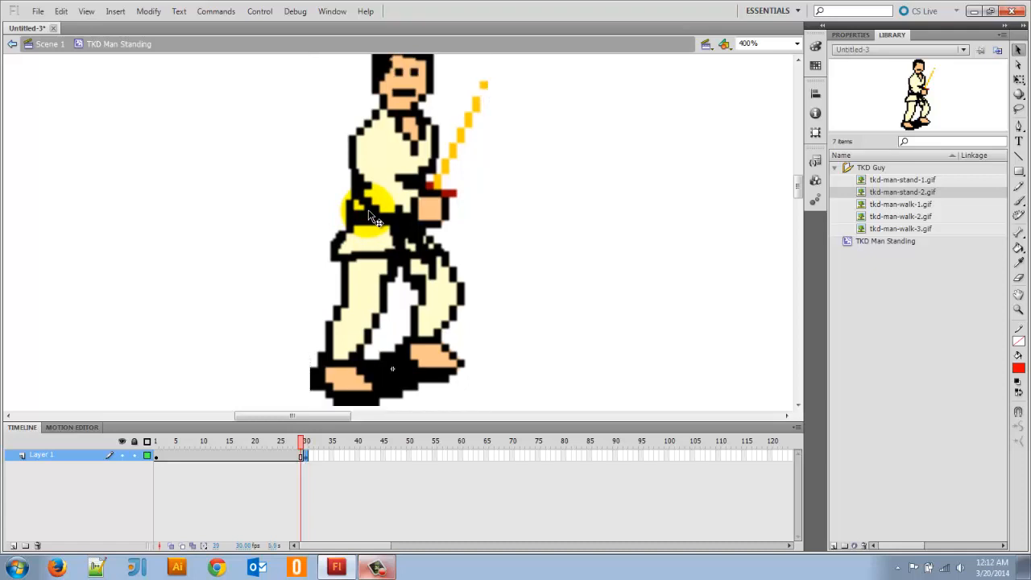
pyautogui.click(305, 441)
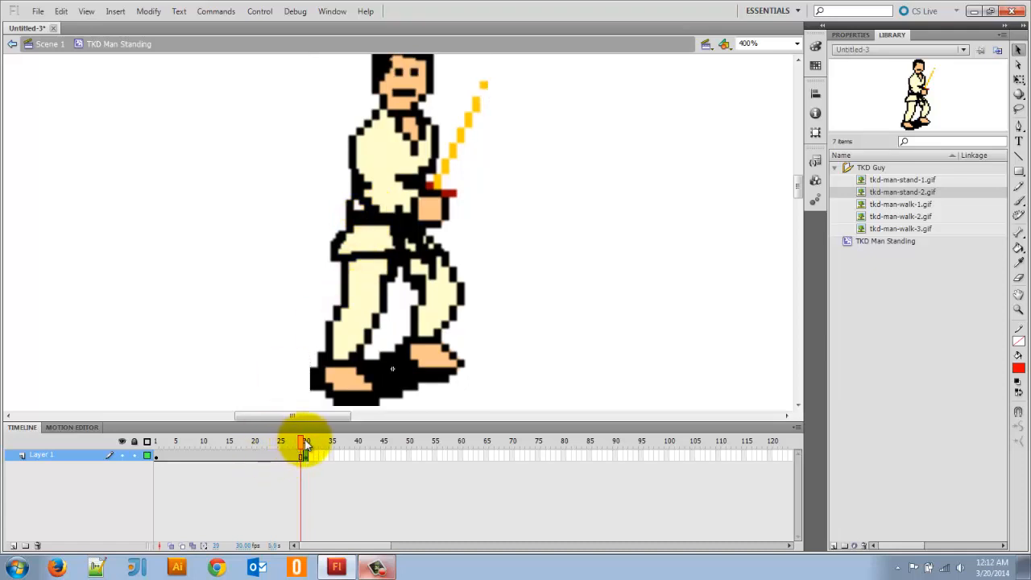
pyautogui.moveTo(306, 442); pyautogui.dragTo(280, 441)
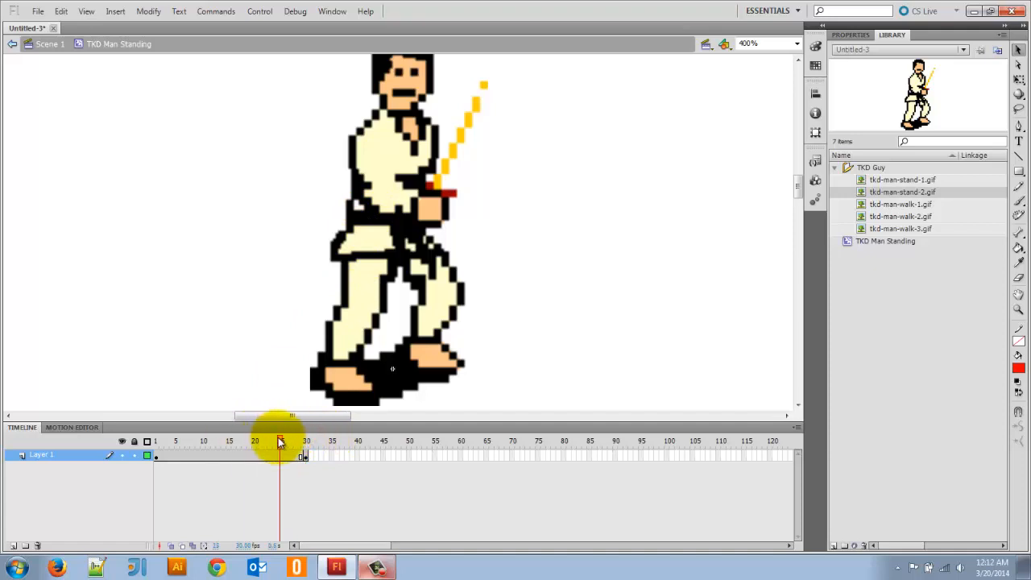
pyautogui.moveTo(280, 441); pyautogui.dragTo(304, 441)
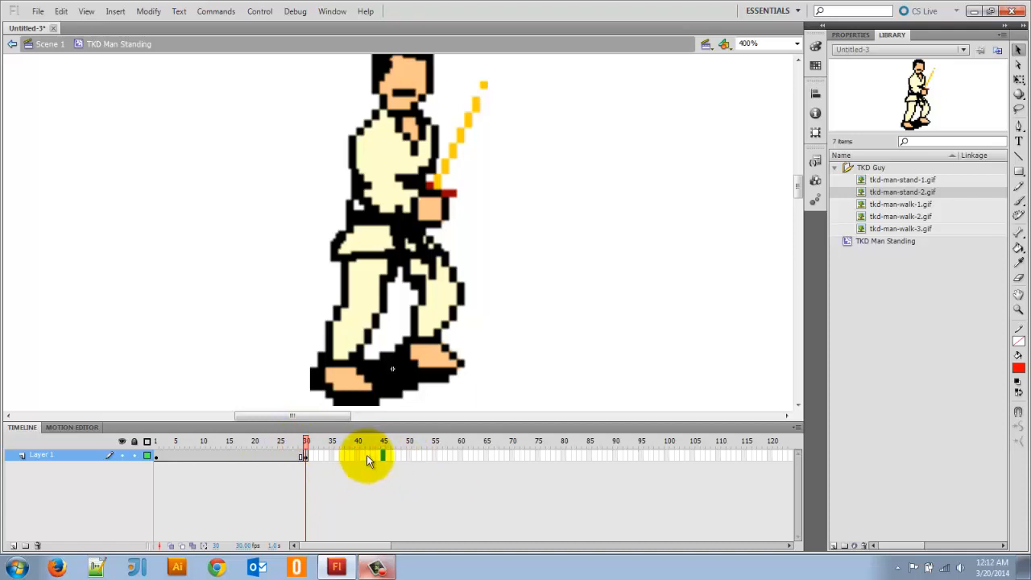
# - Insert a blank keyframe at frame 45 and return to frame 1
pyautogui.rightClick(383, 457)
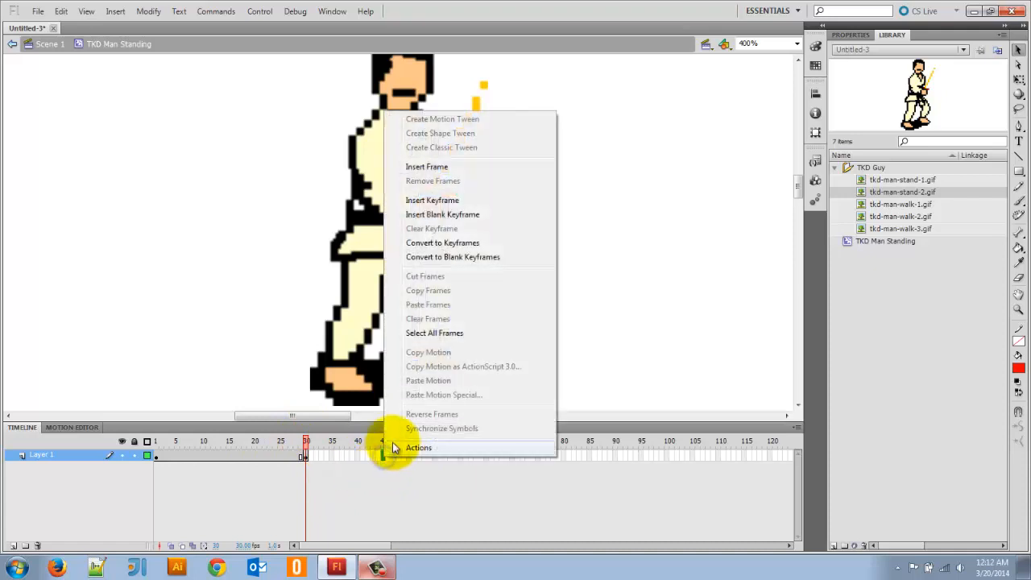
pyautogui.moveTo(432, 219)
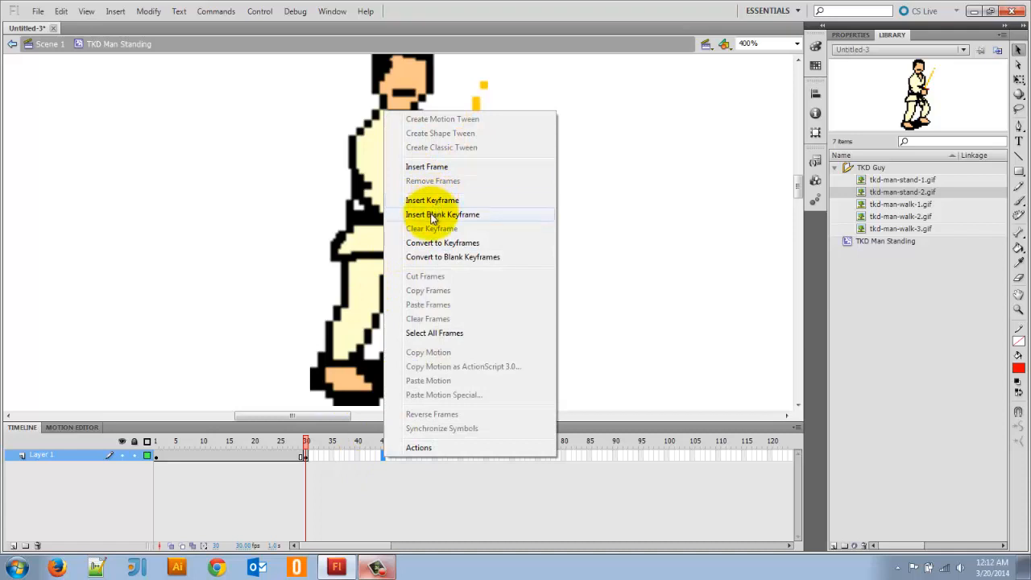
pyautogui.click(442, 214)
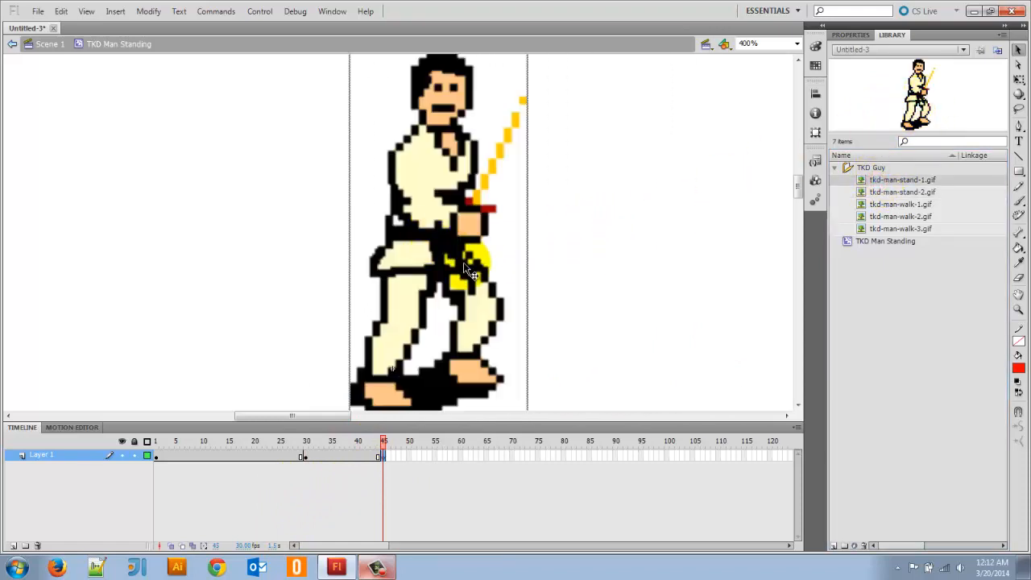
pyautogui.moveTo(802, 100)
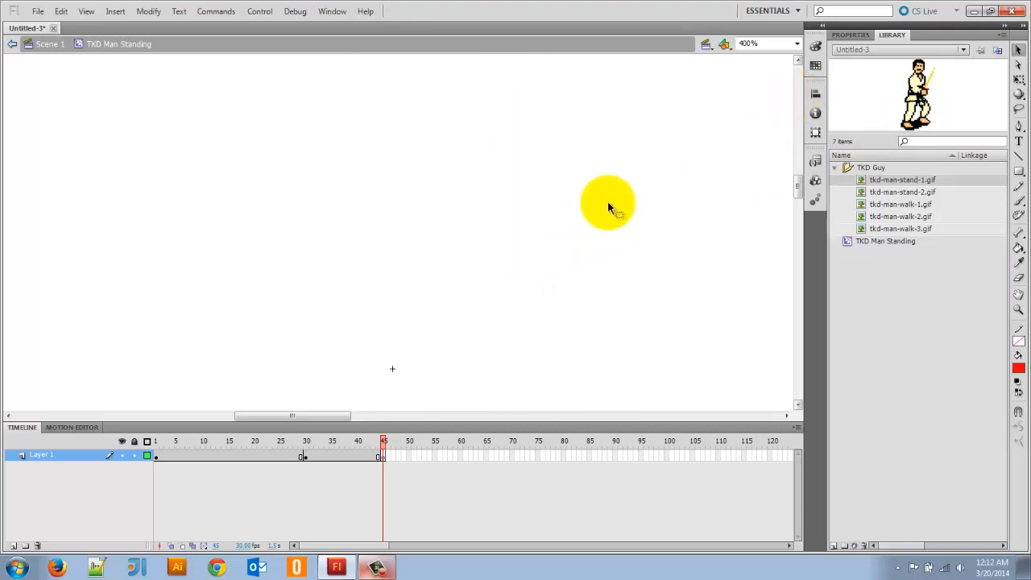
pyautogui.click(154, 441)
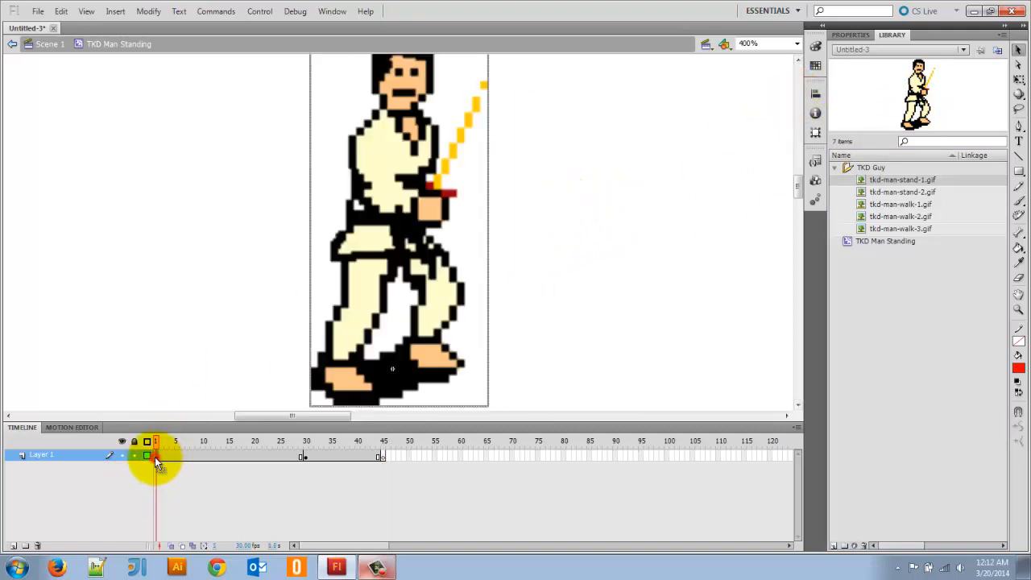
pyautogui.moveTo(362, 238)
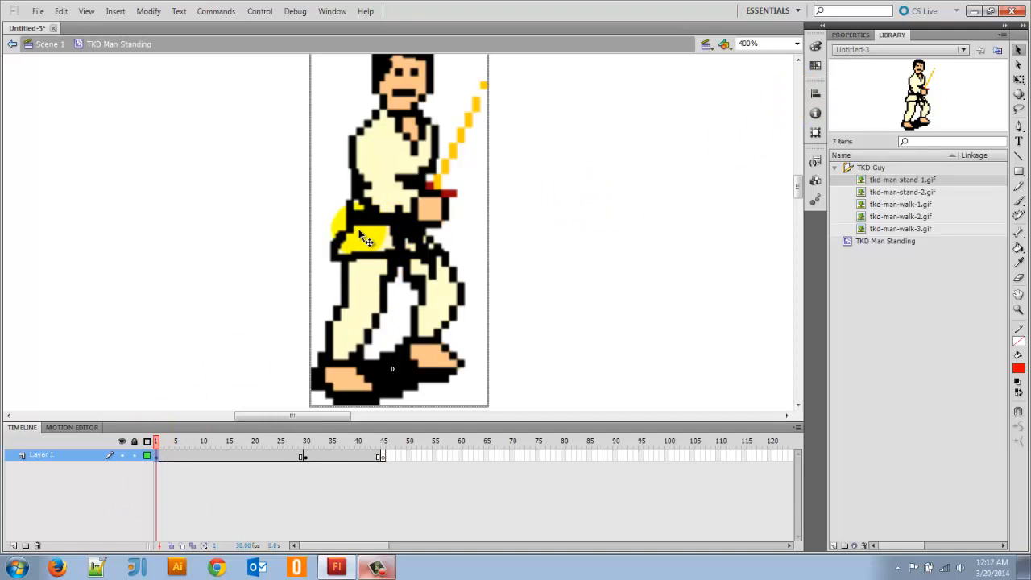
# - Copy frame 1's standing image and paste it in place on frame 45
pyautogui.click(383, 448)
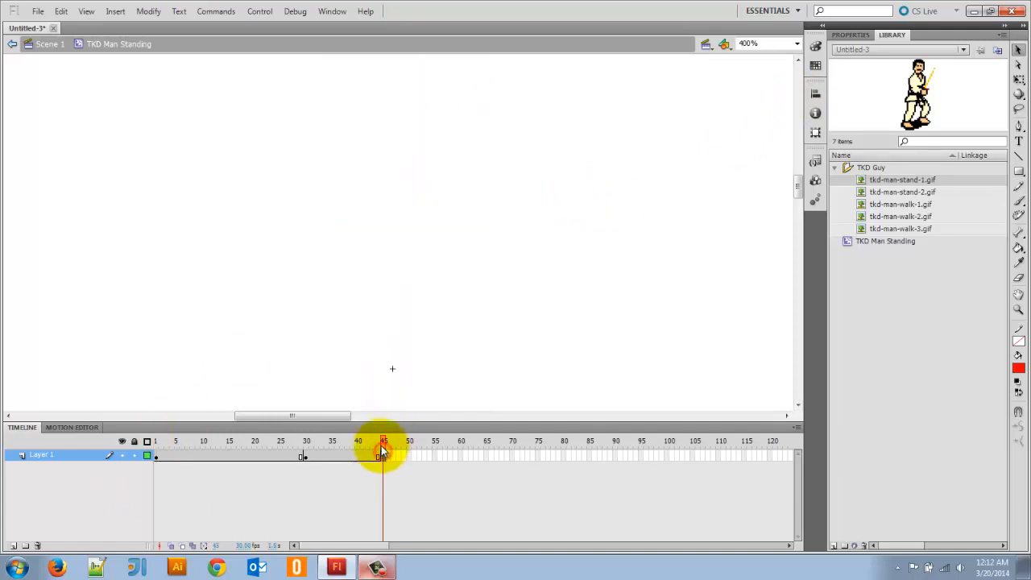
pyautogui.click(61, 10)
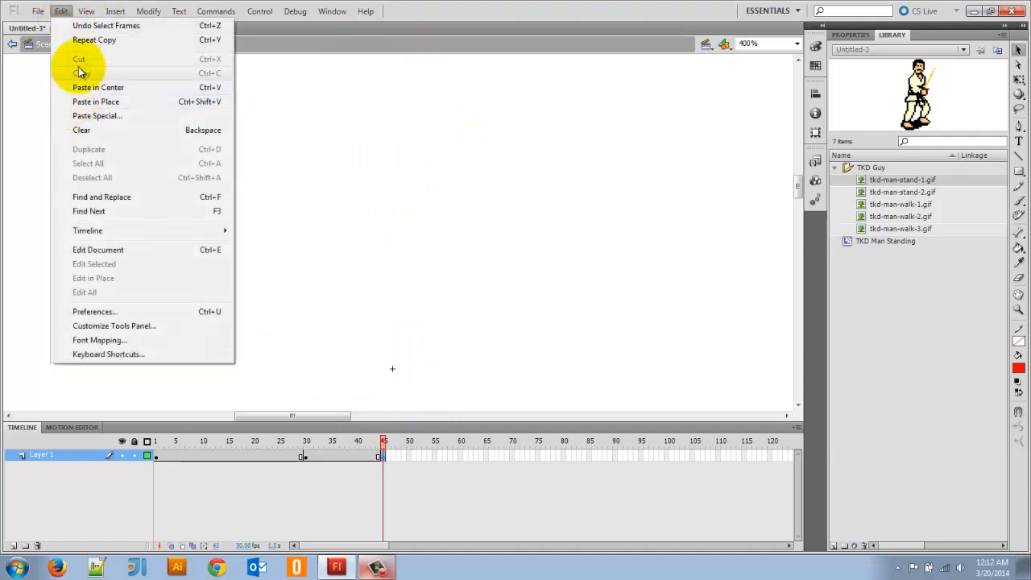
pyautogui.moveTo(68, 106)
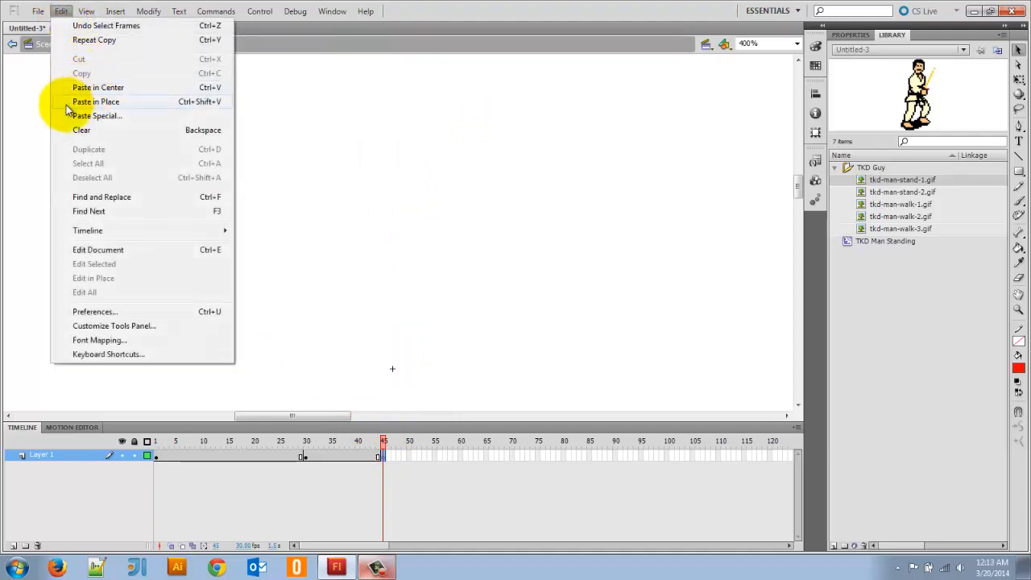
pyautogui.moveTo(95, 101)
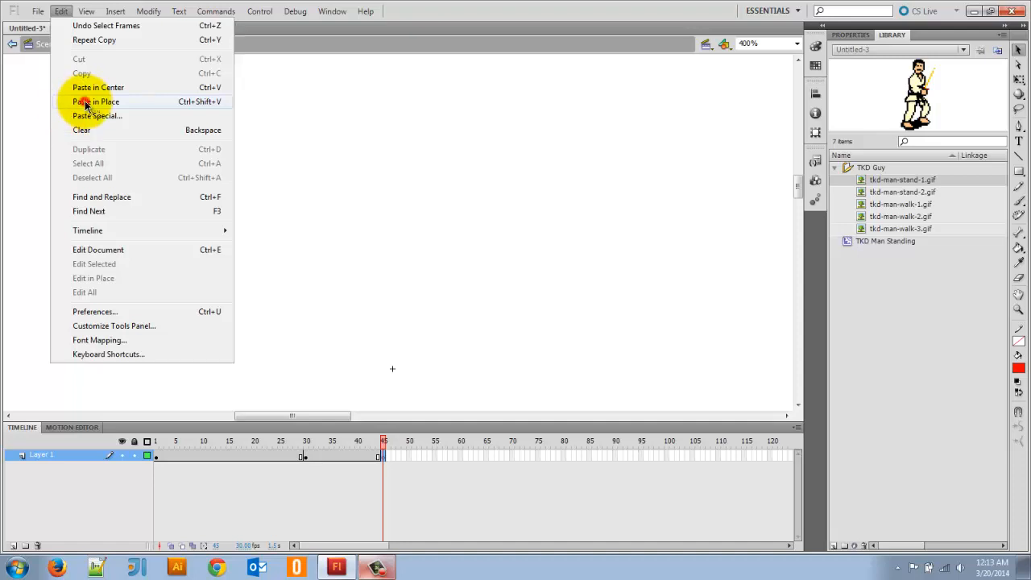
pyautogui.click(95, 102)
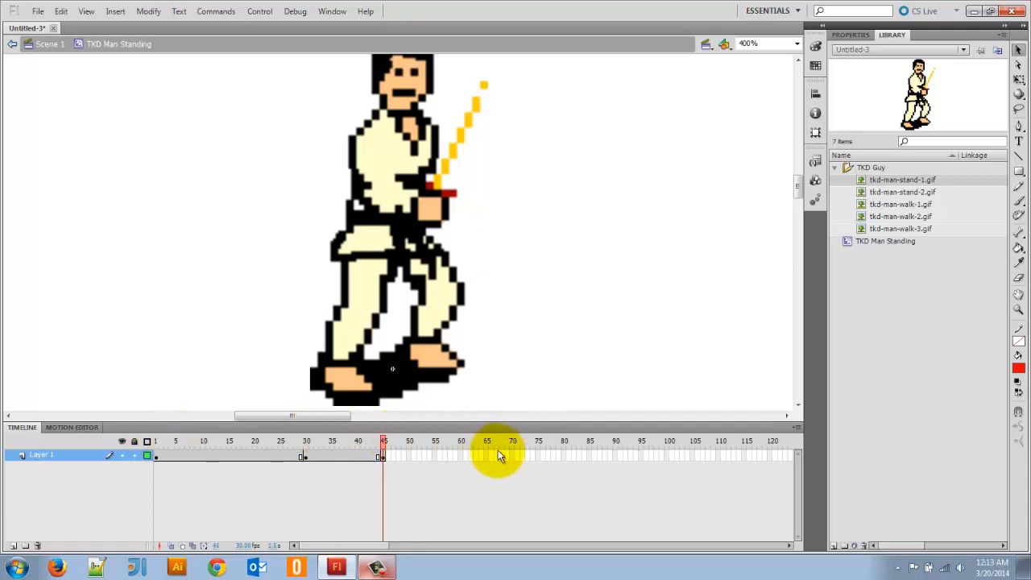
# - Add empty keyframes further along the timeline, reaching frame 80
pyautogui.rightClick(487, 454)
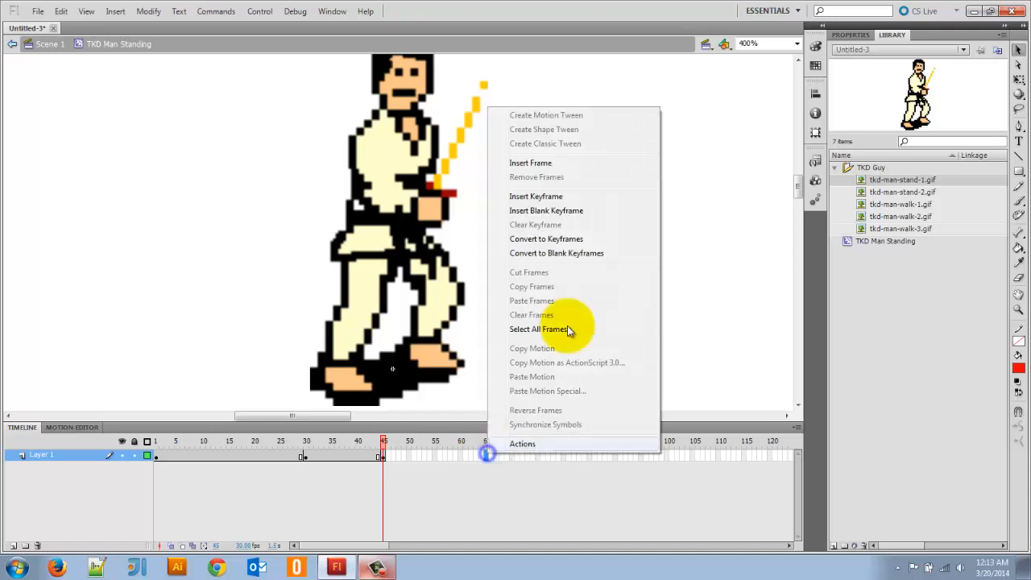
pyautogui.moveTo(539, 261)
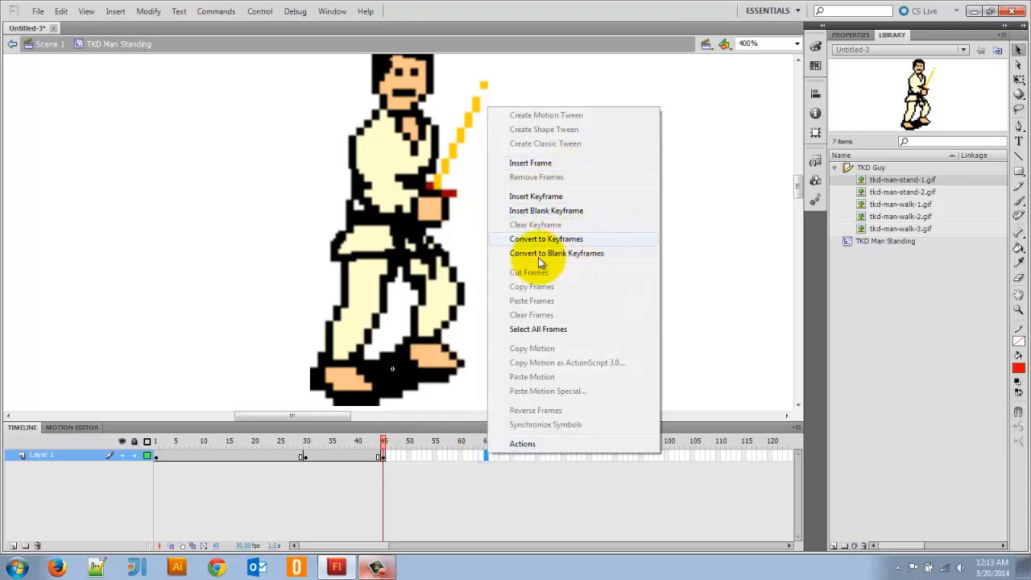
pyautogui.moveTo(567, 200)
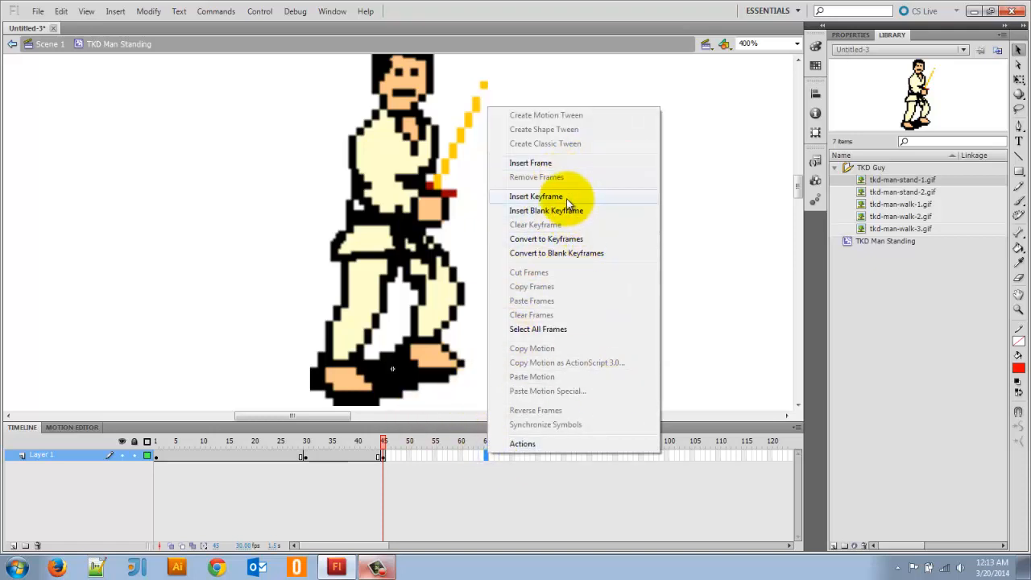
pyautogui.click(544, 209)
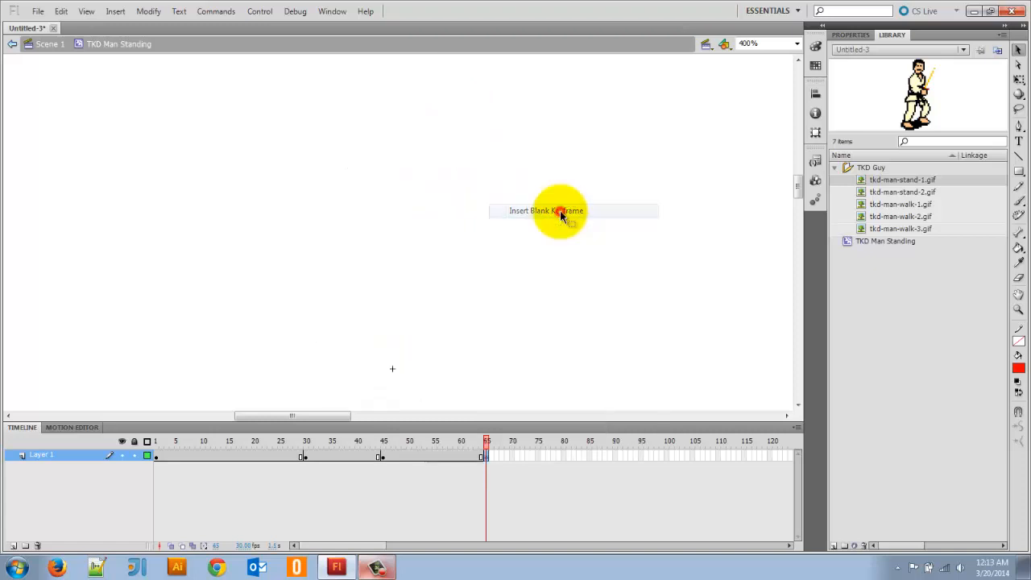
pyautogui.click(304, 441)
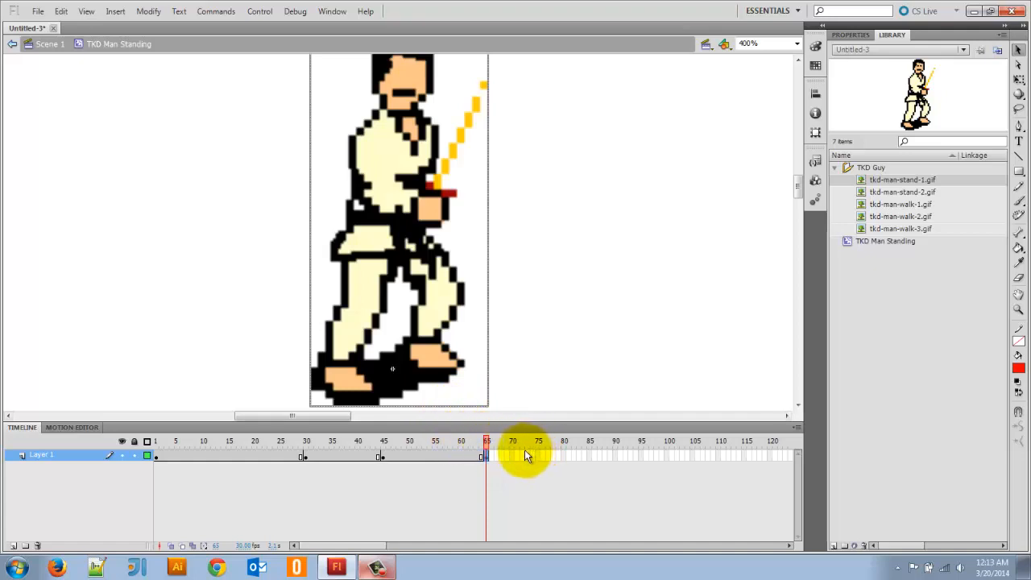
pyautogui.rightClick(523, 454)
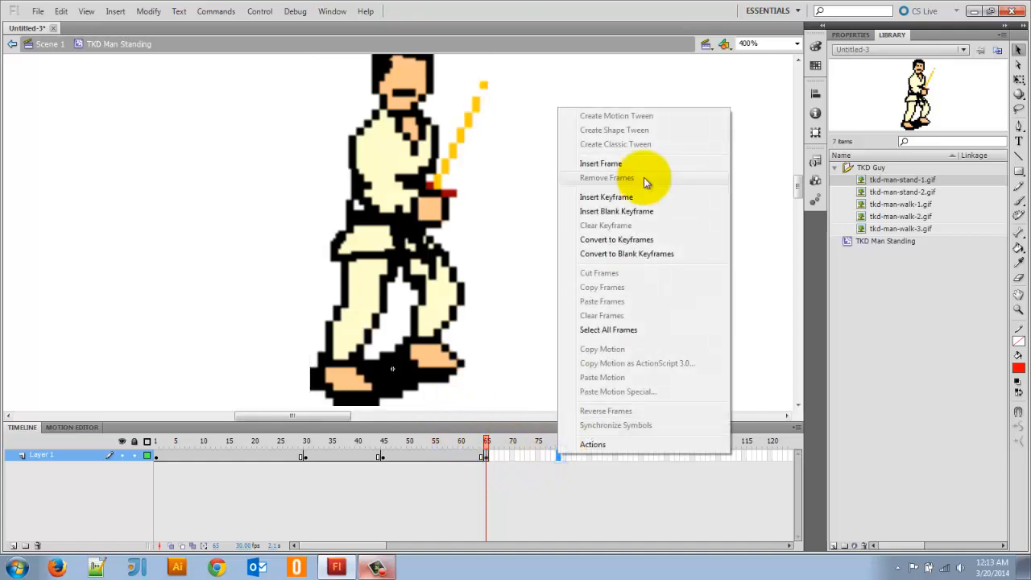
pyautogui.moveTo(625, 211)
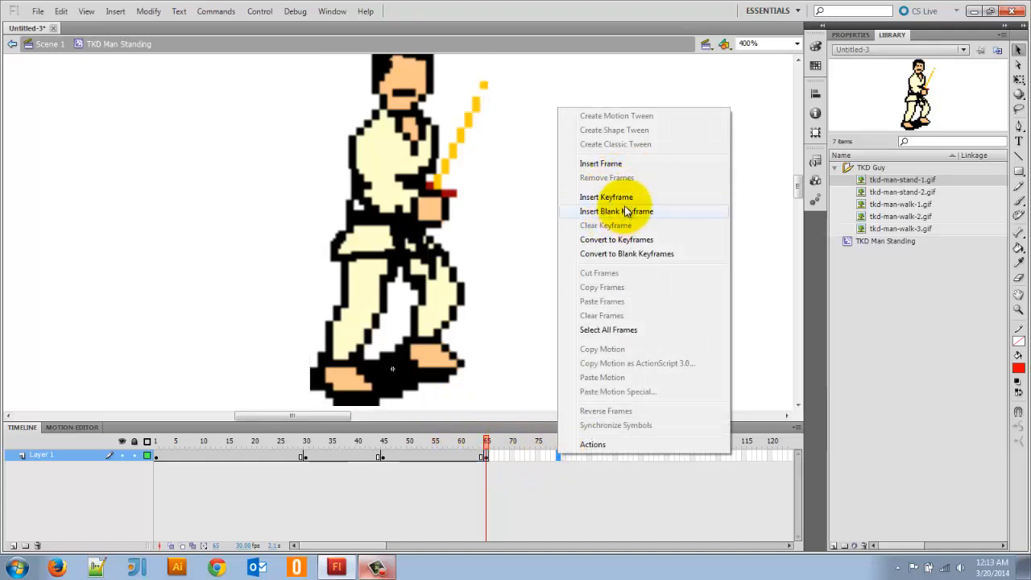
pyautogui.moveTo(605, 196)
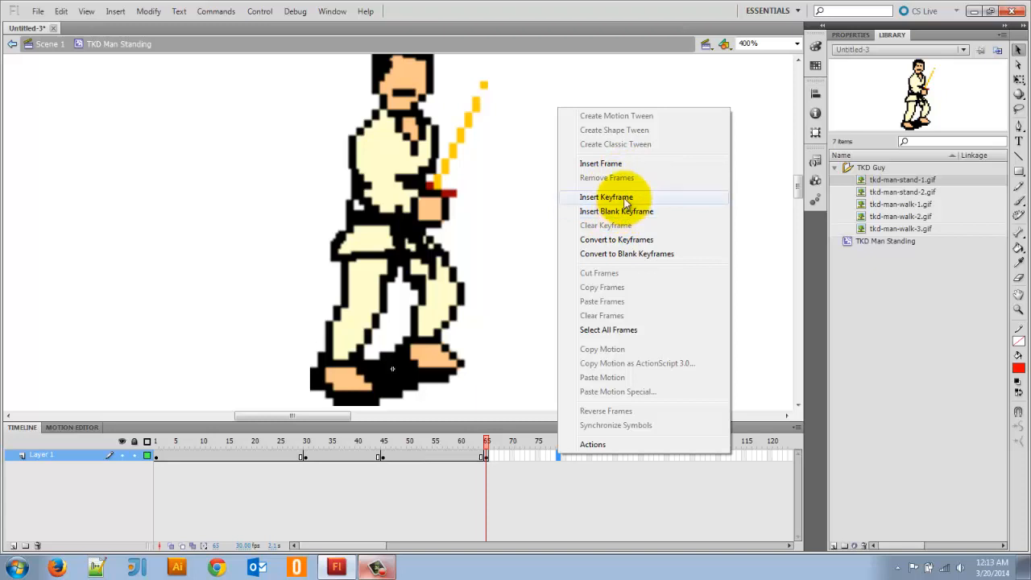
pyautogui.moveTo(615, 211)
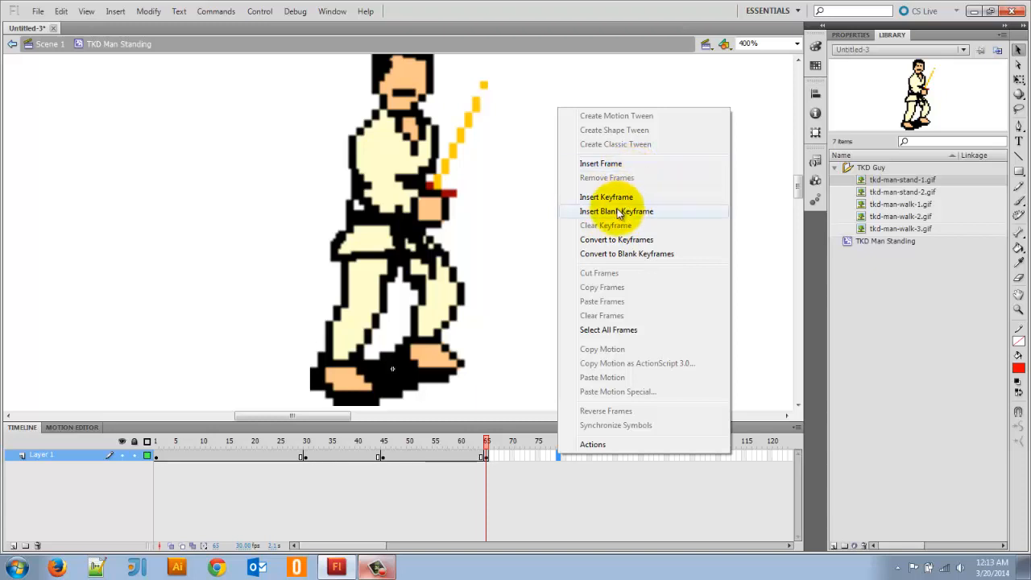
pyautogui.click(616, 211)
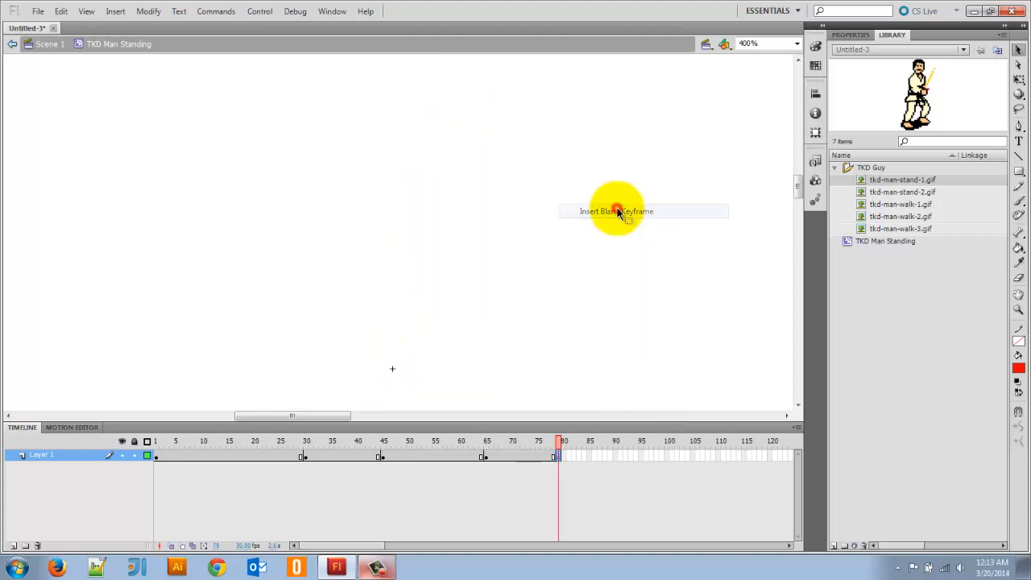
pyautogui.moveTo(852, 204)
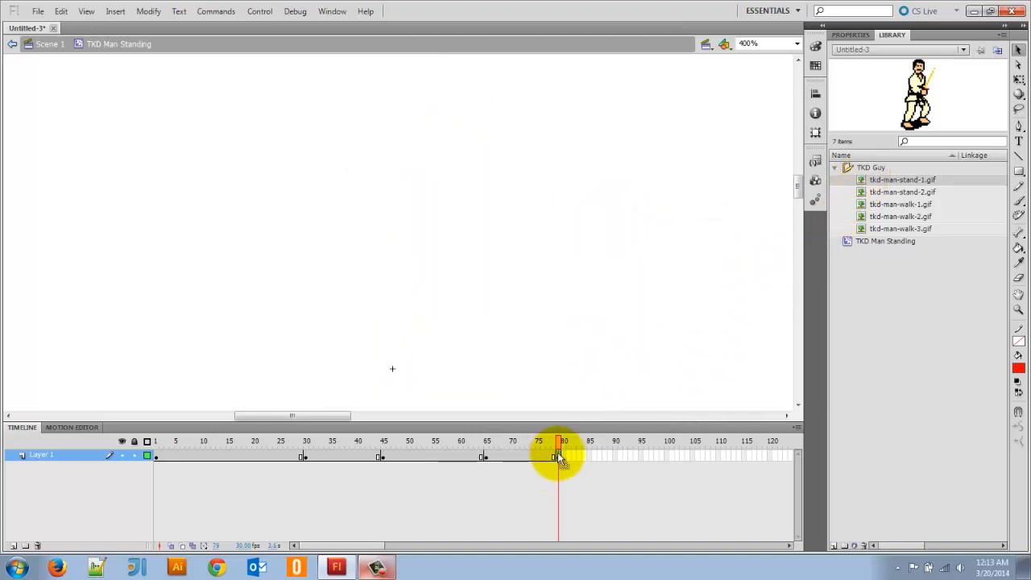
# - Extend the clip's frames up to frame 80 and preview the animation around frames 40 and 80
pyautogui.rightClick(577, 459)
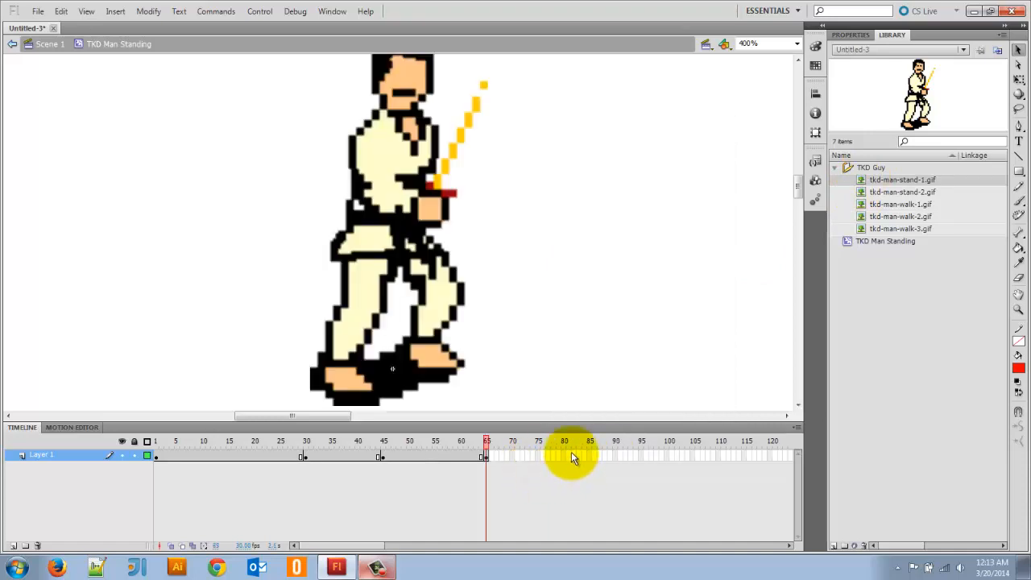
pyautogui.moveTo(572, 458)
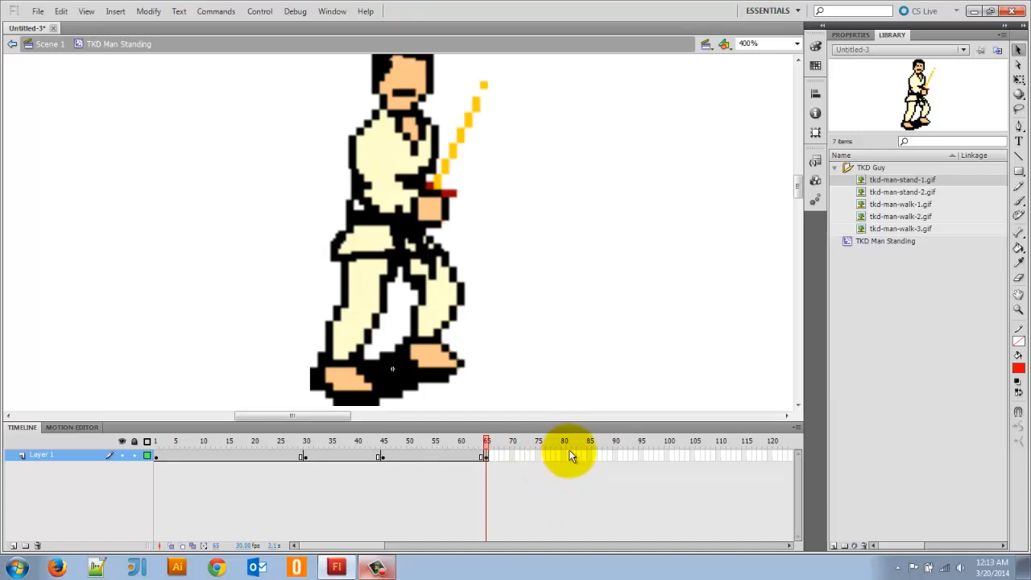
pyautogui.rightClick(564, 458)
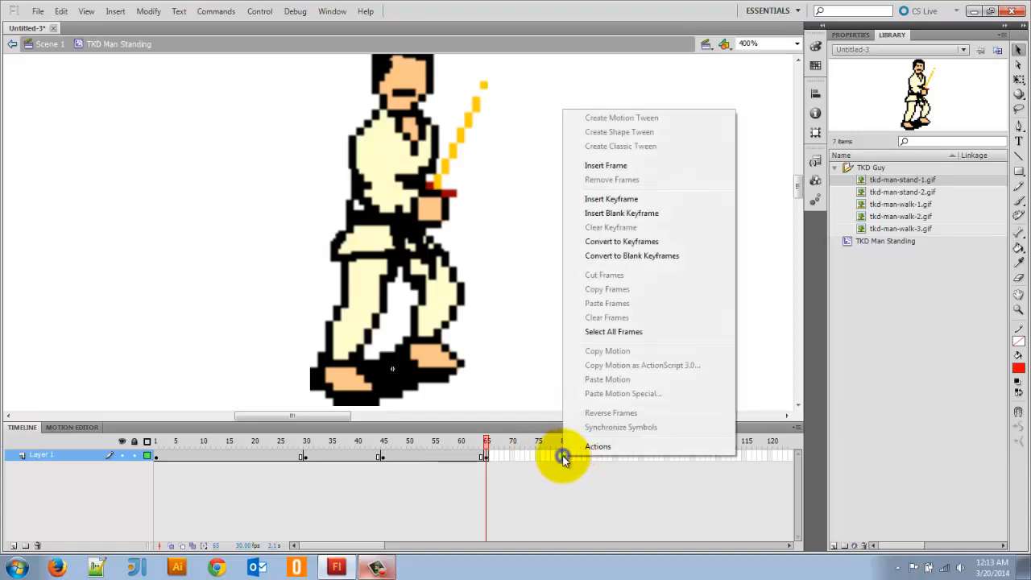
pyautogui.moveTo(578, 158)
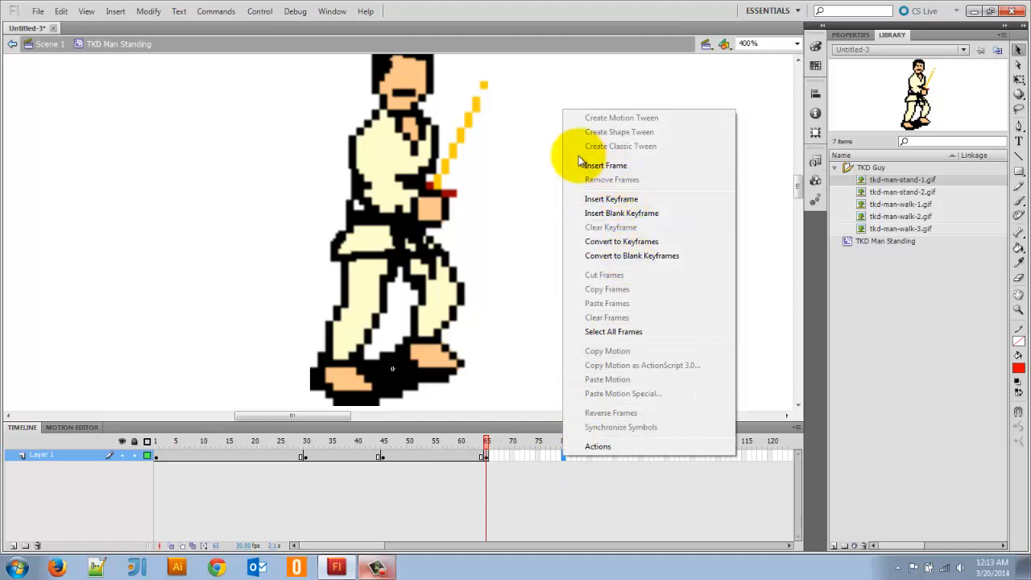
pyautogui.moveTo(606, 171)
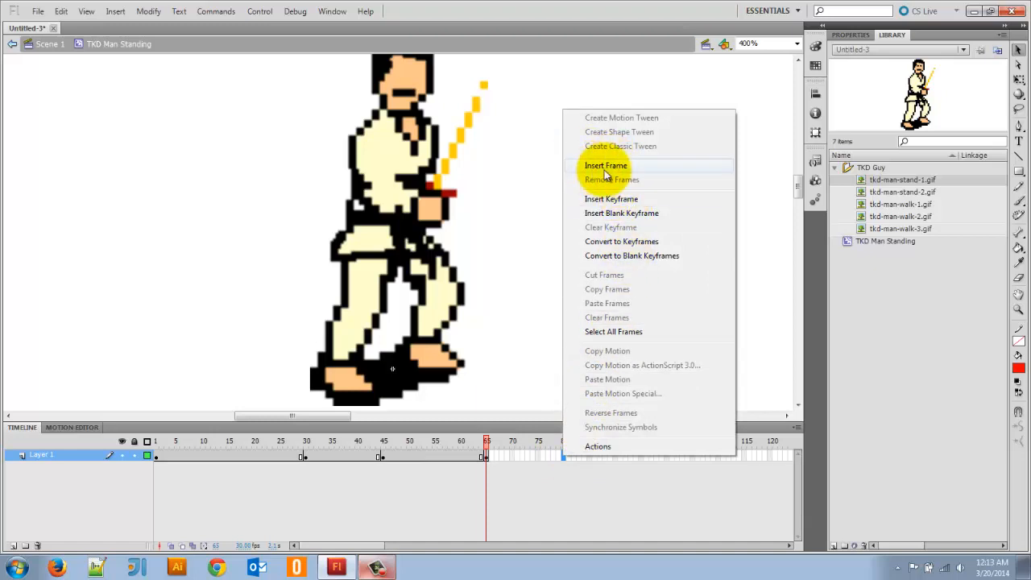
pyautogui.click(606, 165)
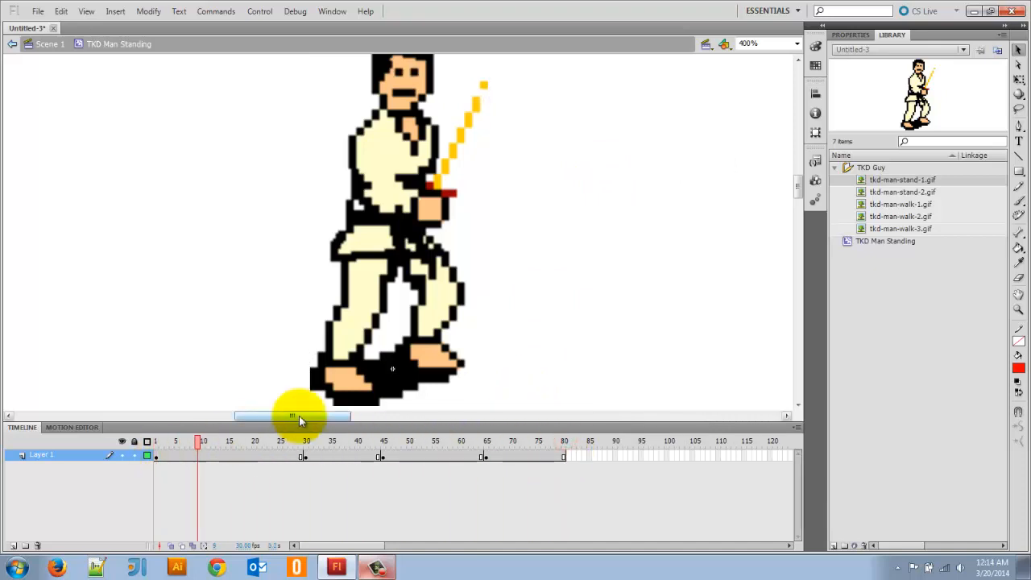
pyautogui.click(512, 442)
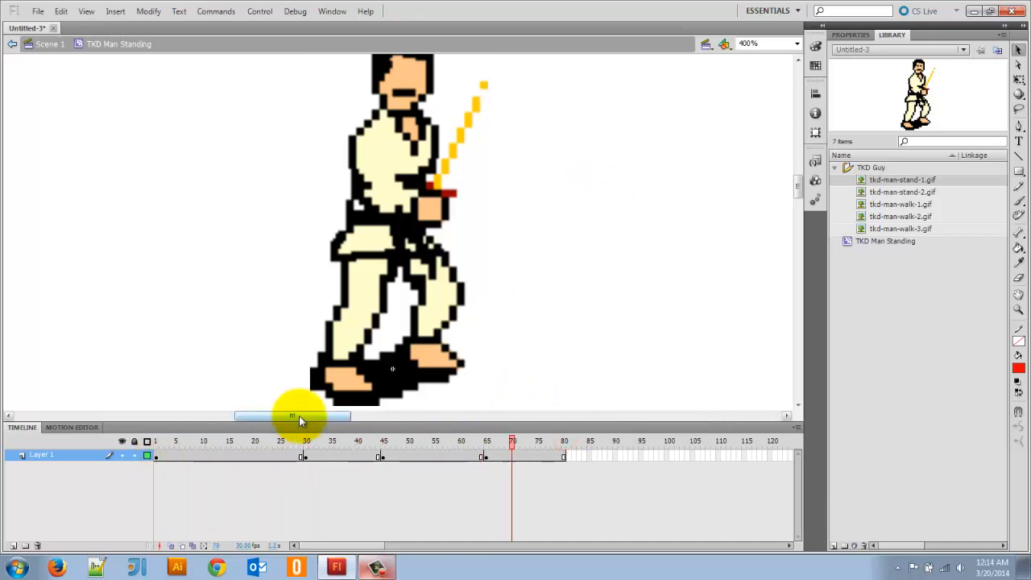
pyautogui.click(564, 442)
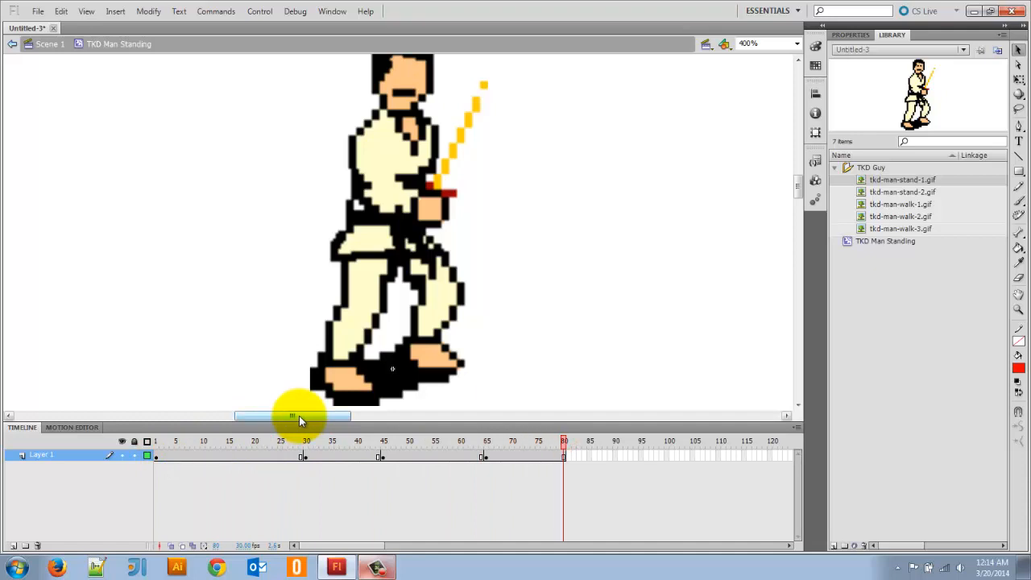
pyautogui.moveTo(493, 357)
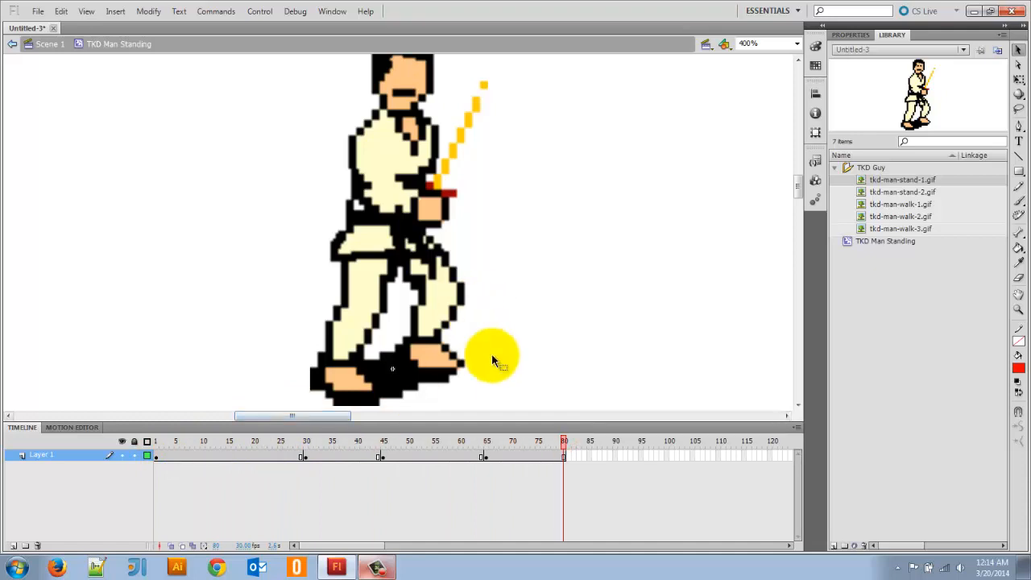
# - Add a keyframe at frame 80 so the clip ends on a standing pose
pyautogui.click(564, 455)
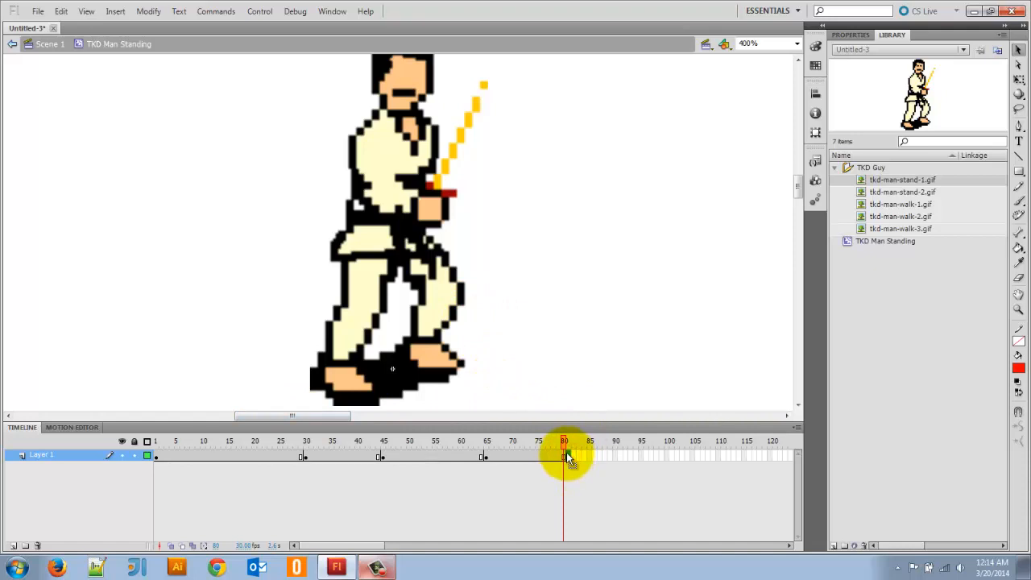
pyautogui.rightClick(563, 454)
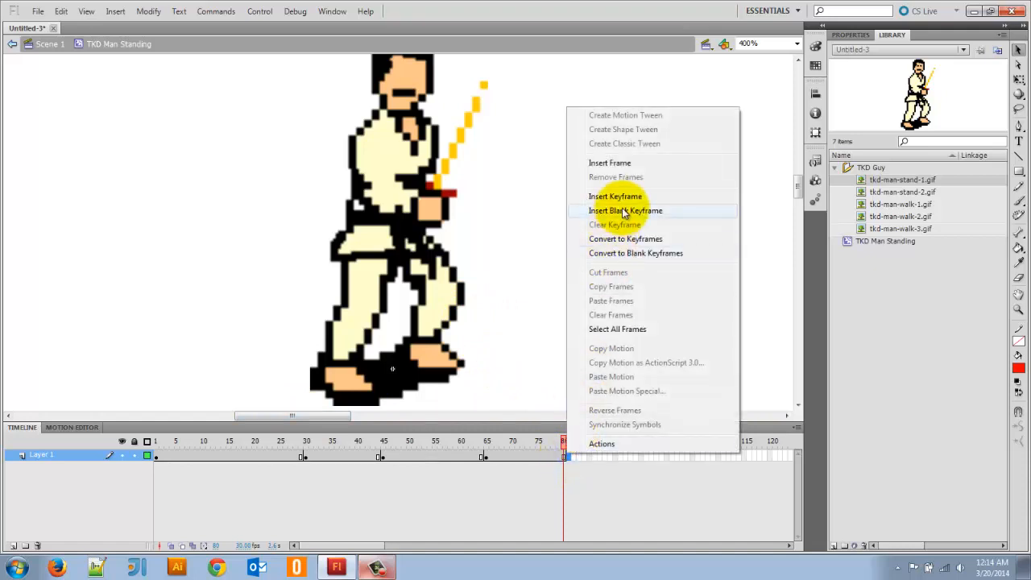
pyautogui.click(625, 209)
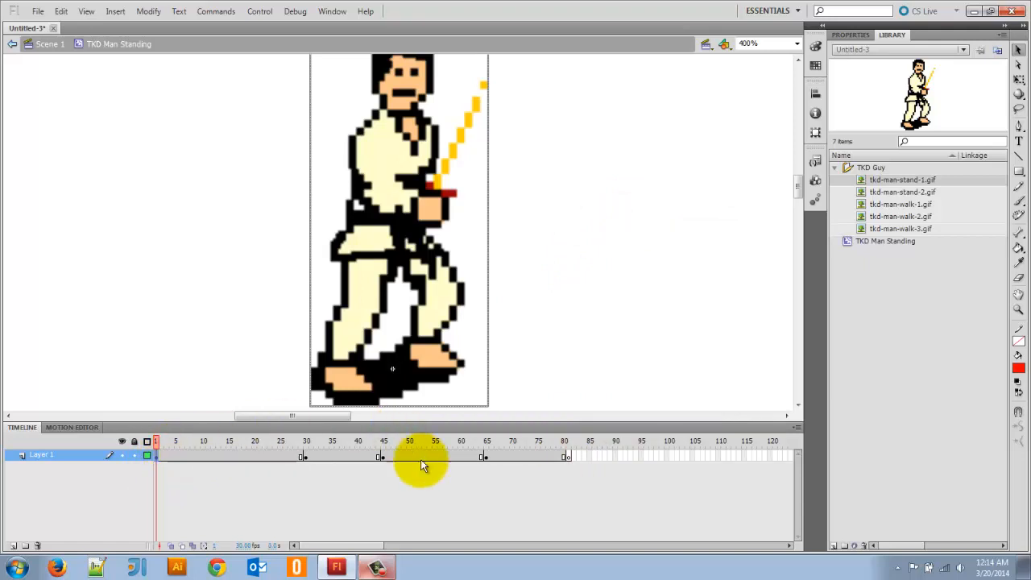
pyautogui.click(567, 441)
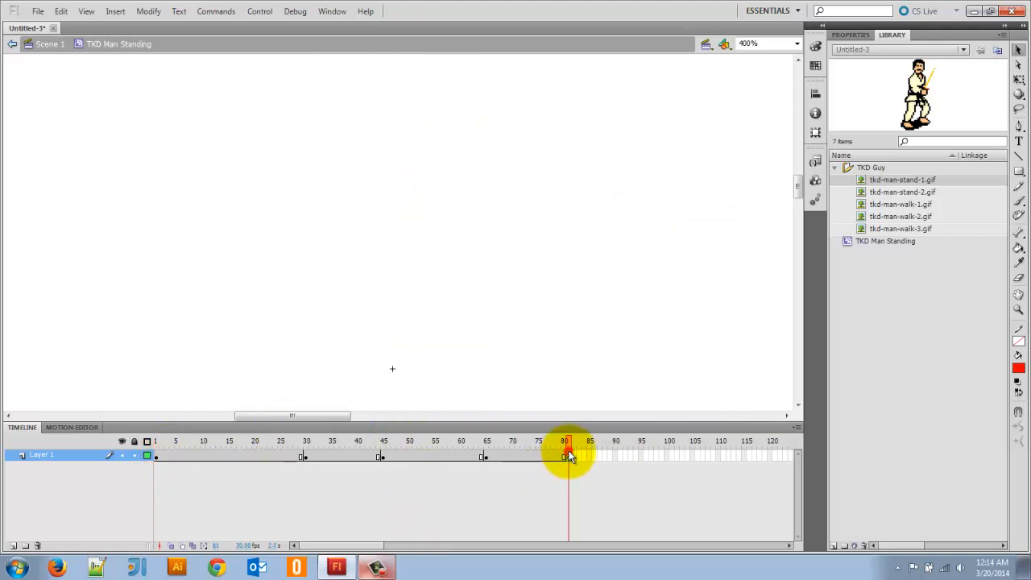
pyautogui.click(567, 441)
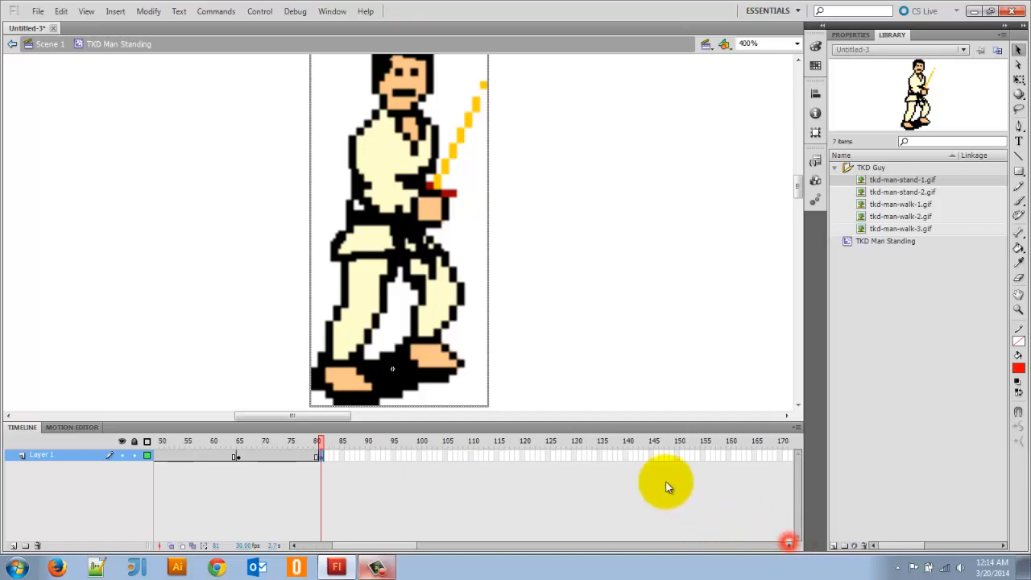
pyautogui.rightClick(636, 455)
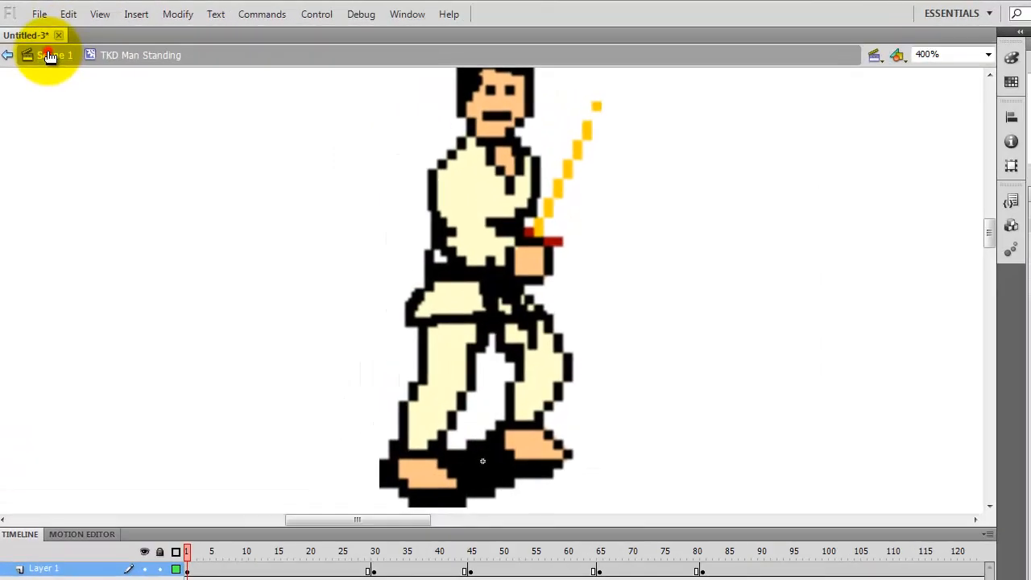
# - From Scene 1, create a new movie clip symbol named 'TKD Man Walking'
pyautogui.click(8, 55)
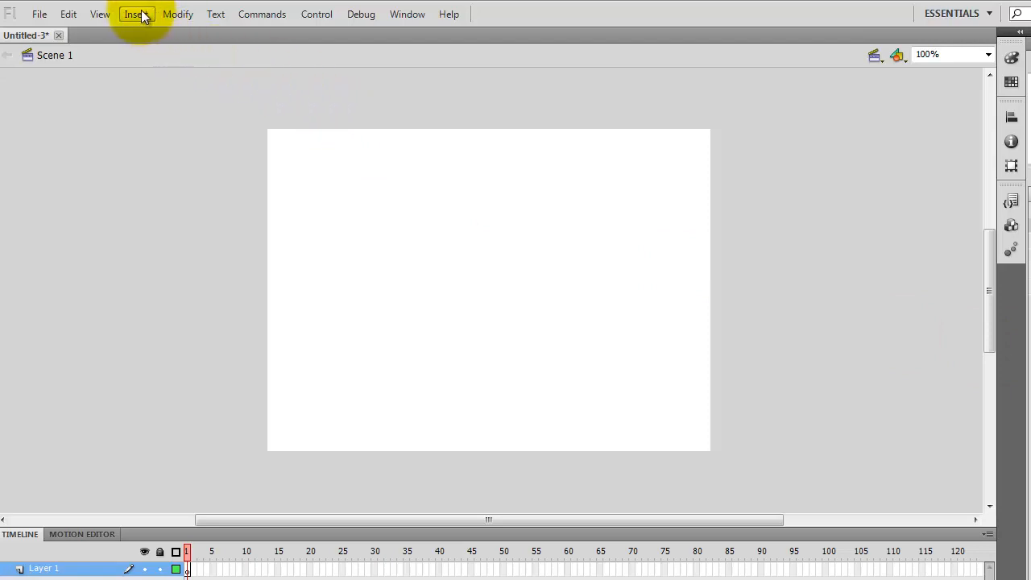
pyautogui.click(135, 13)
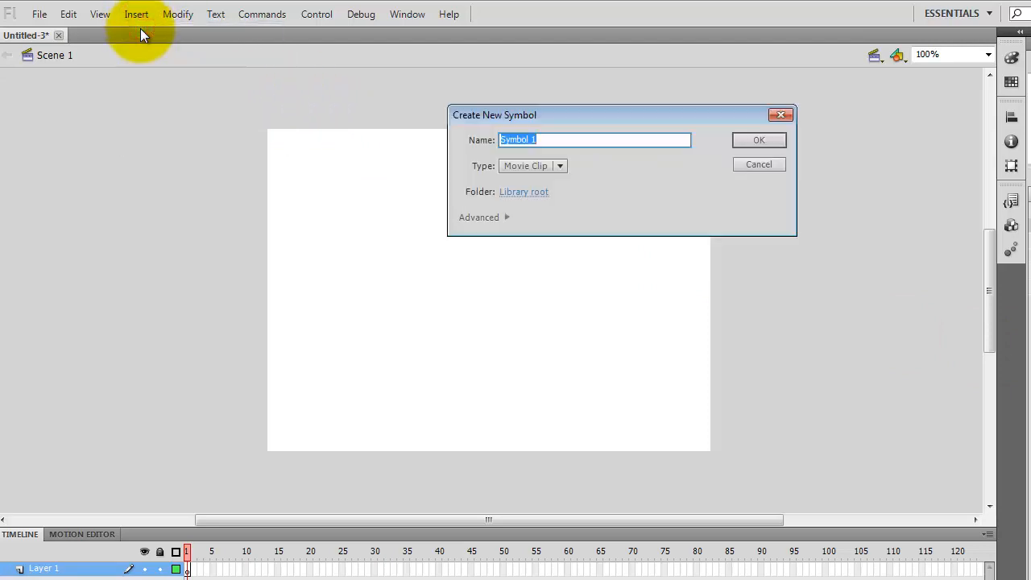
pyautogui.write('T')
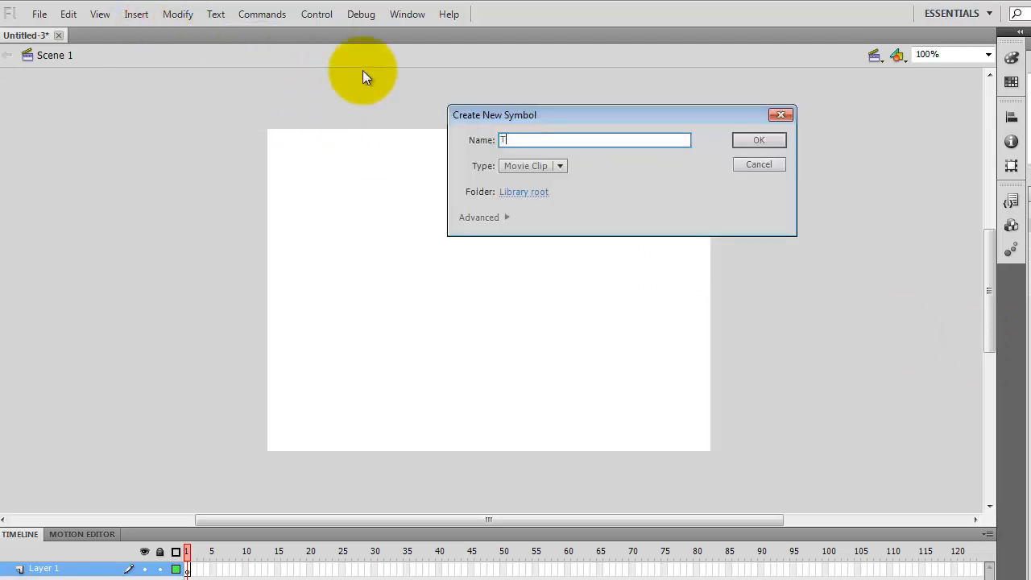
pyautogui.write('KD Man Wa')
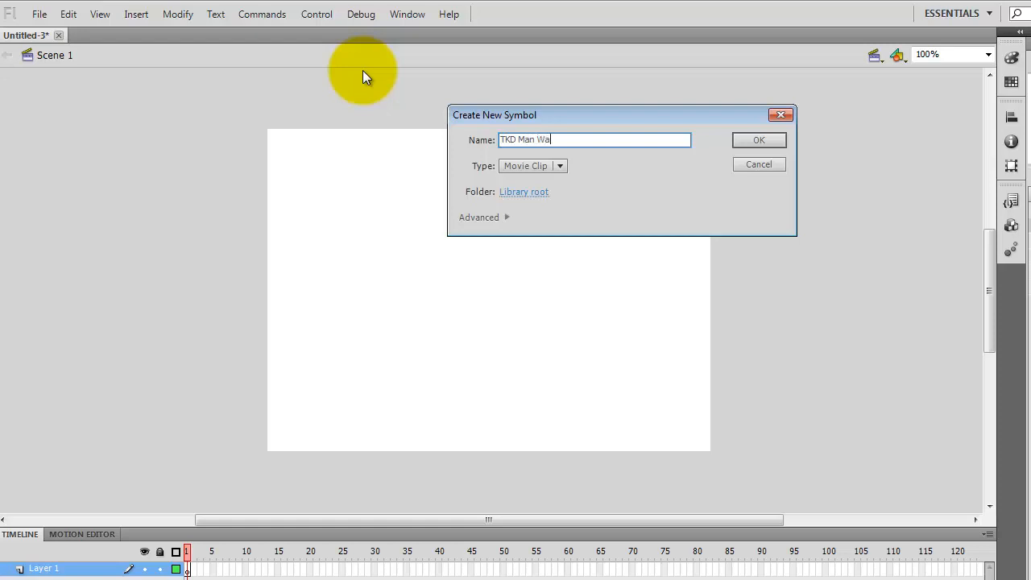
pyautogui.write('lking')
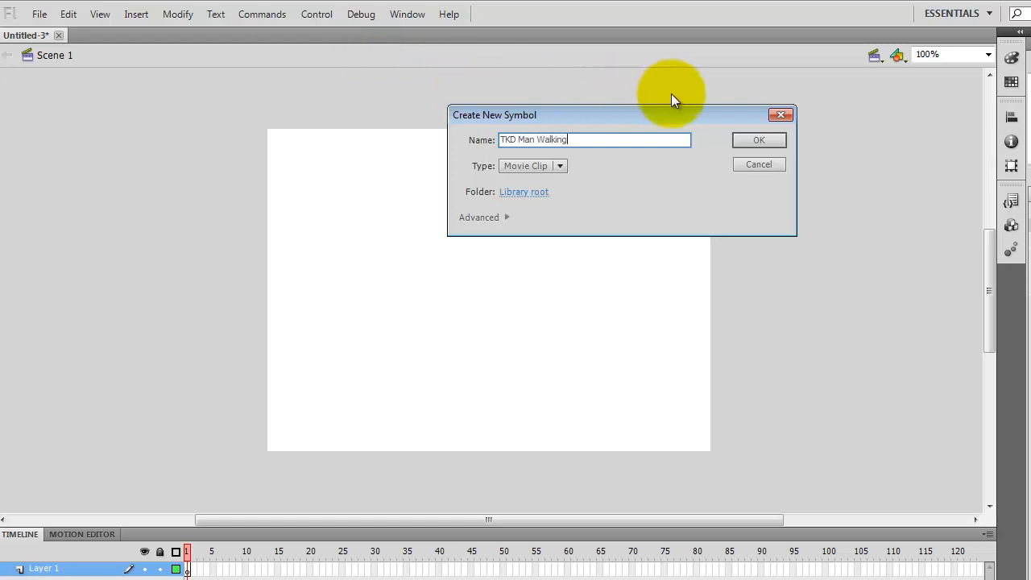
pyautogui.click(757, 139)
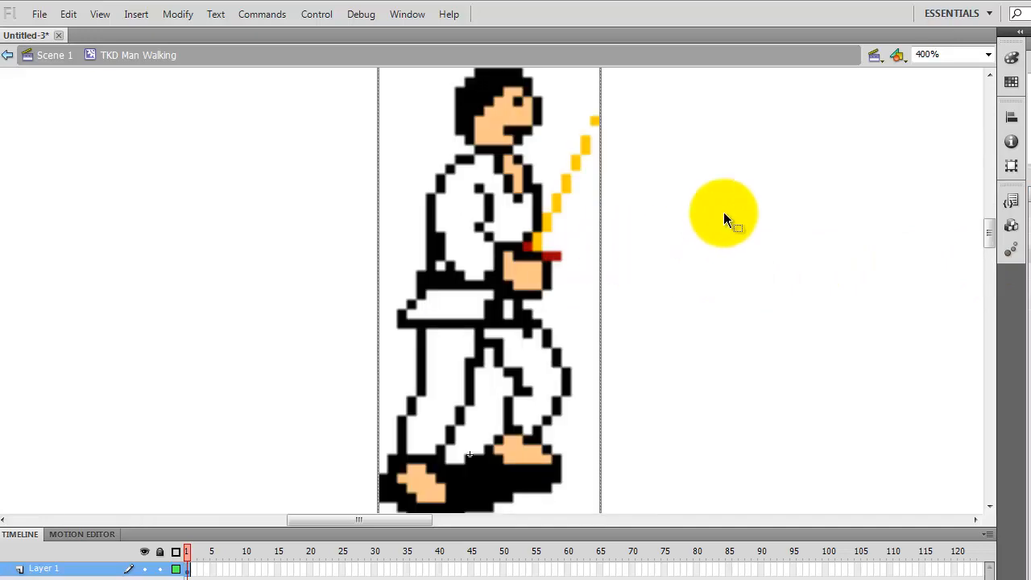
# - Select tkd-man-walk-2.gif in the Library and convert a later frame to a keyframe showing it
pyautogui.click(989, 55)
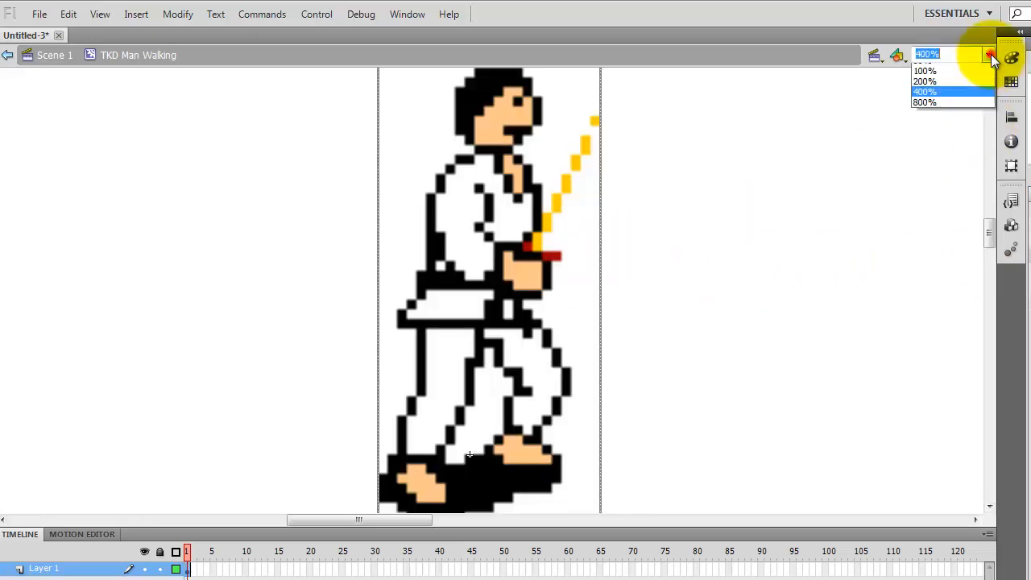
pyautogui.click(924, 90)
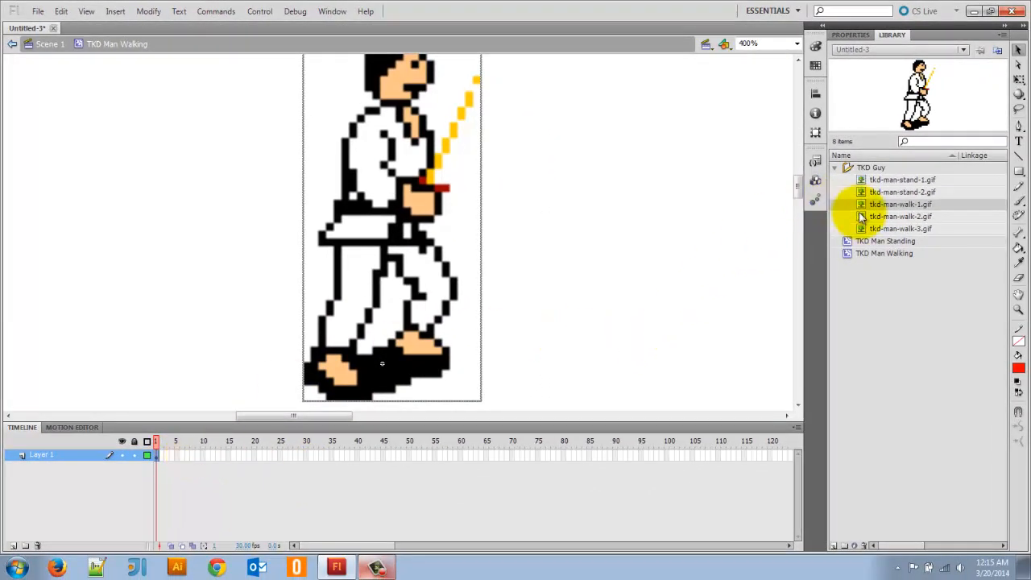
pyautogui.click(899, 215)
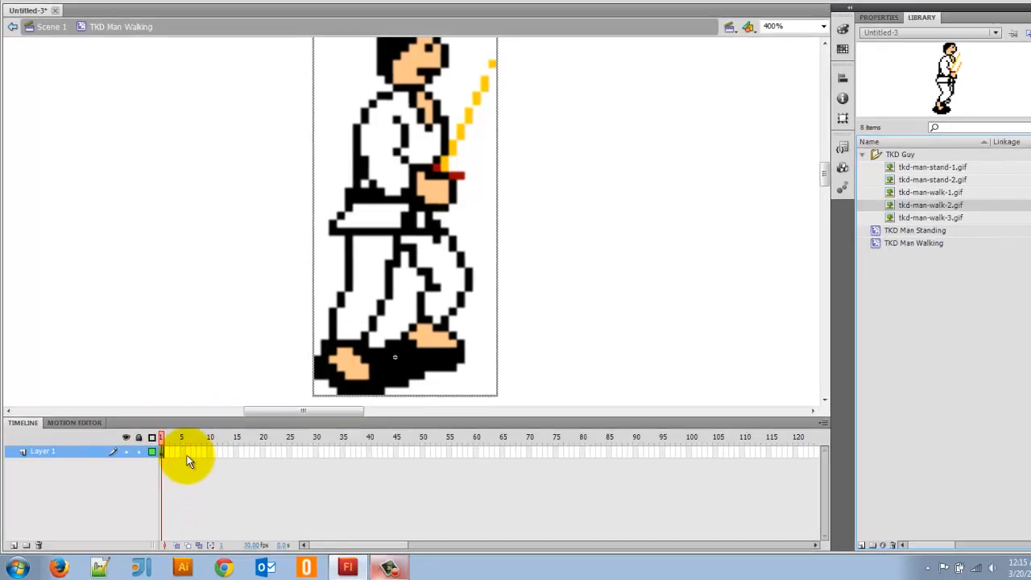
pyautogui.rightClick(190, 459)
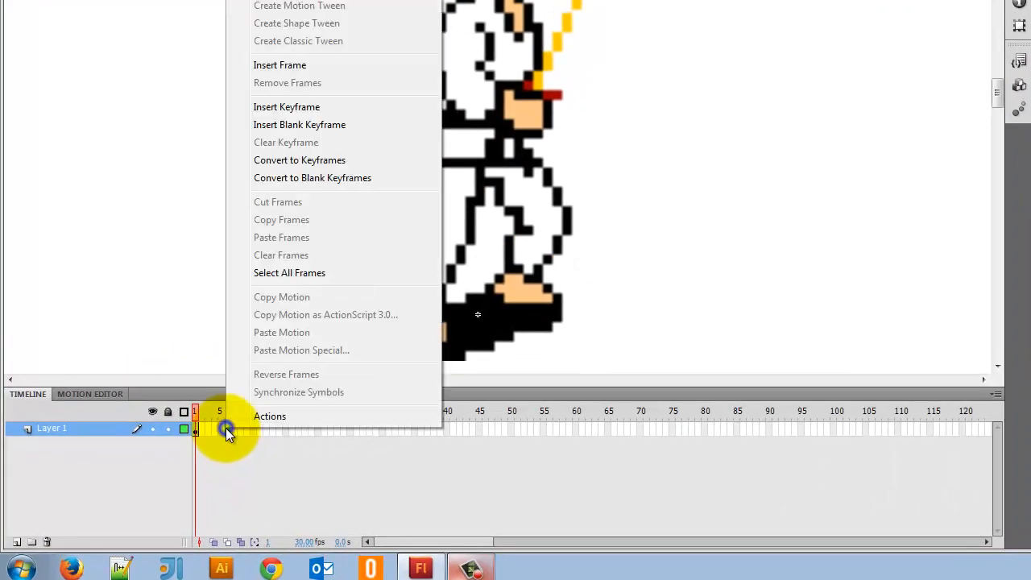
pyautogui.moveTo(299, 160)
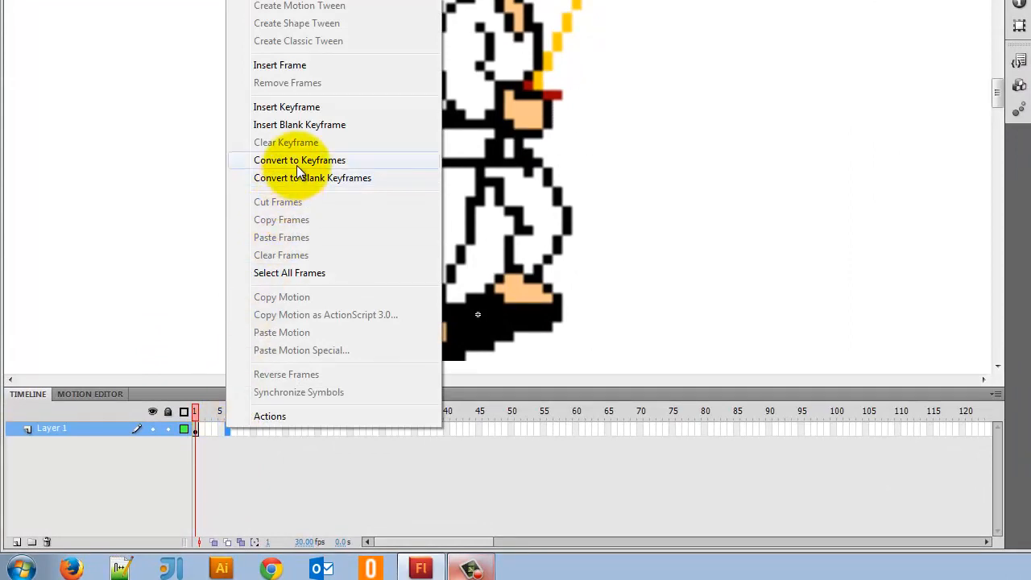
pyautogui.click(300, 159)
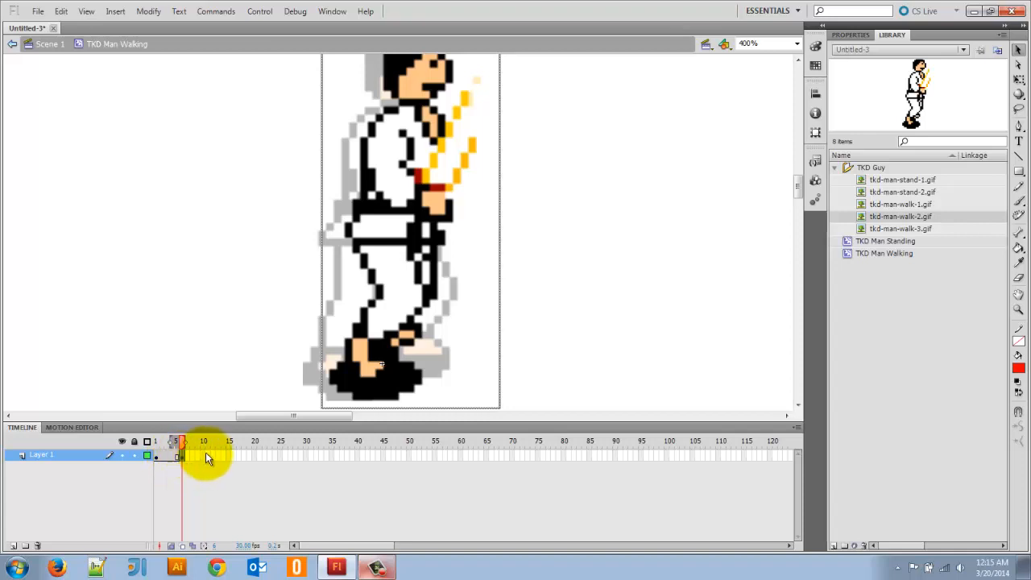
# - Add a keyframe for the third walking pose and extend the clip with an extra frame after it
pyautogui.rightClick(206, 454)
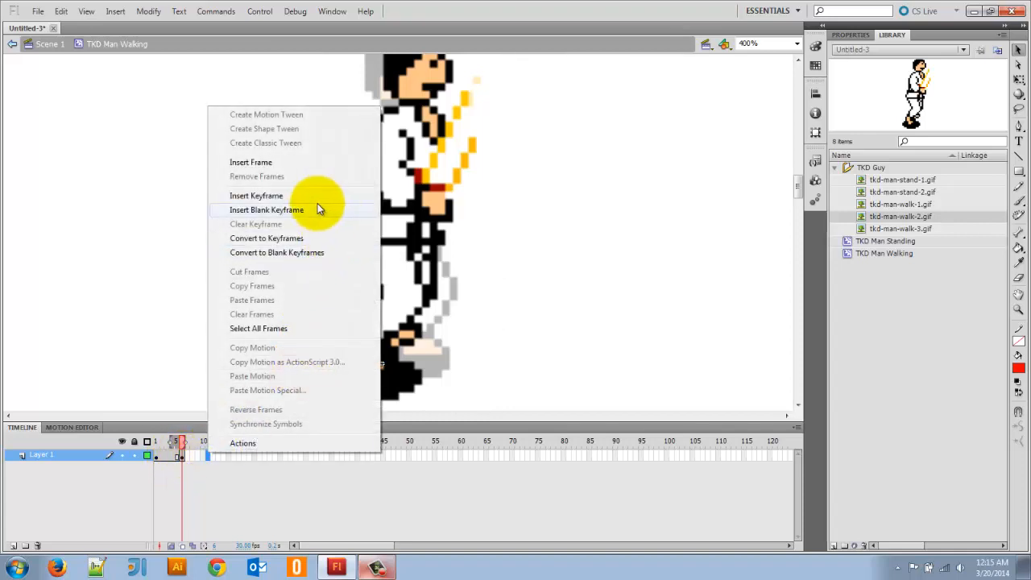
pyautogui.click(267, 210)
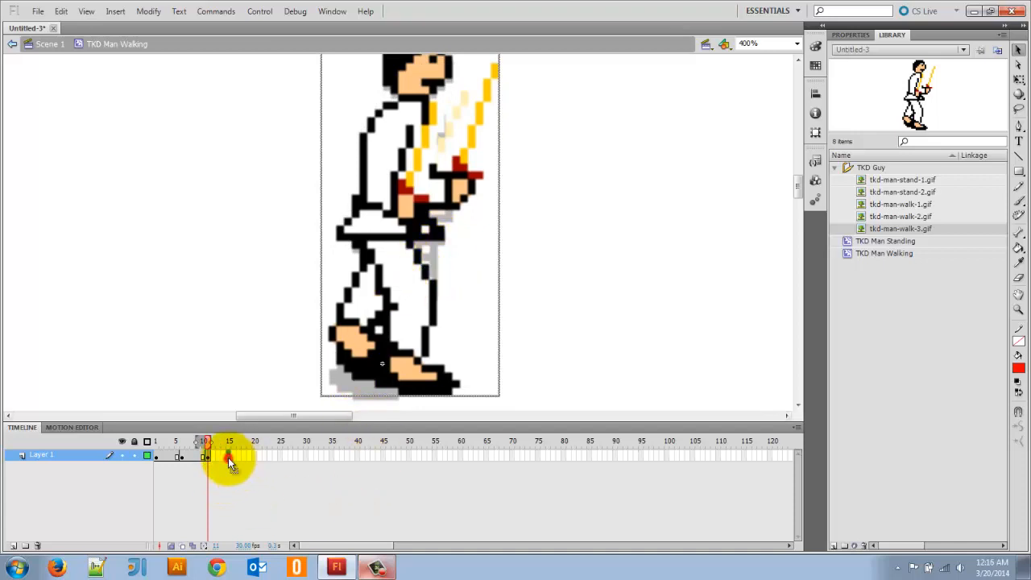
pyautogui.rightClick(229, 459)
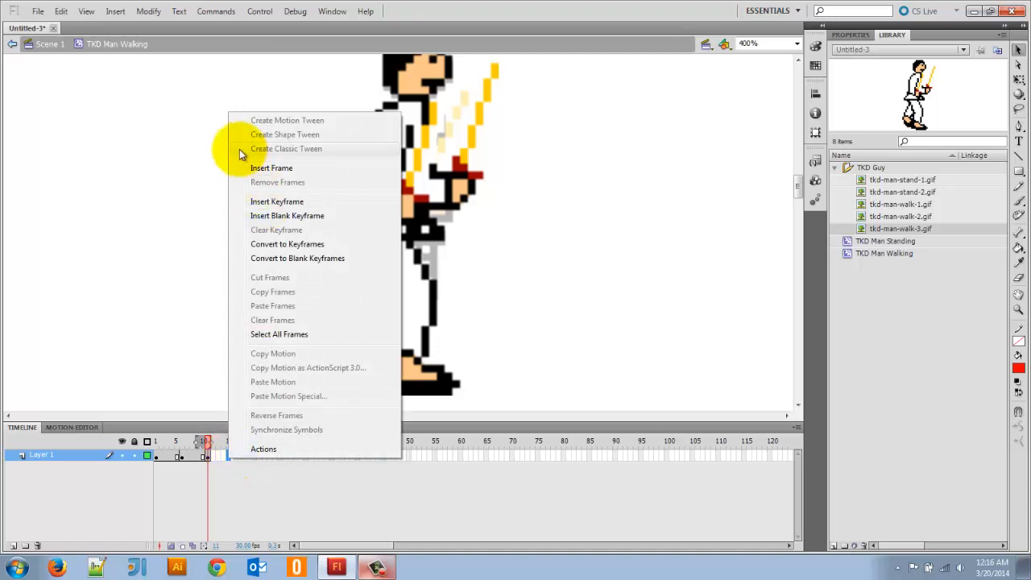
pyautogui.moveTo(271, 168)
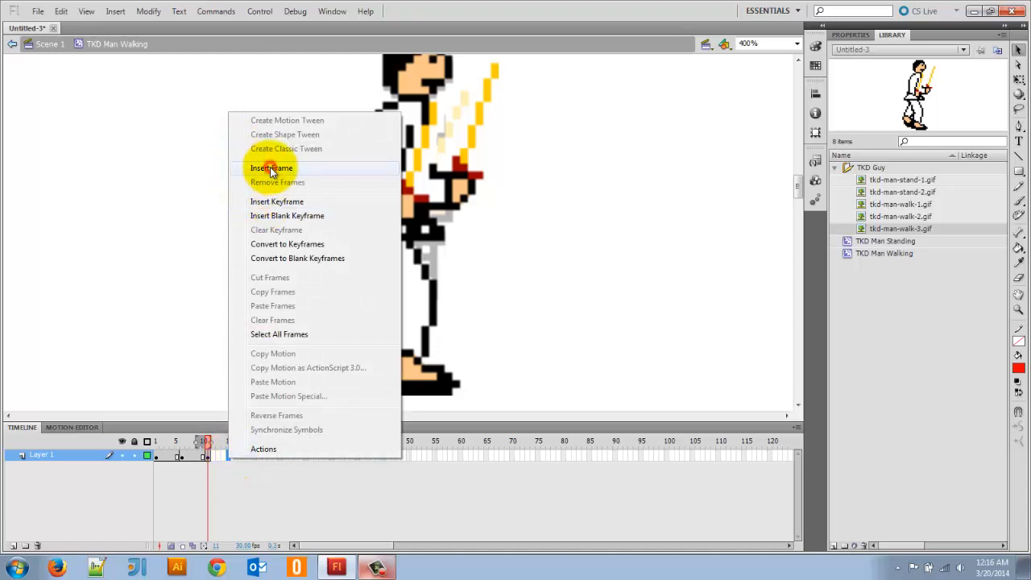
pyautogui.click(271, 168)
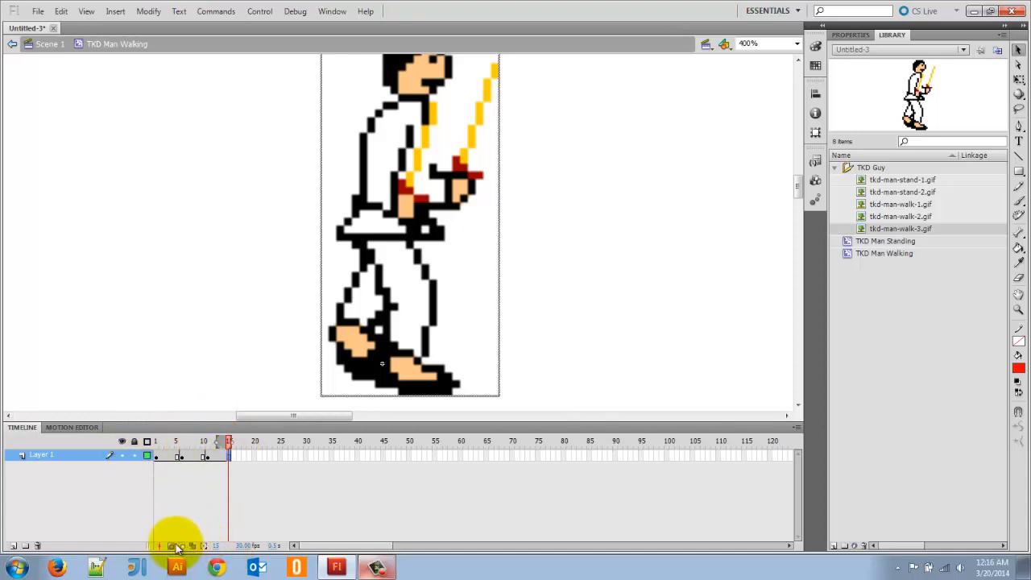
pyautogui.moveTo(245, 528)
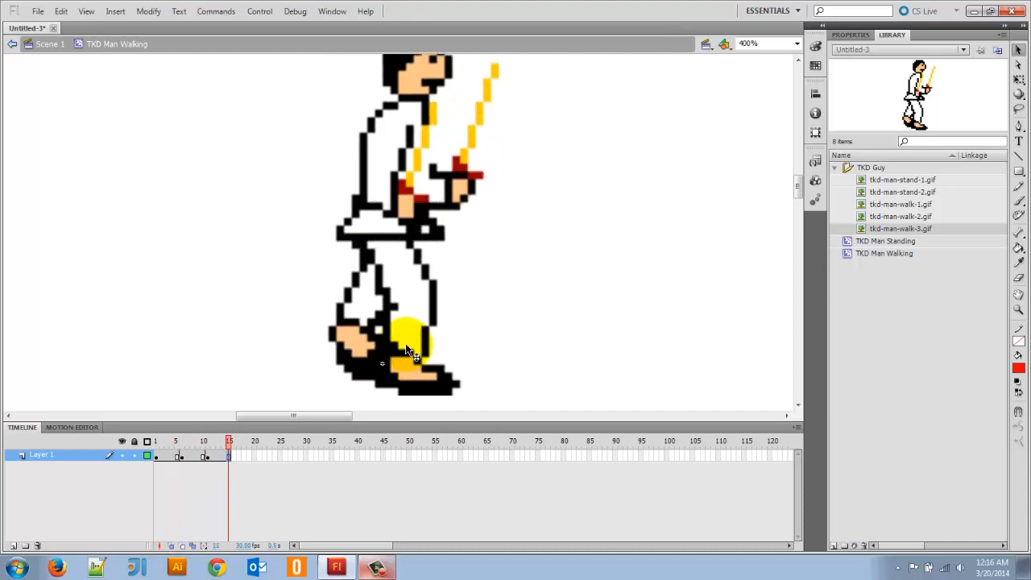
pyautogui.click(175, 441)
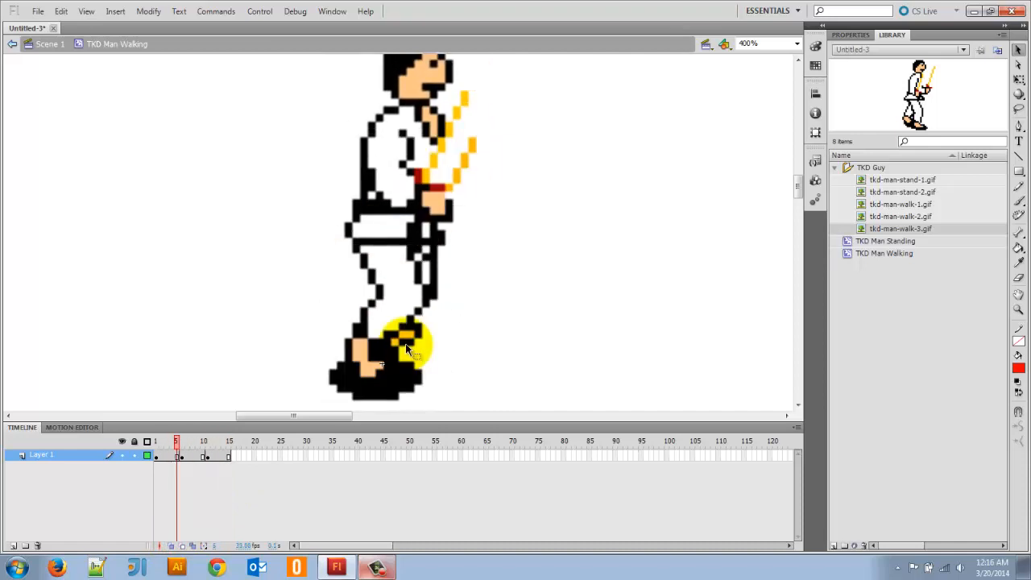
pyautogui.click(229, 441)
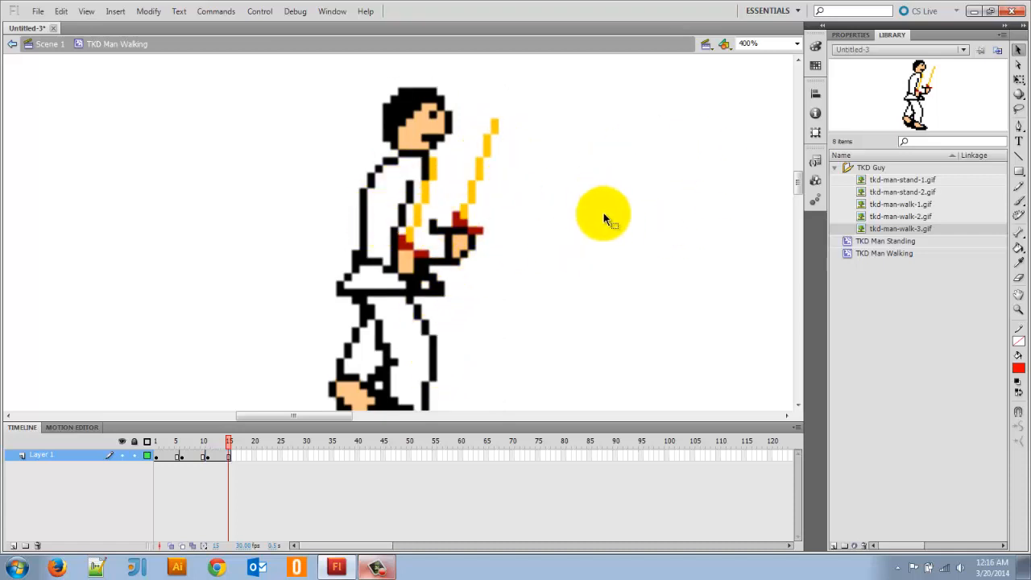
pyautogui.moveTo(675, 34)
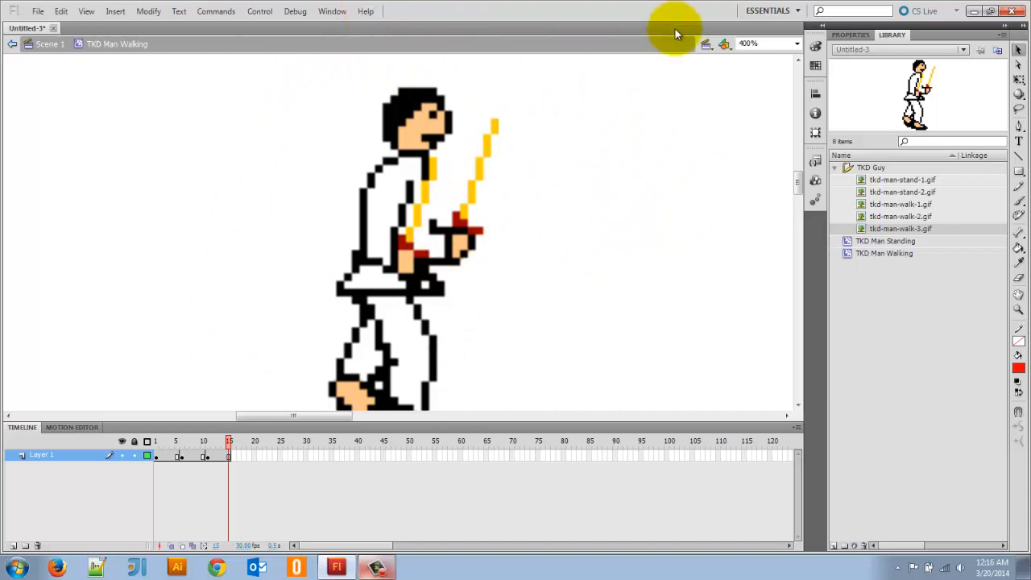
pyautogui.moveTo(664, 197)
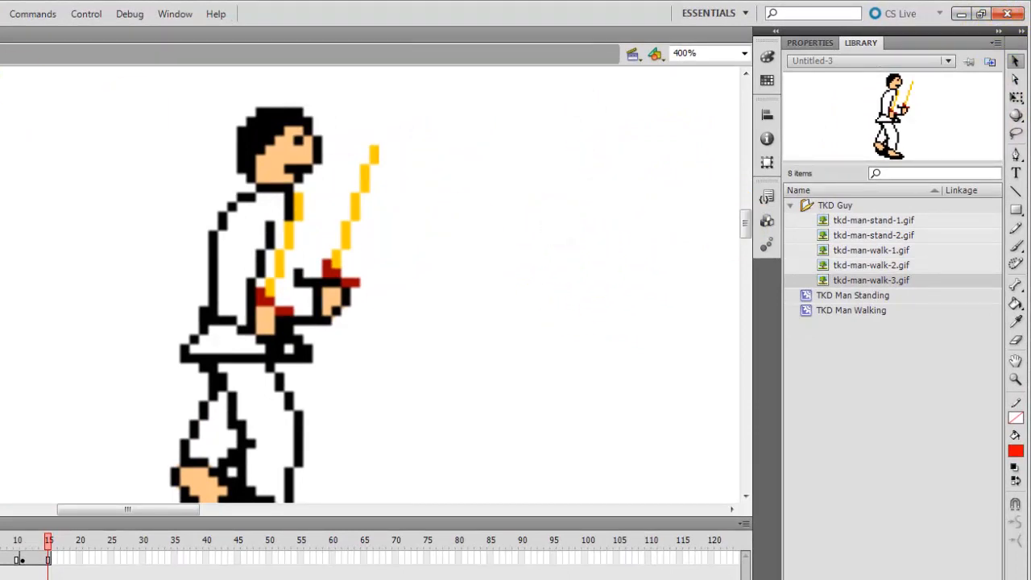
# - Set the Stage colour in document Properties to a grey swatch
pyautogui.click(809, 42)
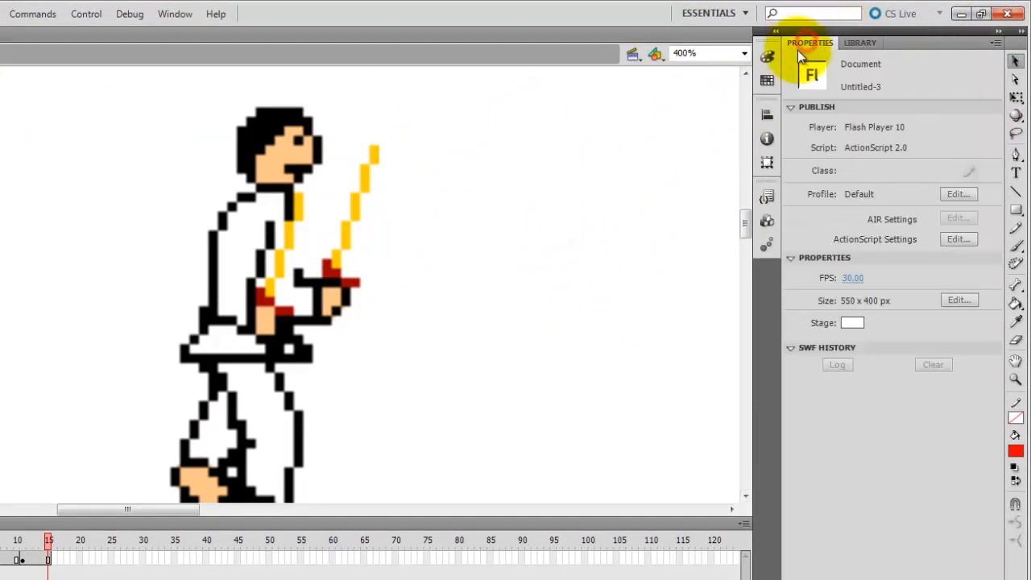
pyautogui.click(852, 322)
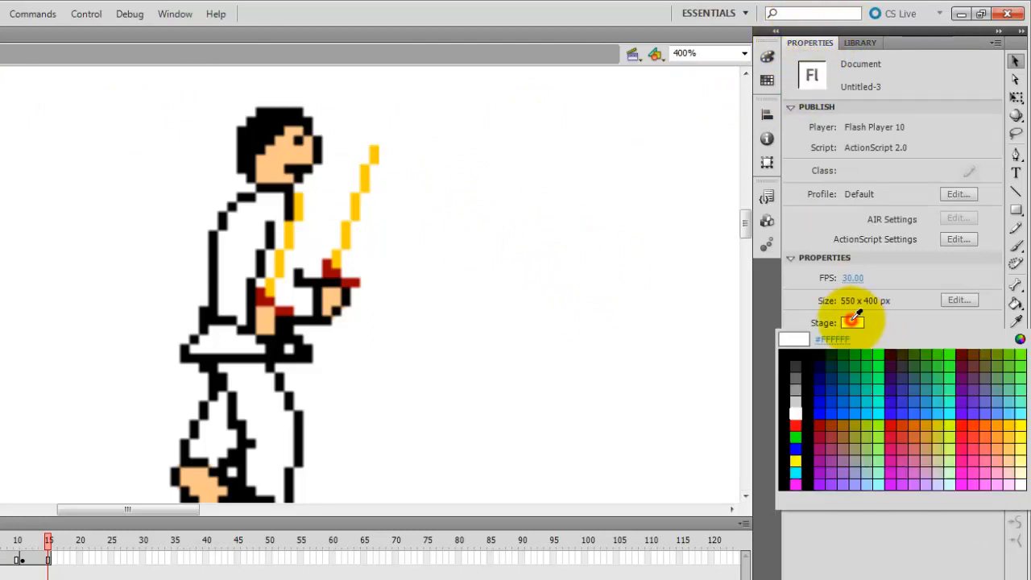
pyautogui.click(795, 400)
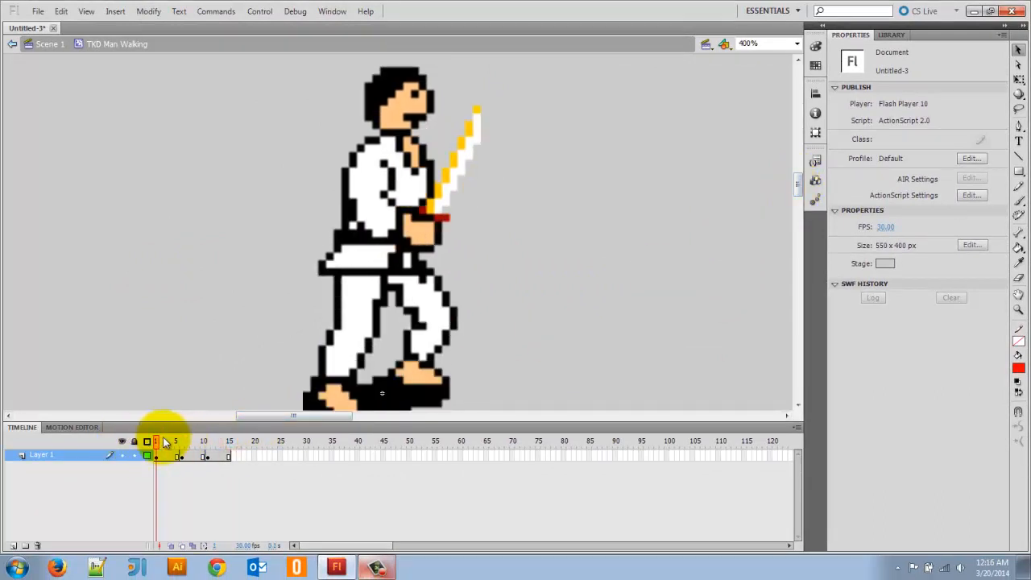
pyautogui.click(185, 441)
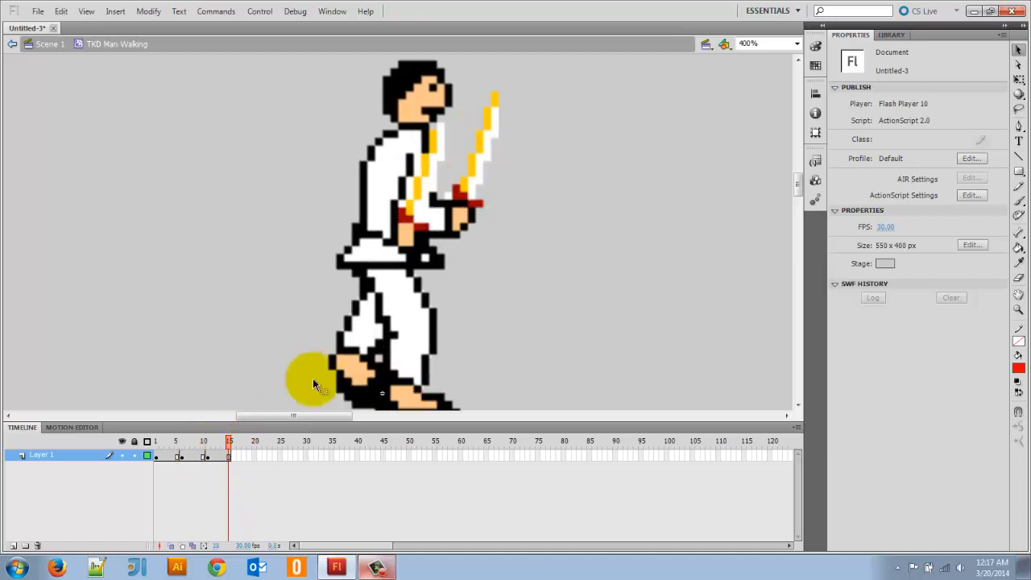
pyautogui.click(411, 242)
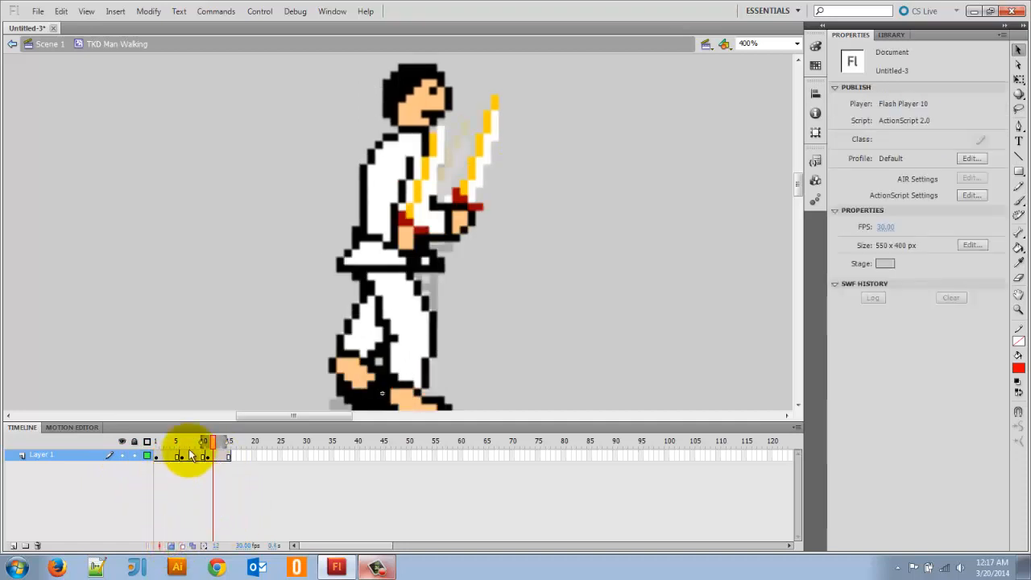
pyautogui.moveTo(190, 441); pyautogui.dragTo(216, 441)
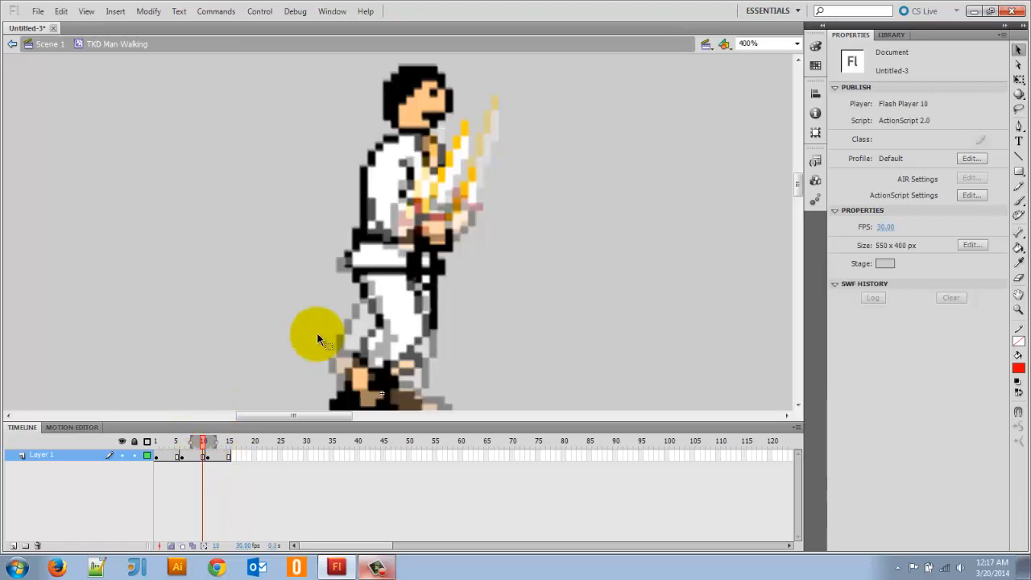
pyautogui.click(434, 177)
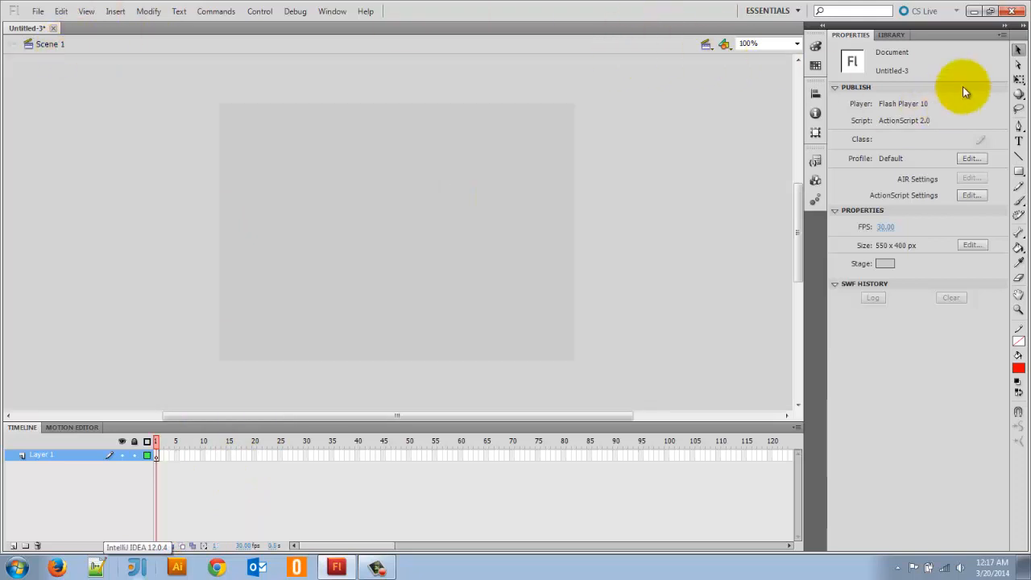
# - Drag TKD Man Standing and TKD Man Walking from the Library onto the main stage side by side
pyautogui.click(892, 36)
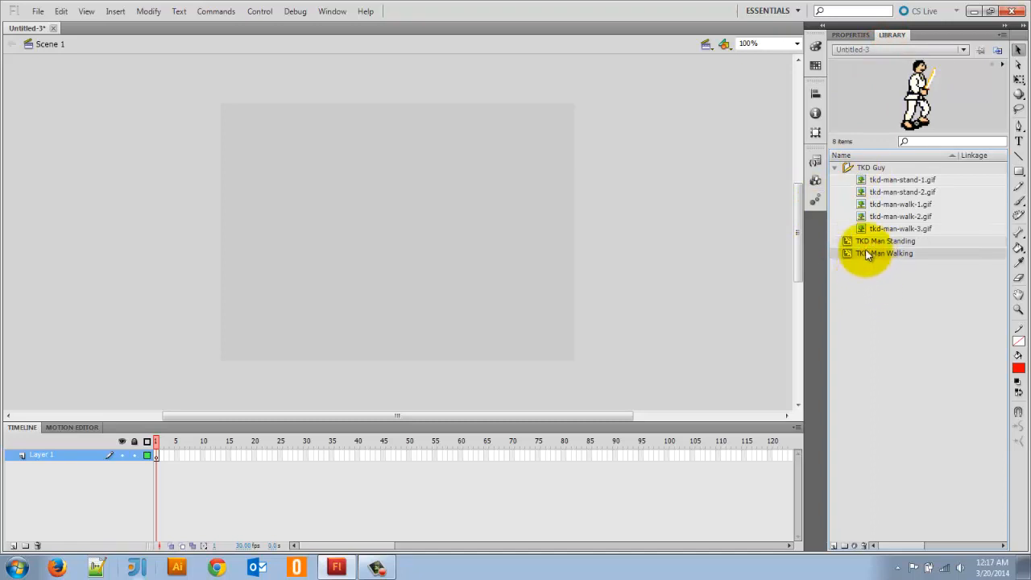
pyautogui.moveTo(885, 242); pyautogui.dragTo(348, 255)
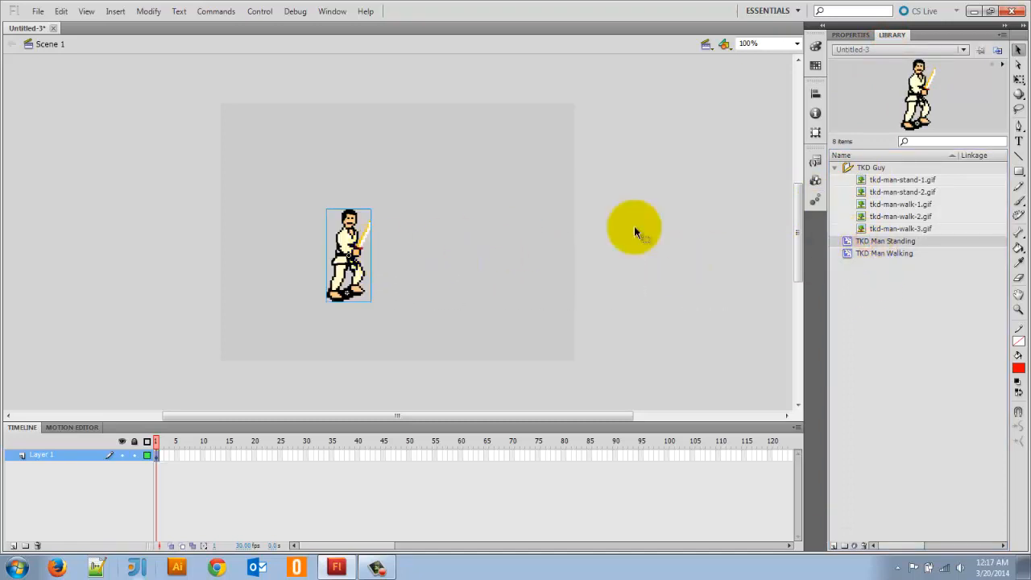
pyautogui.moveTo(631, 229); pyautogui.dragTo(490, 266)
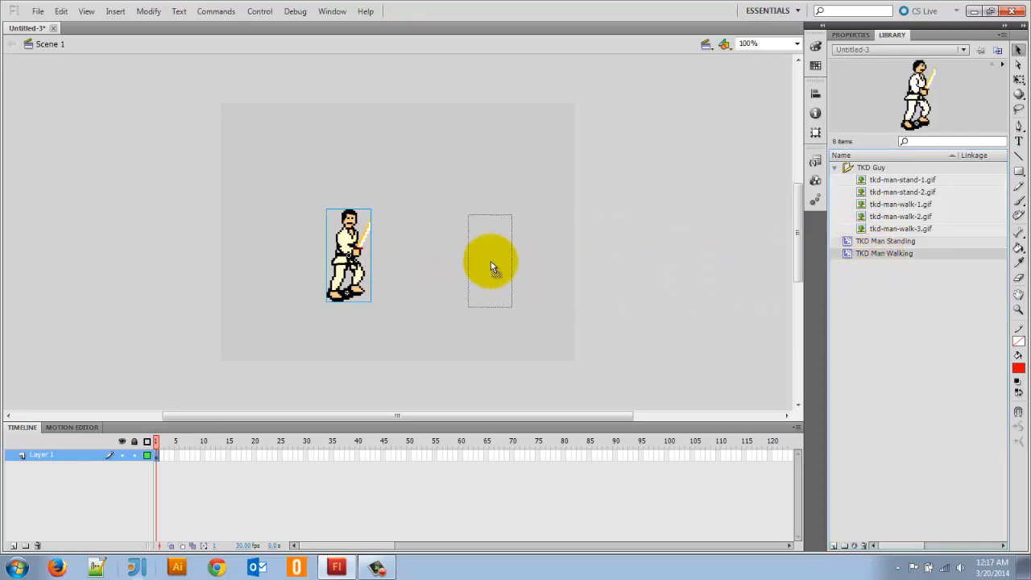